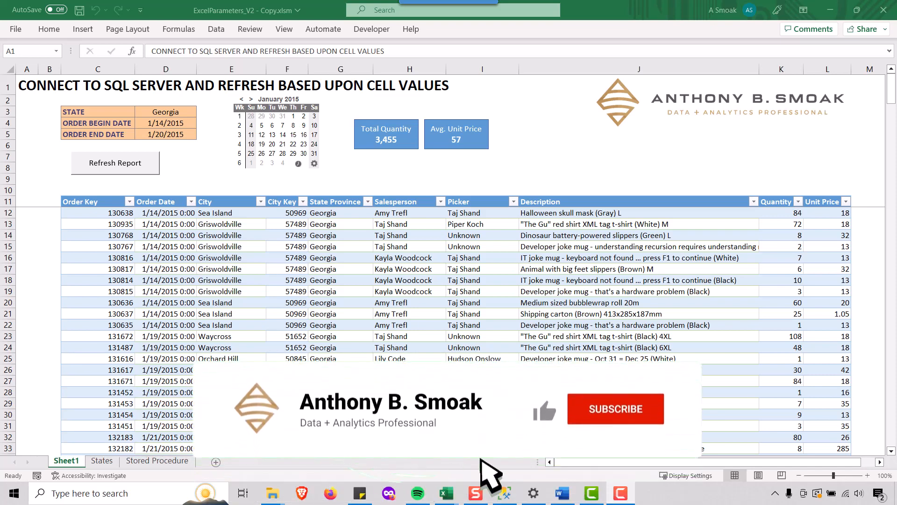
{"action": "mouse_move", "coordinate": [626, 437]}
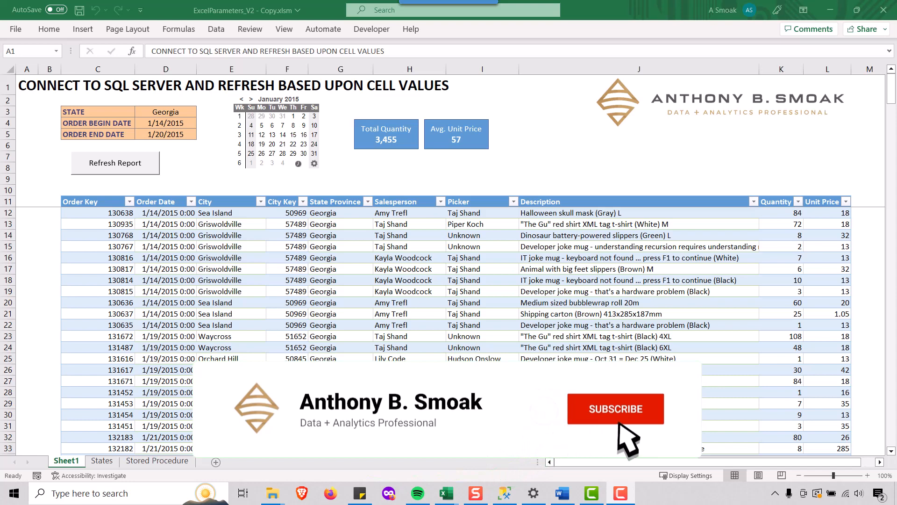
- Check the State (D3) and end-date (D5) cells, refresh the report and approve the native query for Georgia 1/14–1/20/2015
{"action": "left_click", "coordinate": [615, 408]}
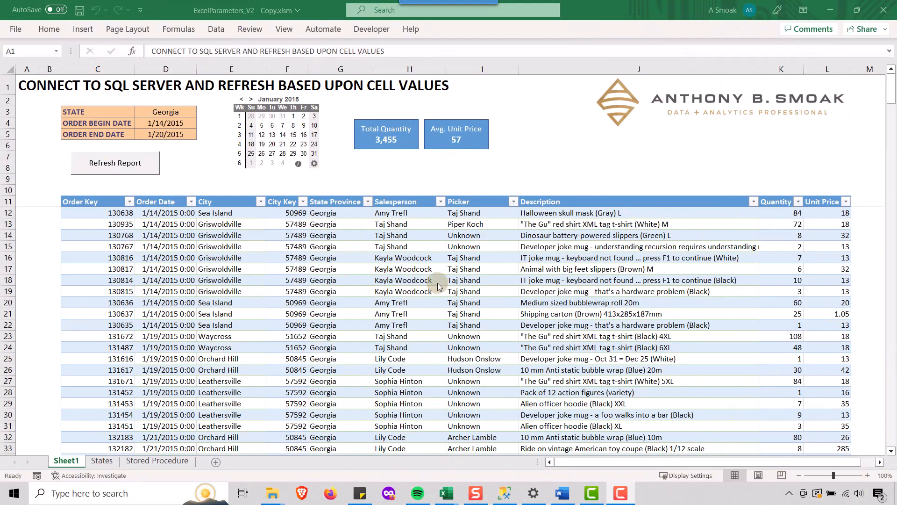
{"action": "left_click", "coordinate": [165, 112]}
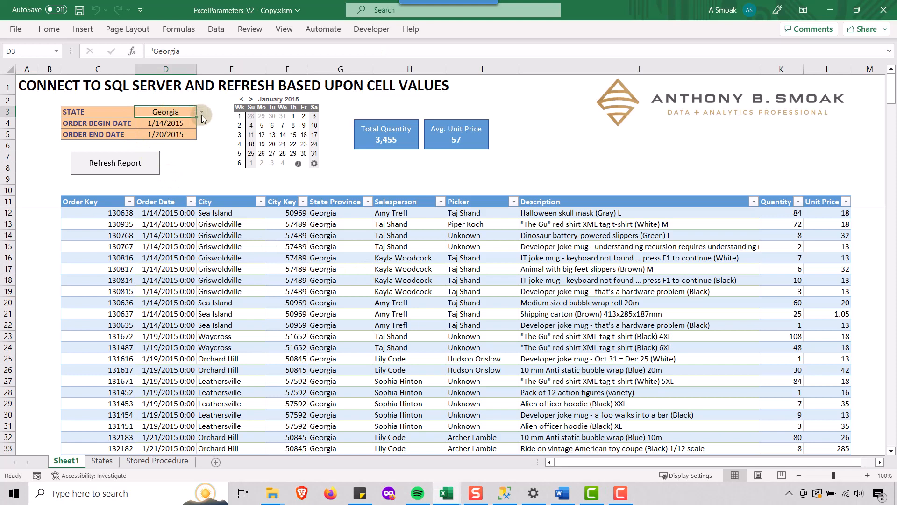
{"action": "left_click", "coordinate": [167, 123]}
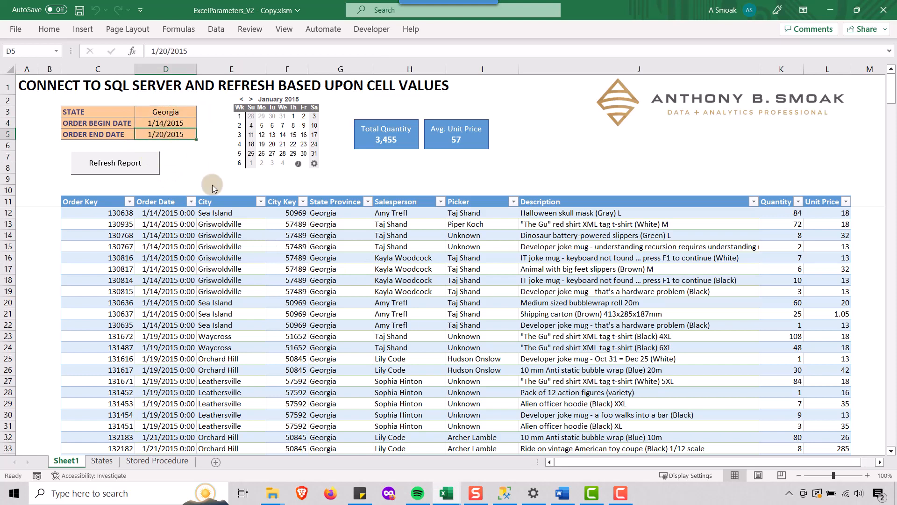
{"action": "mouse_move", "coordinate": [170, 187]}
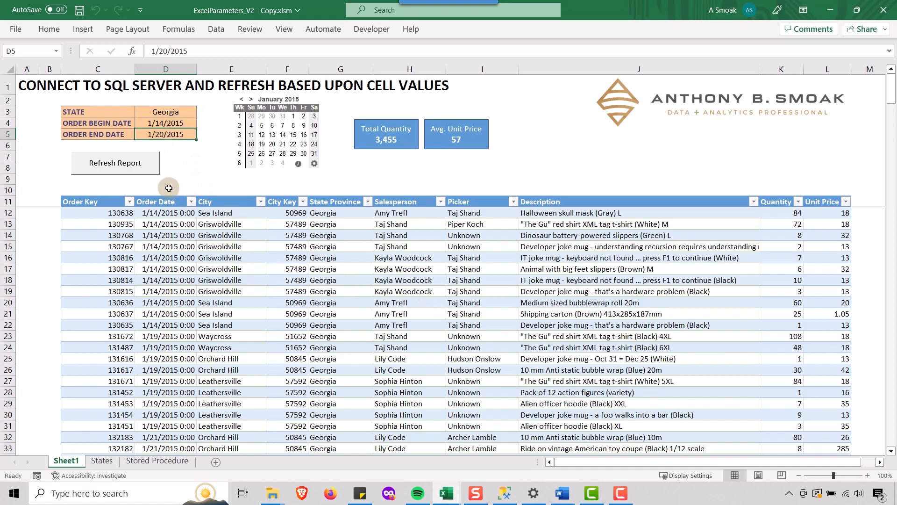
{"action": "left_click", "coordinate": [115, 163]}
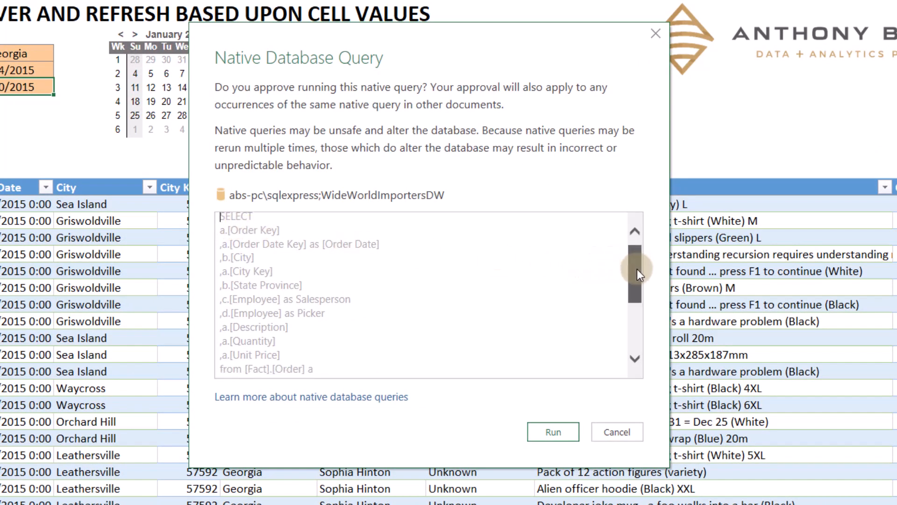
{"action": "scroll", "scroll_direction": "down", "scroll_amount": 3}
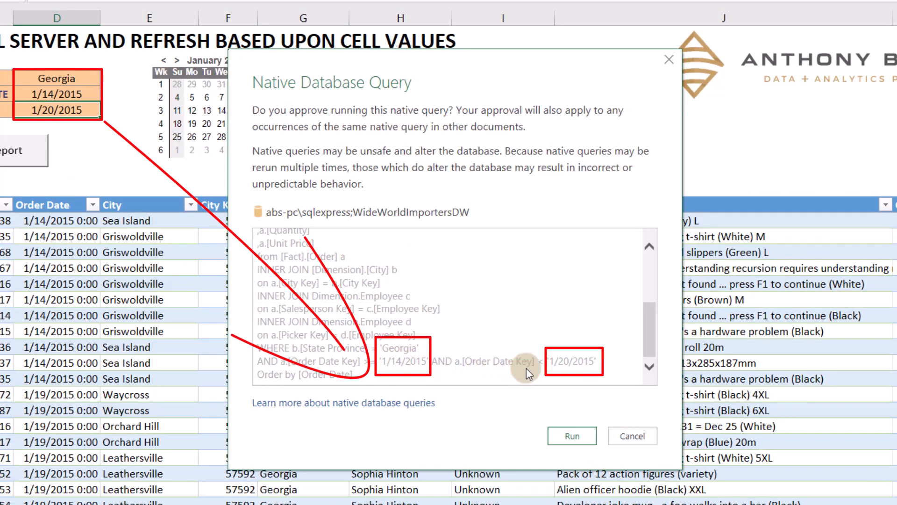
{"action": "mouse_move", "coordinate": [436, 325]}
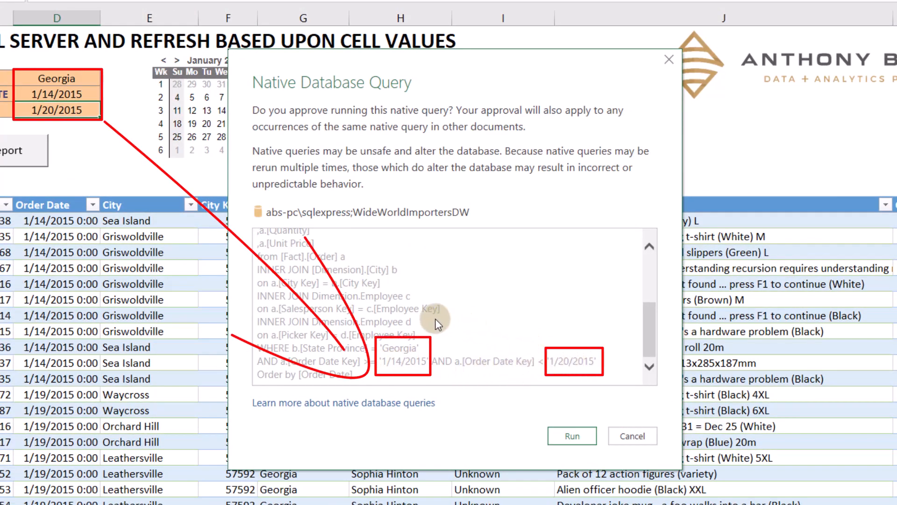
{"action": "scroll", "scroll_direction": "up", "scroll_amount": 3}
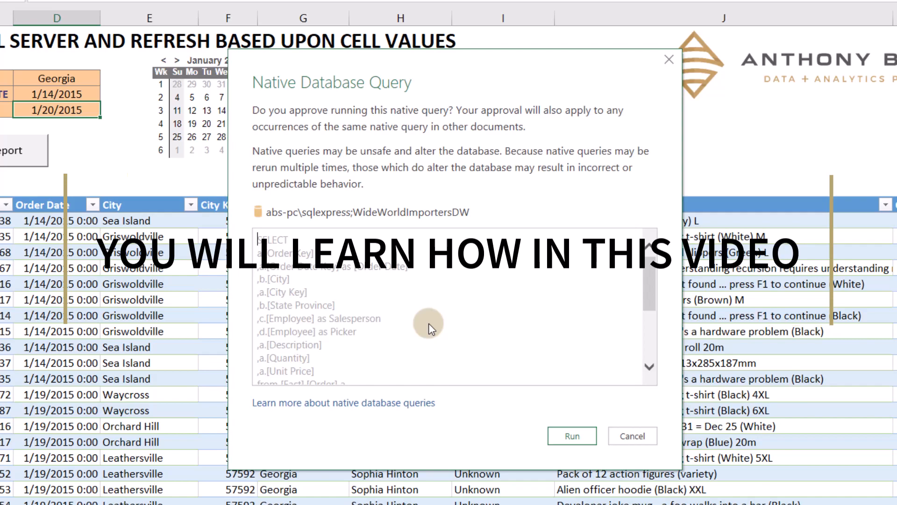
{"action": "left_click", "coordinate": [572, 436]}
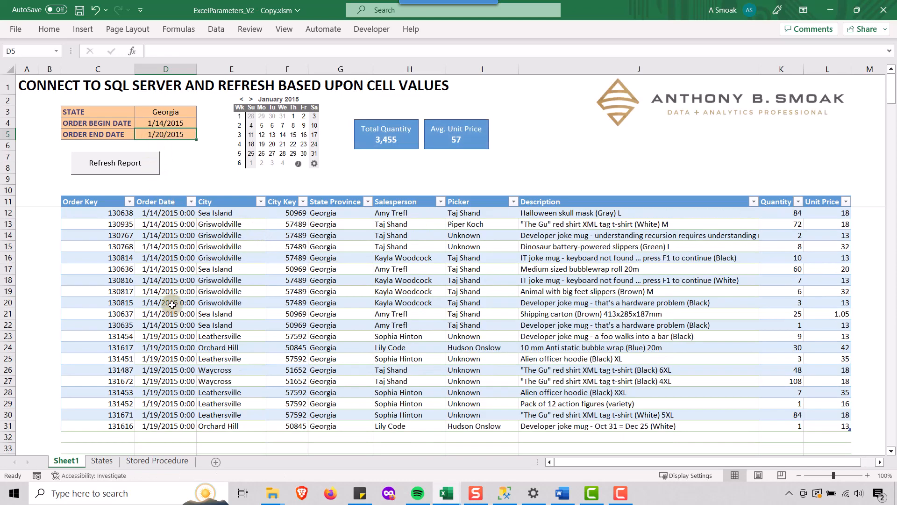
{"action": "mouse_move", "coordinate": [246, 279]}
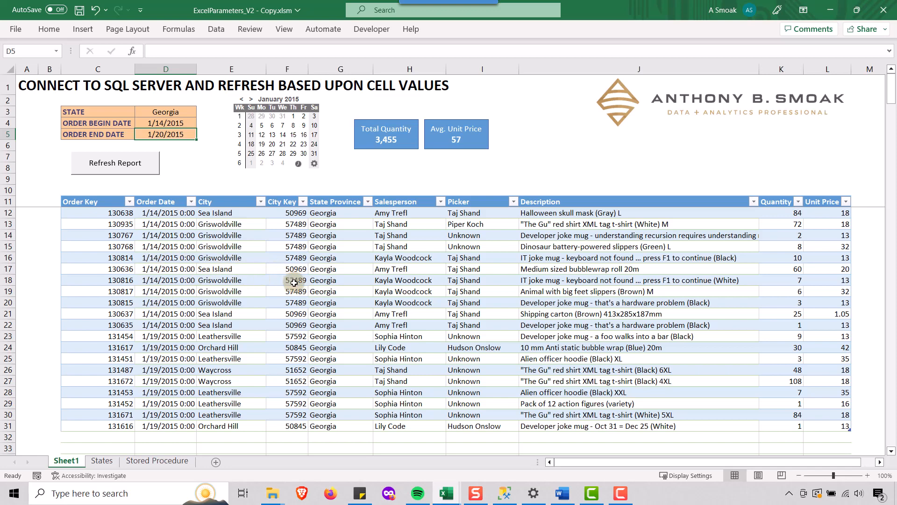
{"action": "mouse_move", "coordinate": [429, 456]}
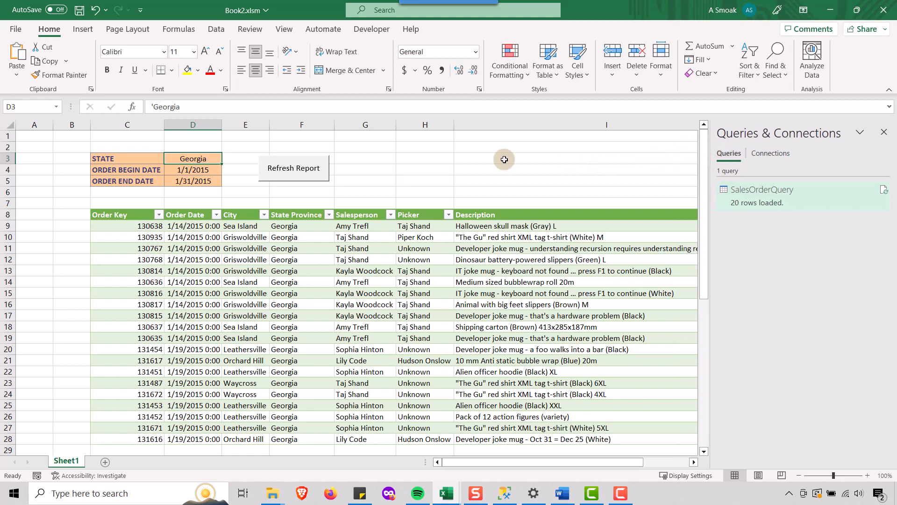
{"action": "mouse_move", "coordinate": [356, 188]}
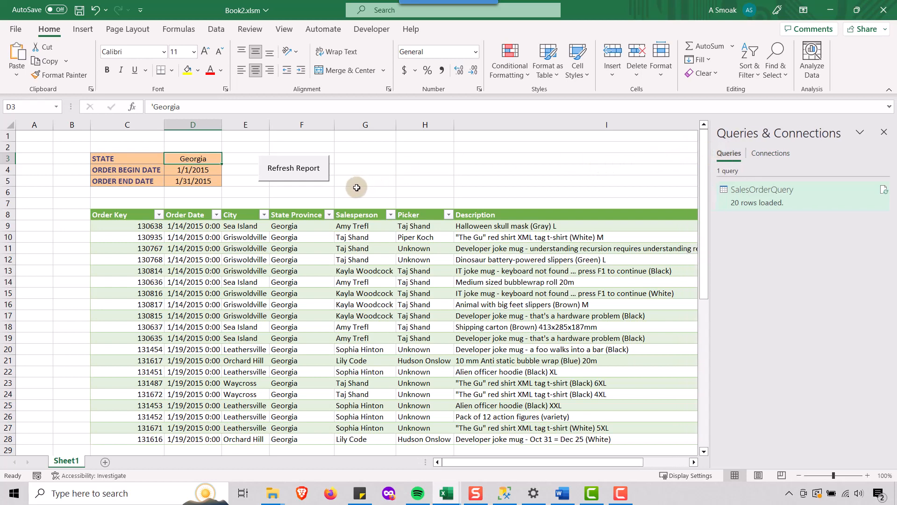
{"action": "mouse_move", "coordinate": [193, 170]}
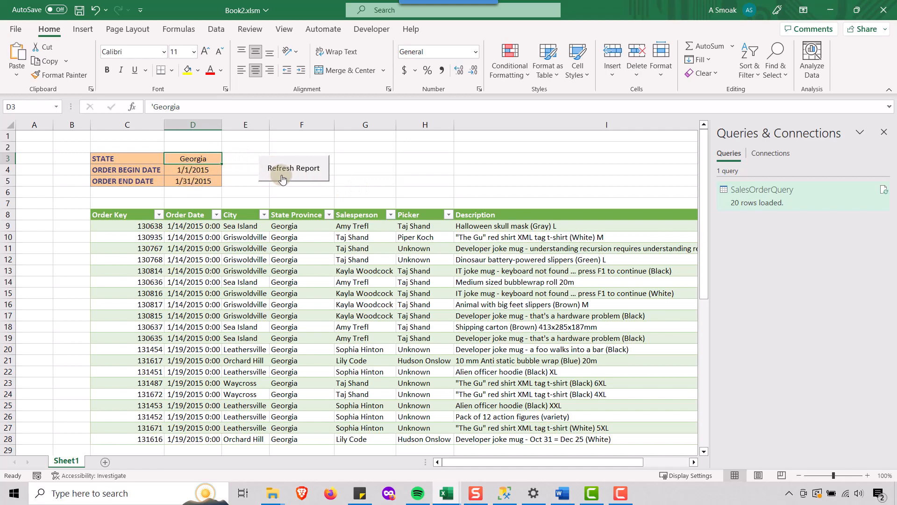
- Rerun the report for Georgia, then for New York 1/1–1/30/2015, approving the native query each time
{"action": "left_click", "coordinate": [293, 167]}
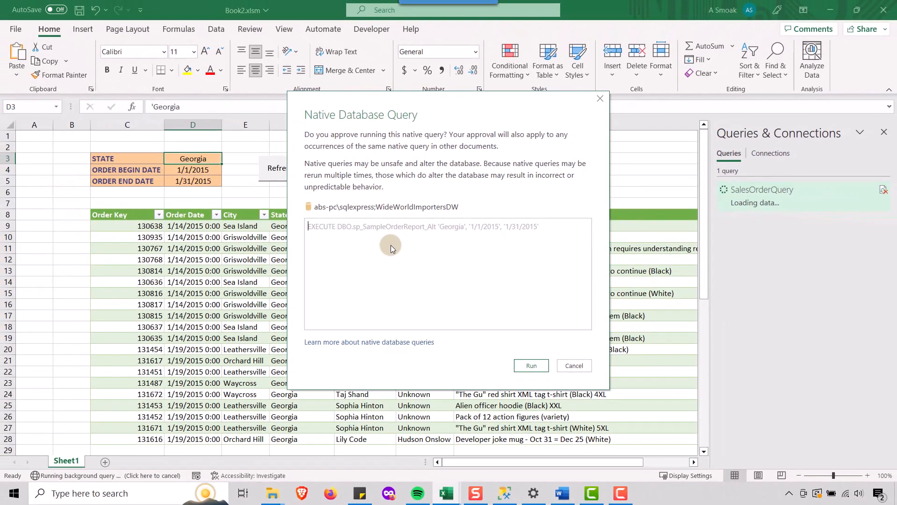
{"action": "left_click", "coordinate": [529, 366]}
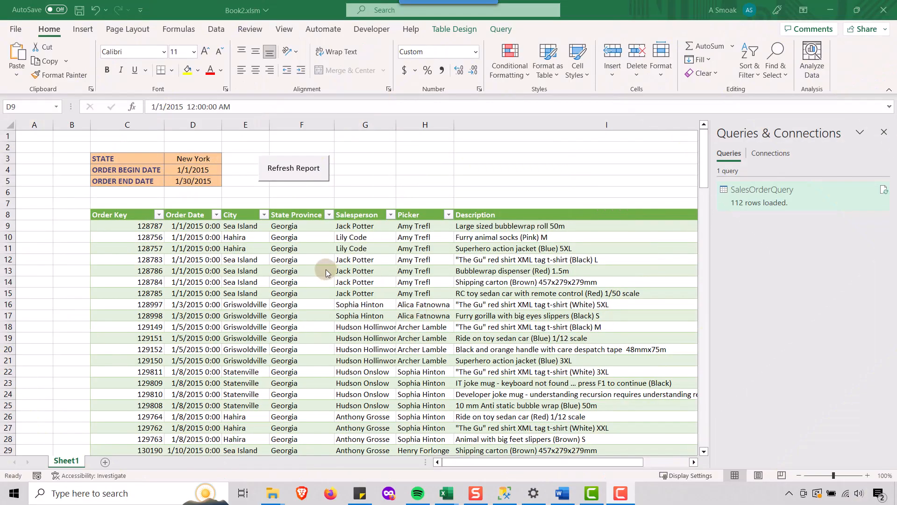
{"action": "mouse_move", "coordinate": [279, 177]}
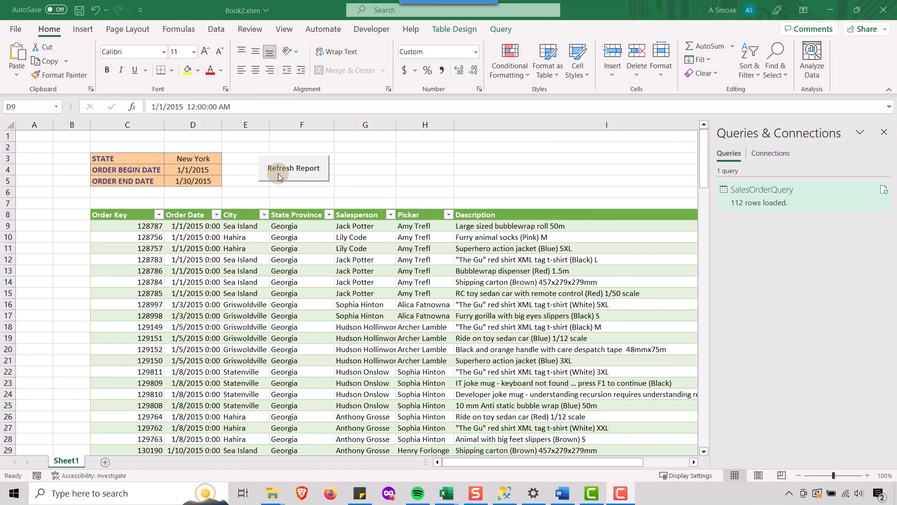
{"action": "left_click", "coordinate": [294, 167]}
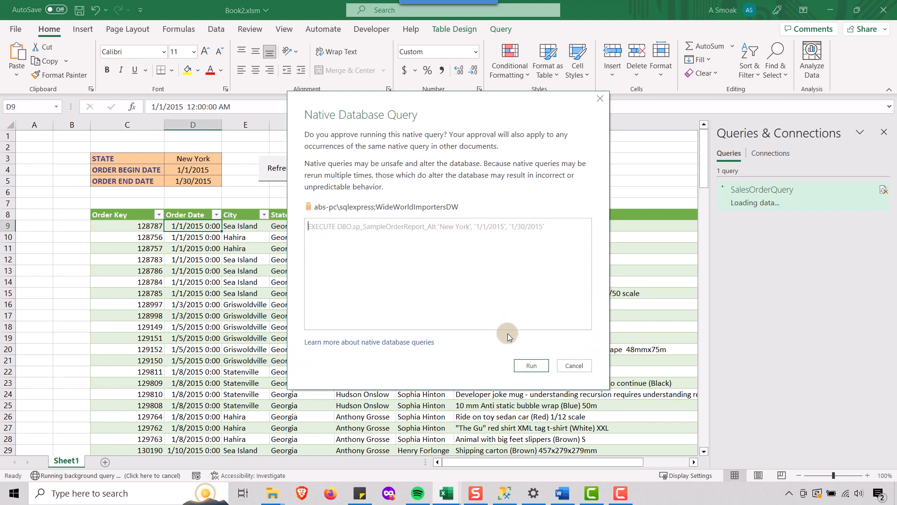
{"action": "left_click", "coordinate": [530, 365]}
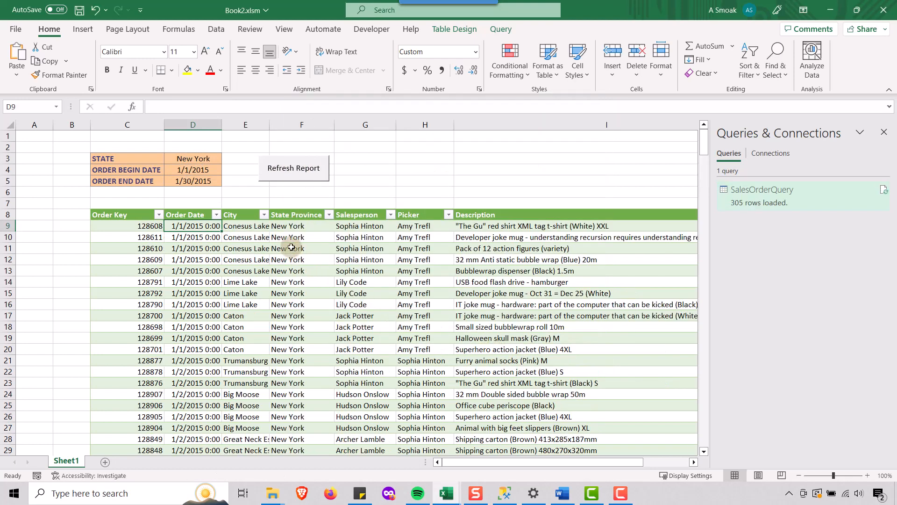
{"action": "mouse_move", "coordinate": [309, 187]}
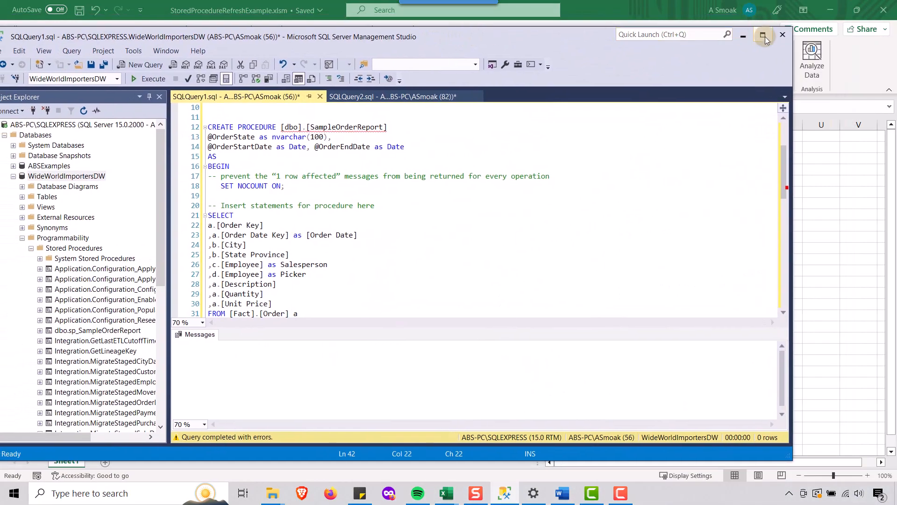
- Maximize the SQLQuery1.sql editor and add a semicolon in the sp_SampleOrderReport script
{"action": "left_click", "coordinate": [764, 34]}
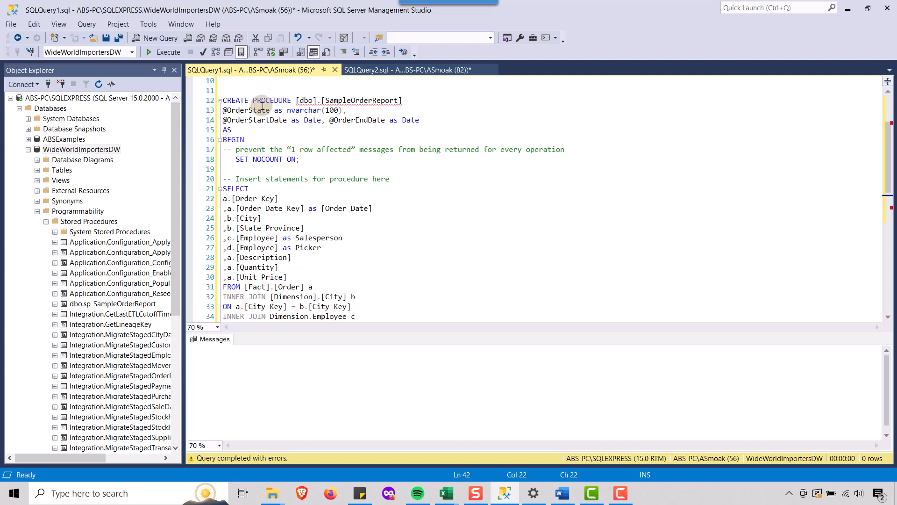
{"action": "mouse_move", "coordinate": [275, 159]}
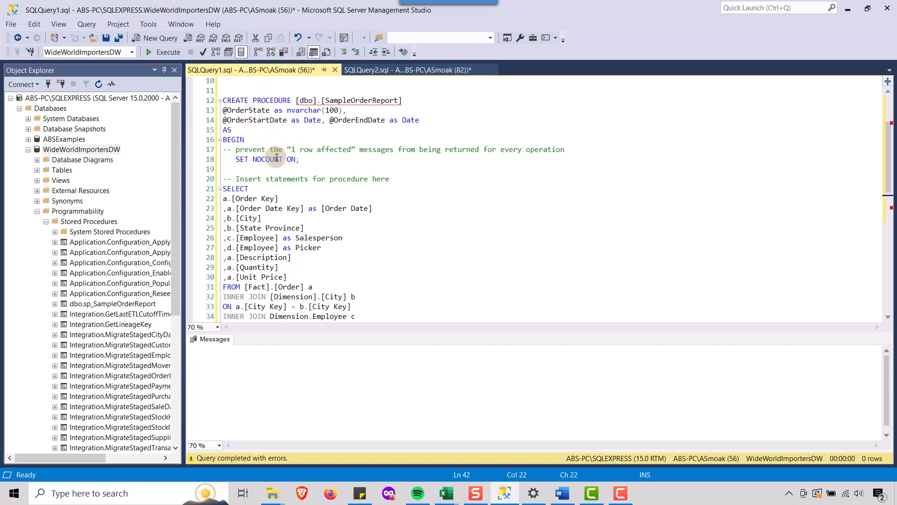
{"action": "mouse_move", "coordinate": [326, 332]}
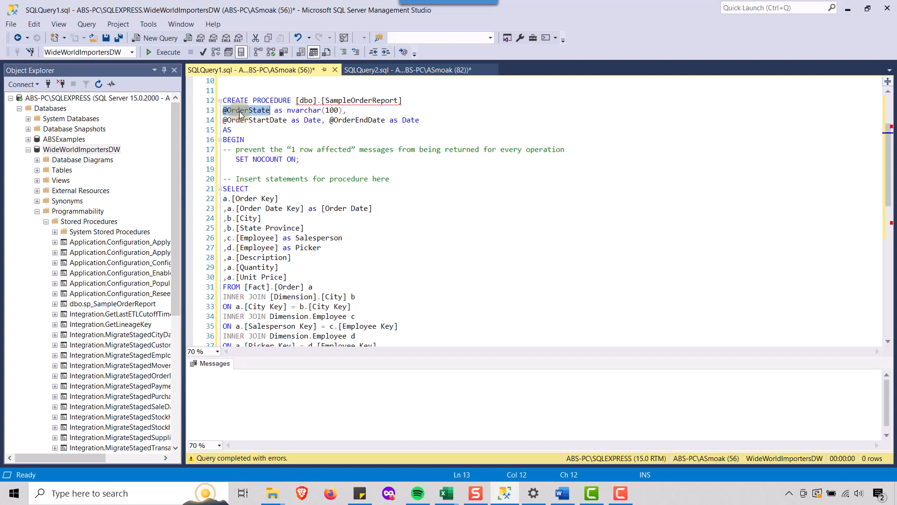
{"action": "left_click", "coordinate": [245, 119]}
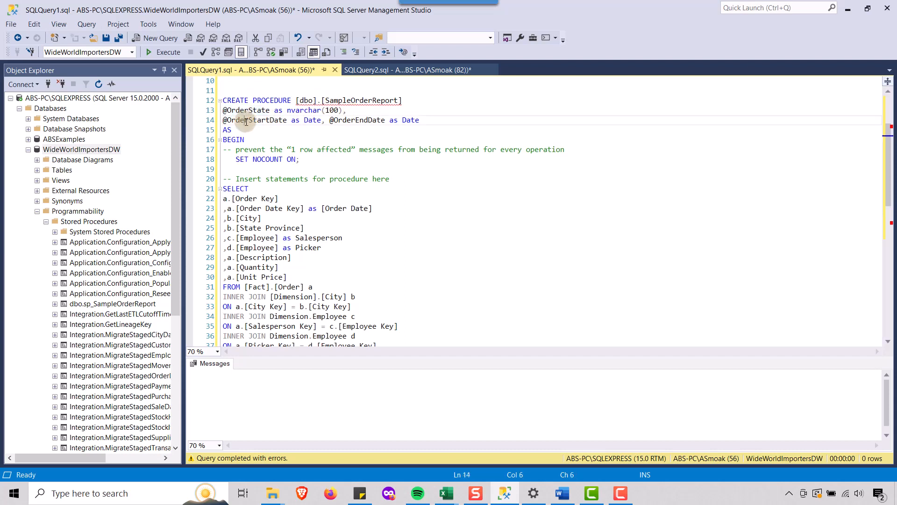
{"action": "double_click", "coordinate": [357, 119]}
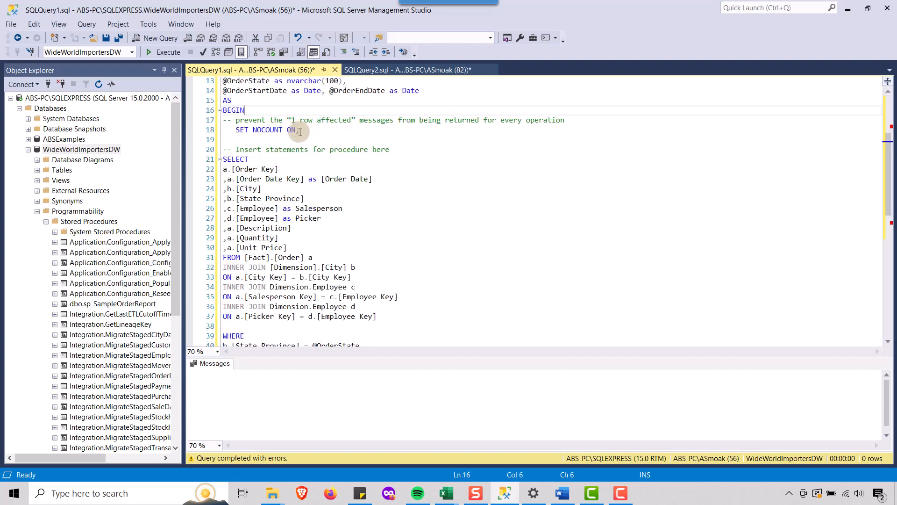
{"action": "type", "text": ";"}
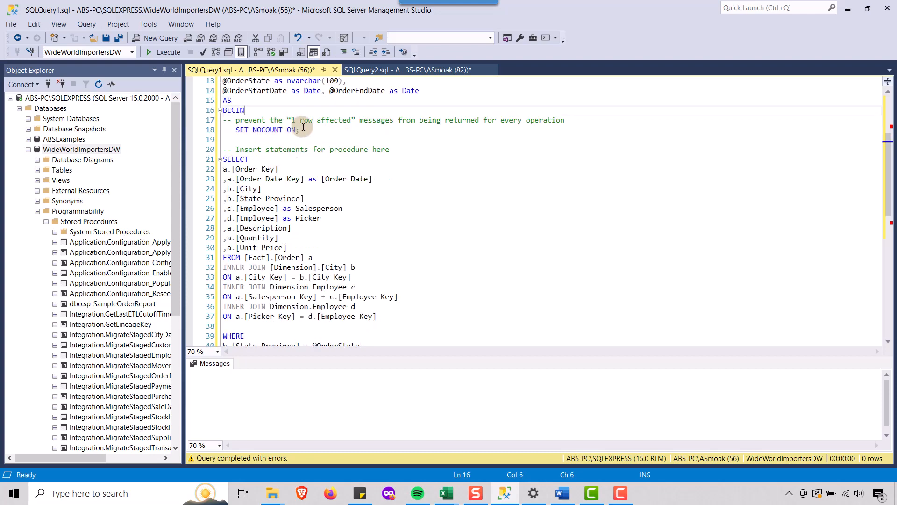
{"action": "mouse_move", "coordinate": [343, 143]}
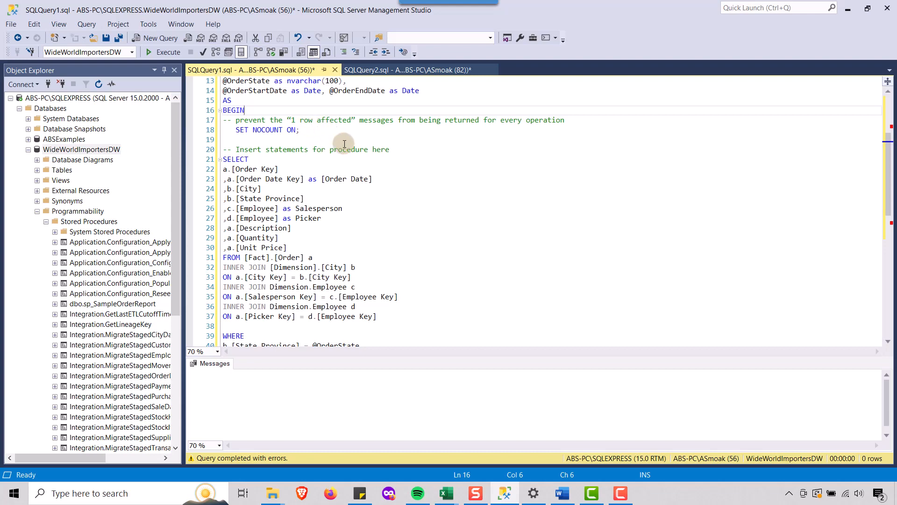
- Review the procedure's SELECT through ORDER BY and the sample EXEC line for Georgia, December 2015
{"action": "scroll", "scroll_direction": "down", "scroll_amount": 3}
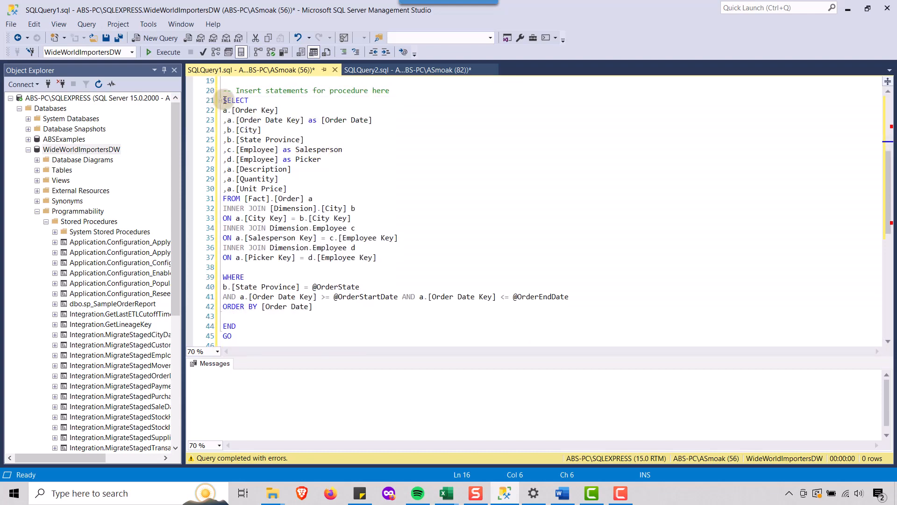
{"action": "left_click_drag", "start_coordinate": [223, 100], "coordinate": [289, 189]}
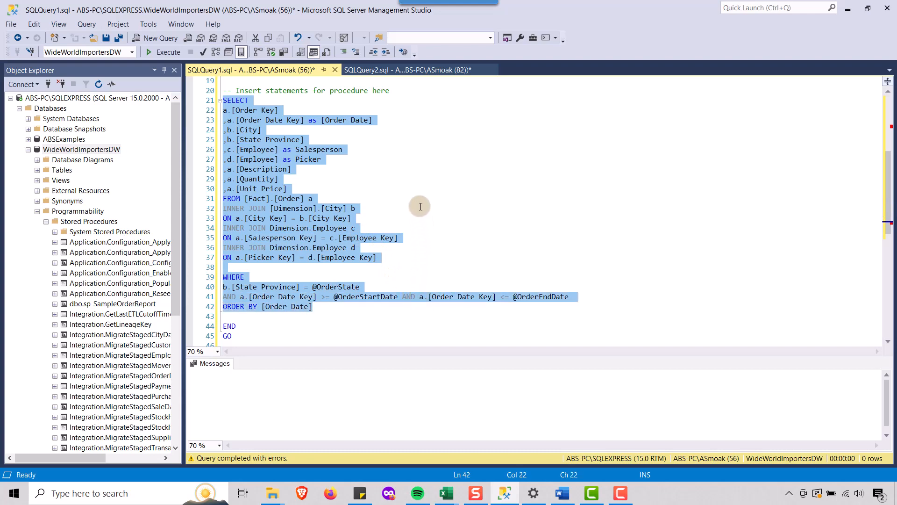
{"action": "scroll", "scroll_direction": "down", "scroll_amount": 3}
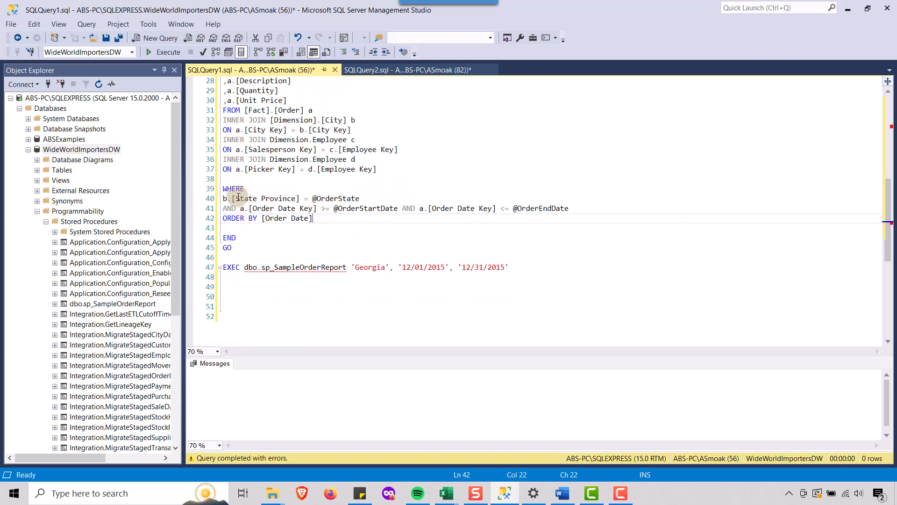
{"action": "double_click", "coordinate": [335, 198]}
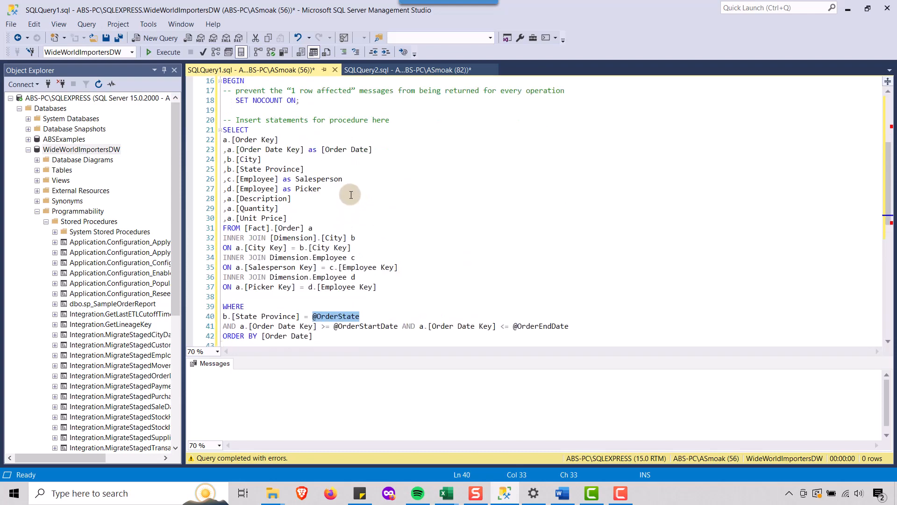
{"action": "scroll", "scroll_direction": "up", "scroll_amount": 3}
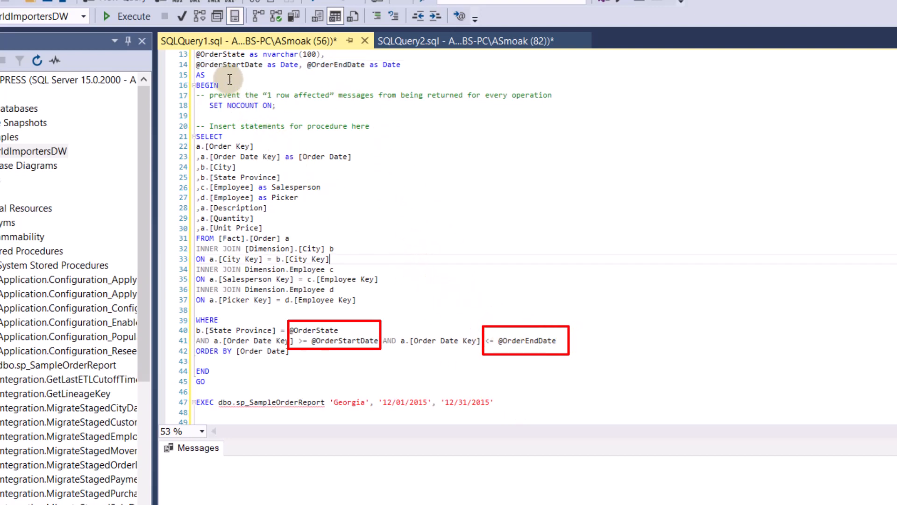
{"action": "scroll", "scroll_direction": "up", "scroll_amount": 3}
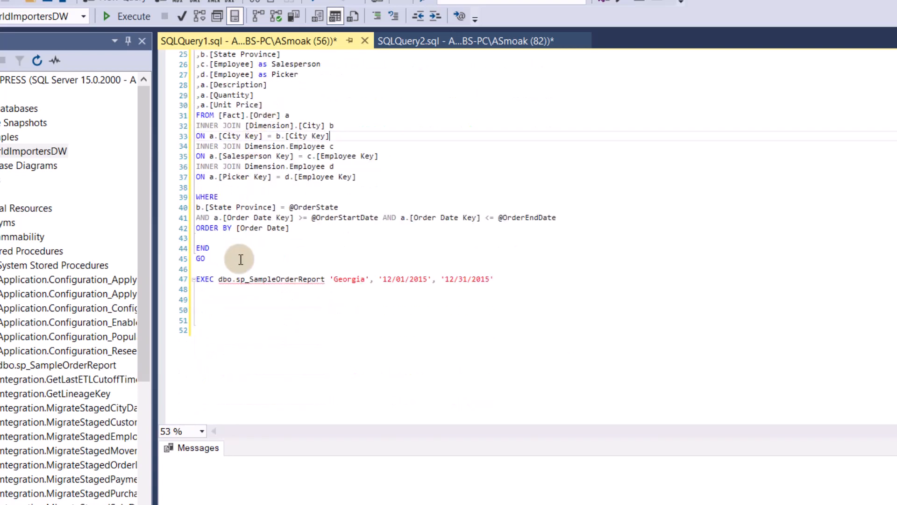
{"action": "mouse_move", "coordinate": [504, 284]}
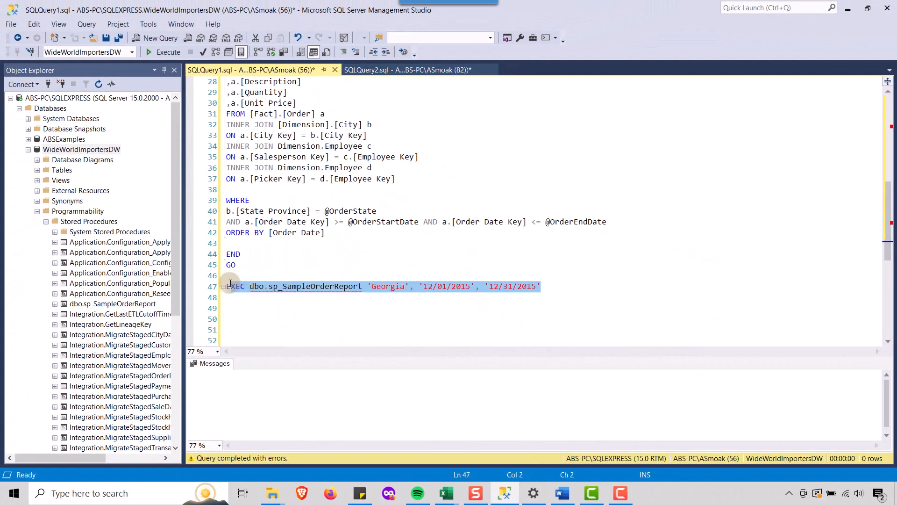
- Execute the sp_SampleOrderReport call for Georgia, 12/01/2015–12/31/2015, returning 129 rows
{"action": "left_click", "coordinate": [167, 52]}
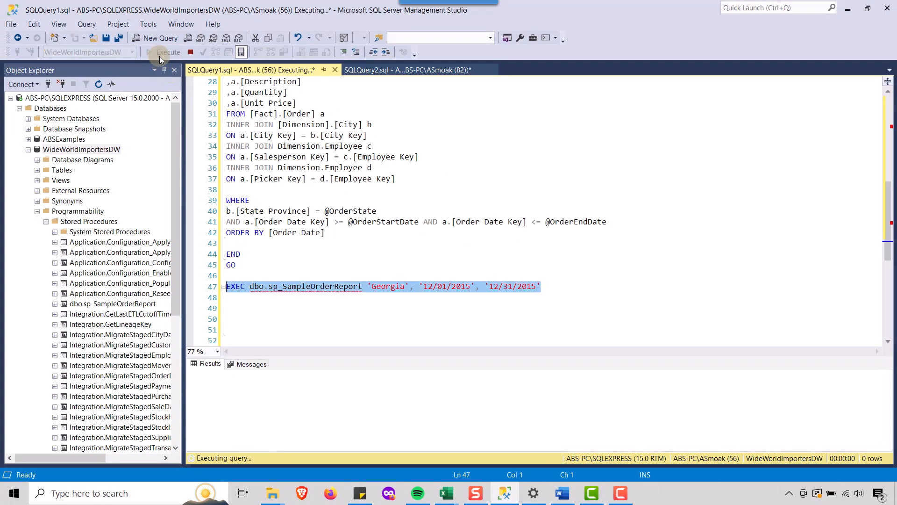
{"action": "left_click", "coordinate": [167, 52]}
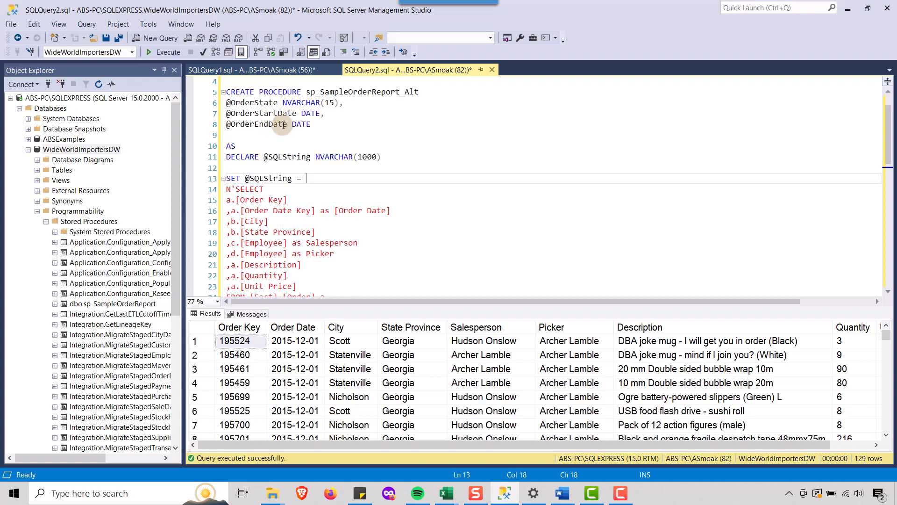
{"action": "scroll", "scroll_direction": "down", "scroll_amount": 3}
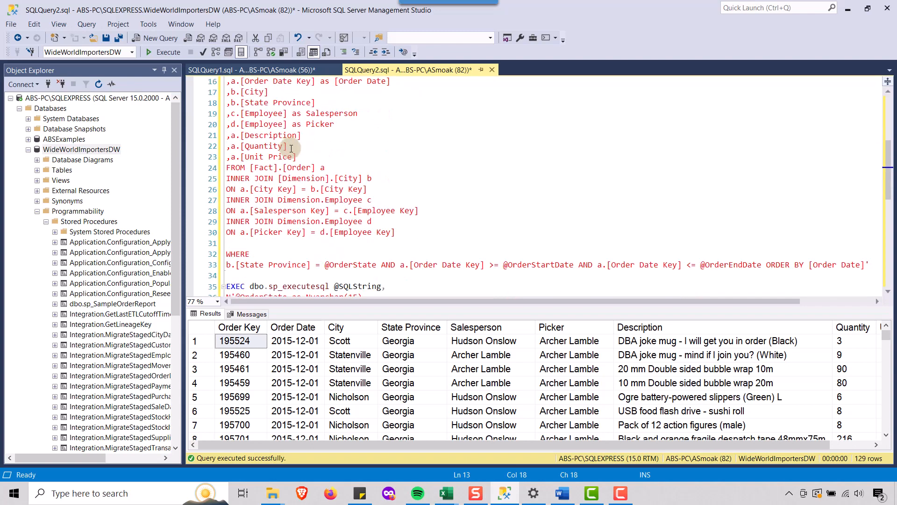
{"action": "scroll", "scroll_direction": "down", "scroll_amount": 3}
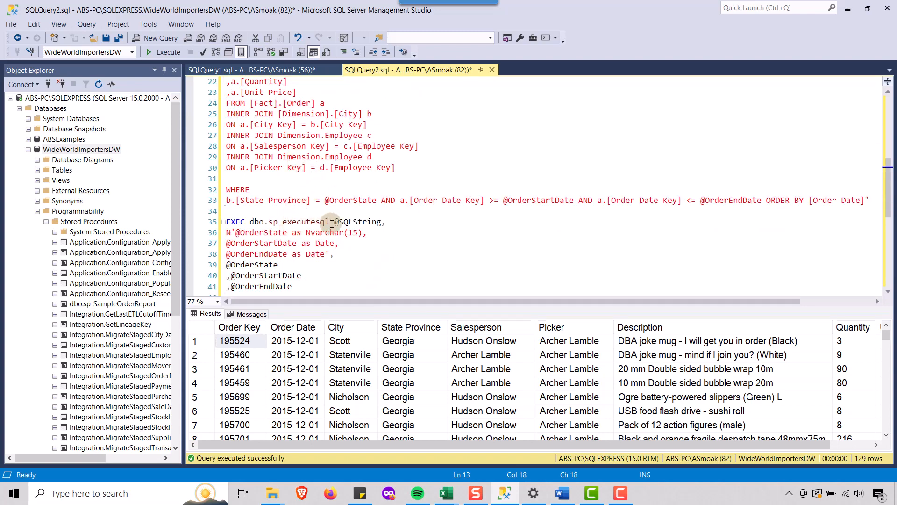
{"action": "scroll", "scroll_direction": "up", "scroll_amount": 3}
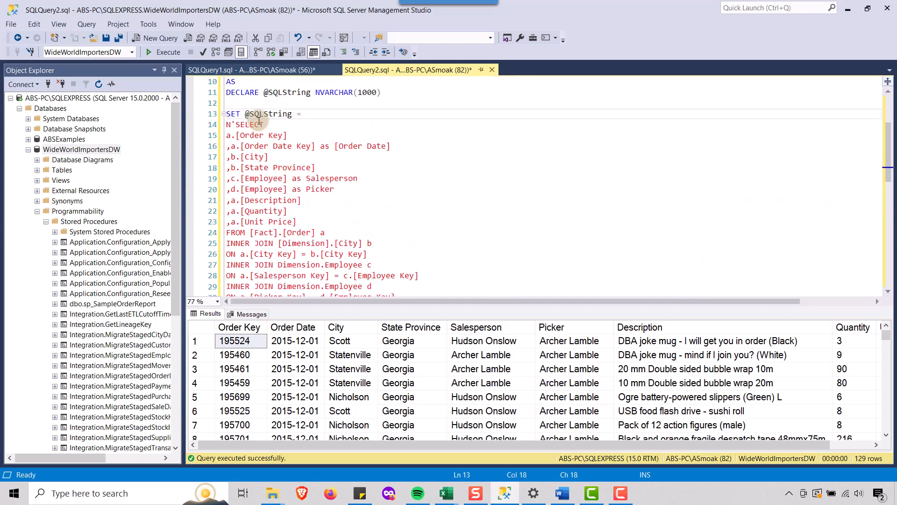
{"action": "mouse_move", "coordinate": [269, 113]}
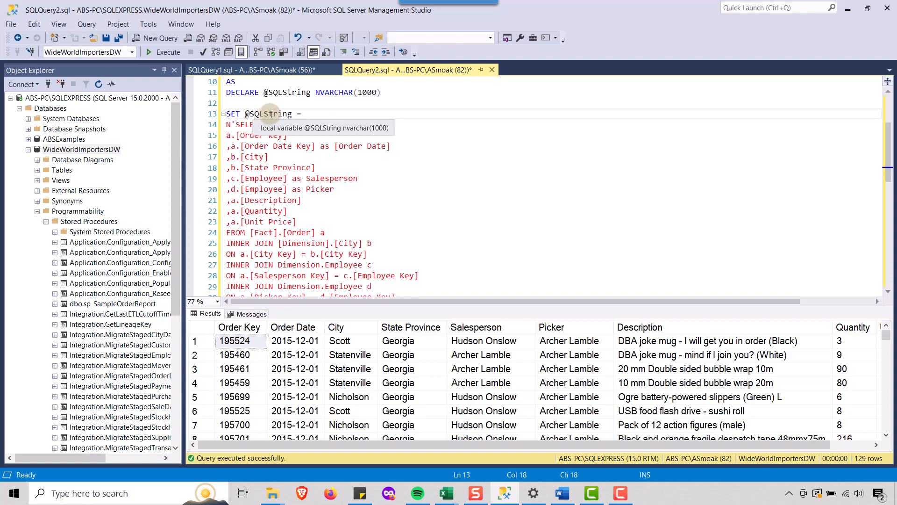
{"action": "mouse_move", "coordinate": [245, 110]}
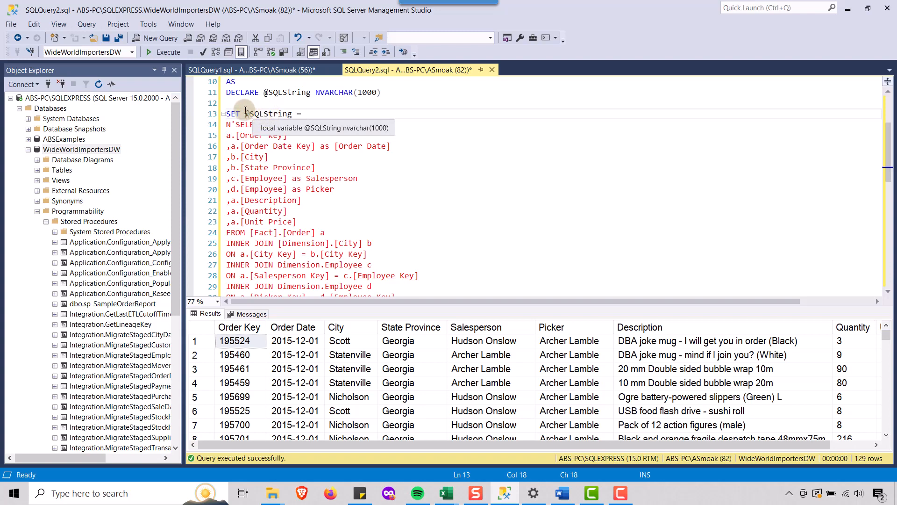
{"action": "double_click", "coordinate": [264, 113]}
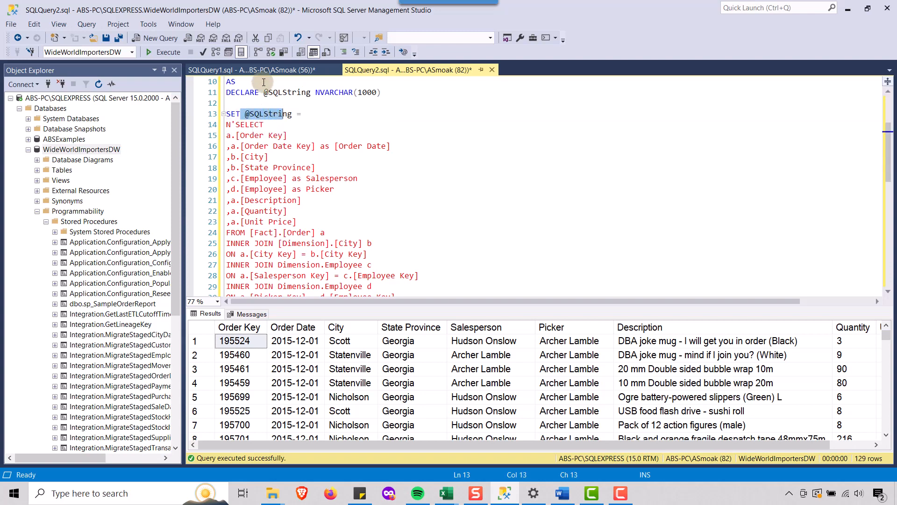
{"action": "double_click", "coordinate": [286, 93]}
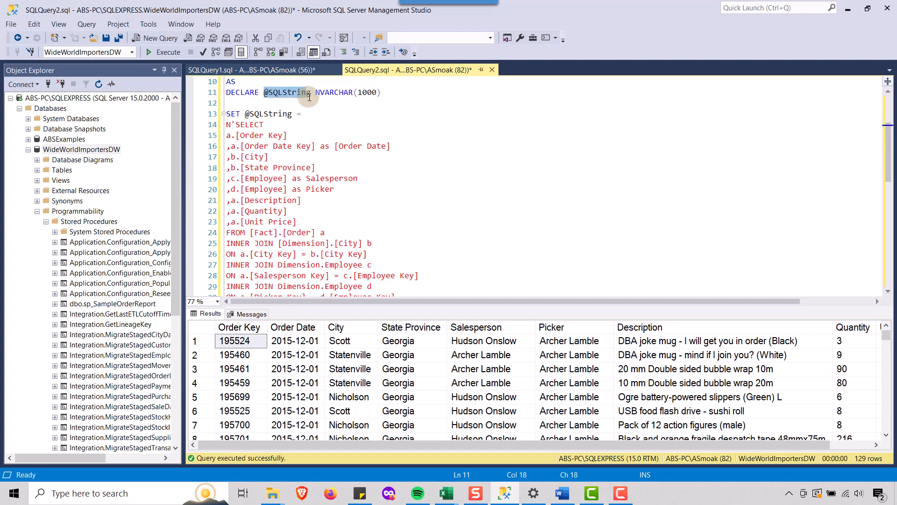
{"action": "mouse_move", "coordinate": [351, 111]}
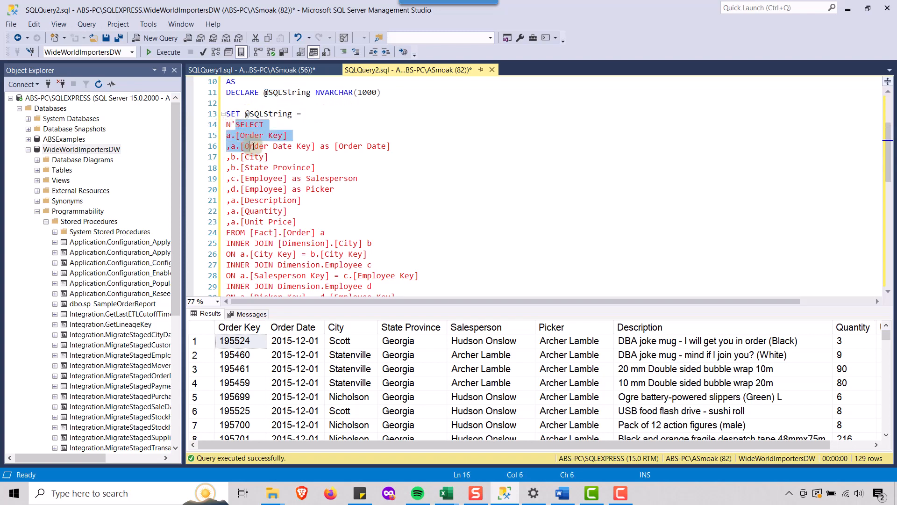
- Point out the N prefix of the dynamic SQL string and its WHERE filter
{"action": "left_click", "coordinate": [235, 124]}
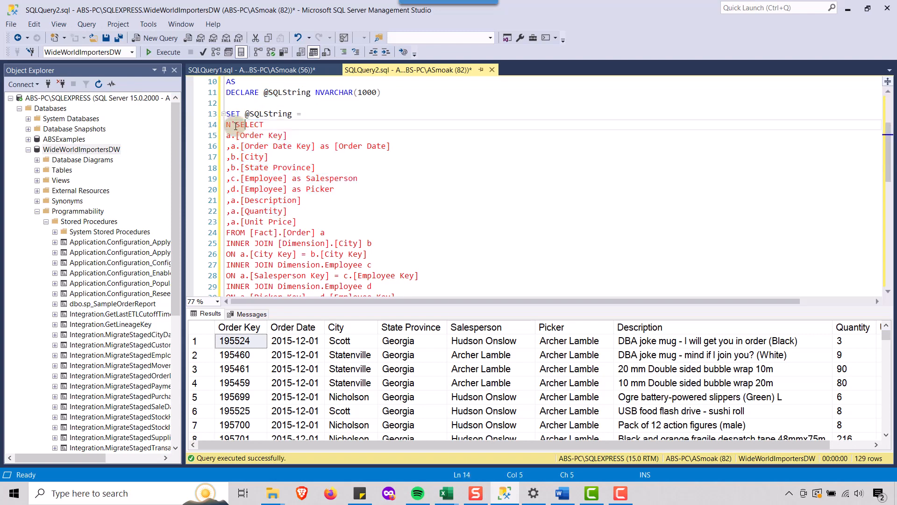
{"action": "left_click", "coordinate": [232, 124]}
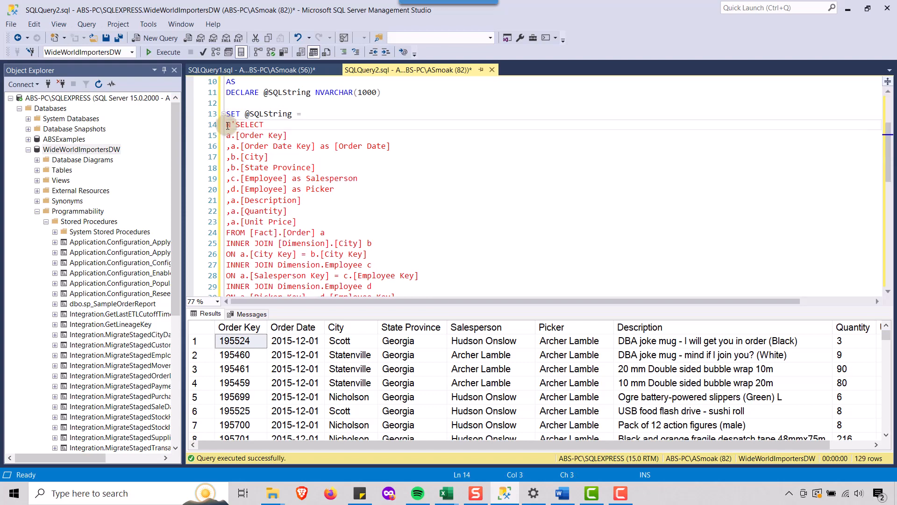
{"action": "left_click", "coordinate": [264, 145]}
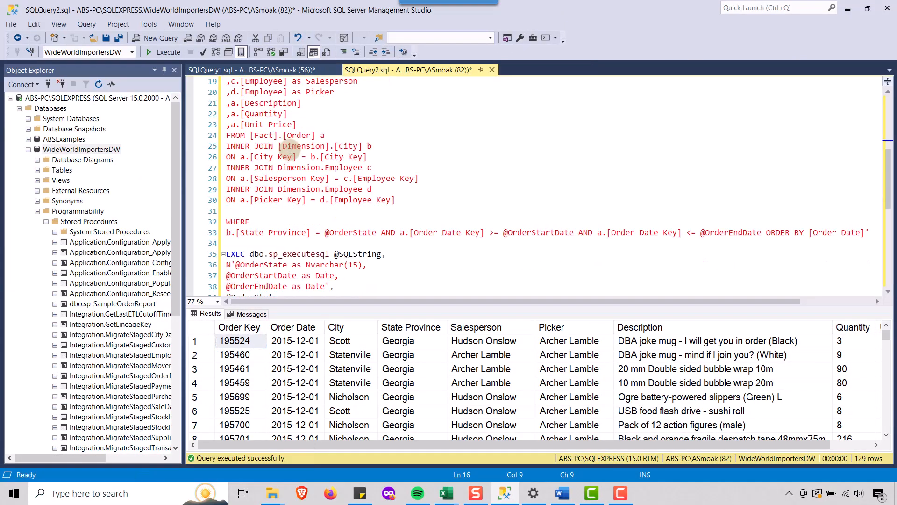
{"action": "scroll", "scroll_direction": "down", "scroll_amount": 3}
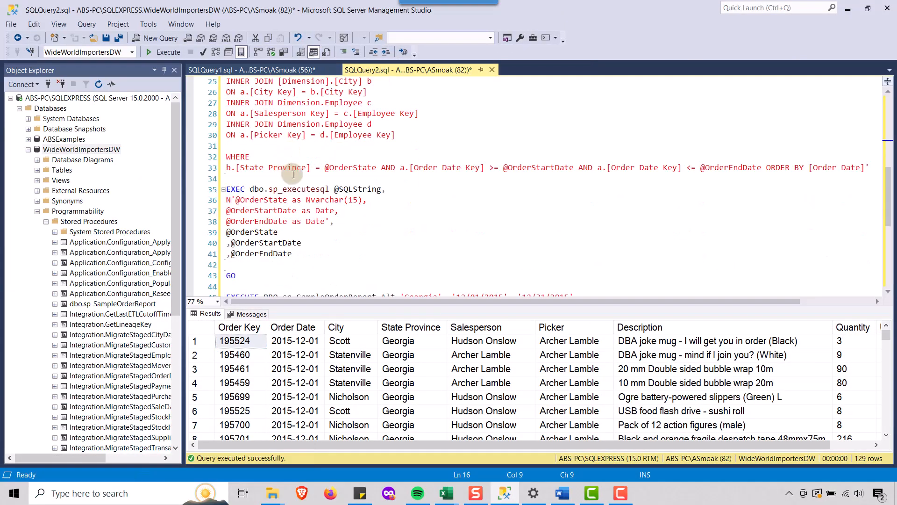
{"action": "mouse_move", "coordinate": [488, 177]}
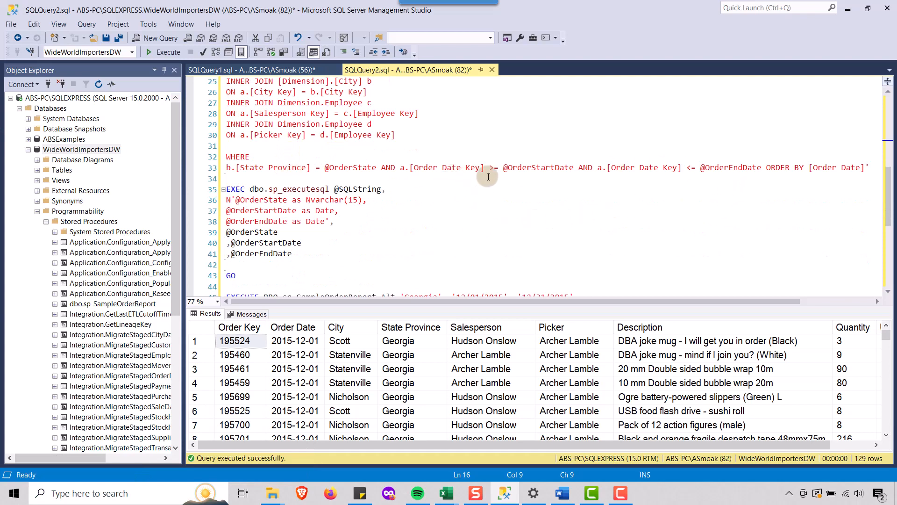
{"action": "double_click", "coordinate": [538, 167]}
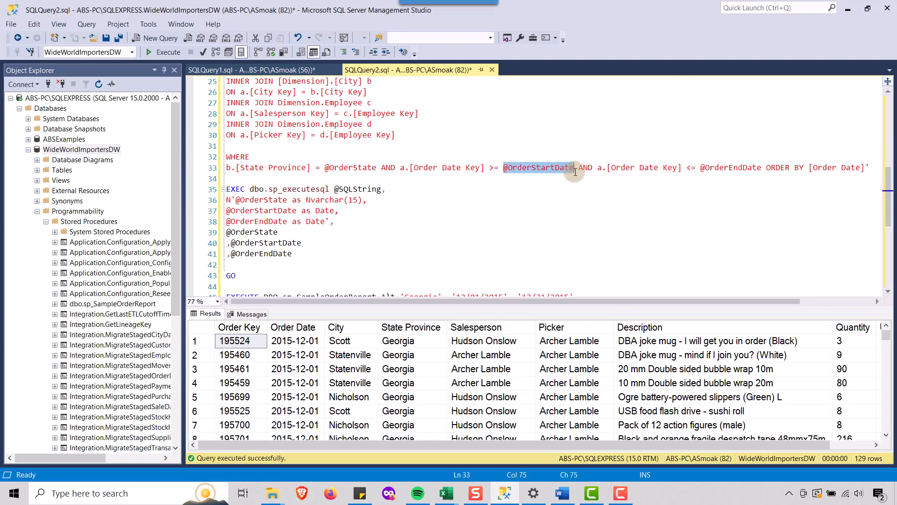
{"action": "mouse_move", "coordinate": [328, 167]}
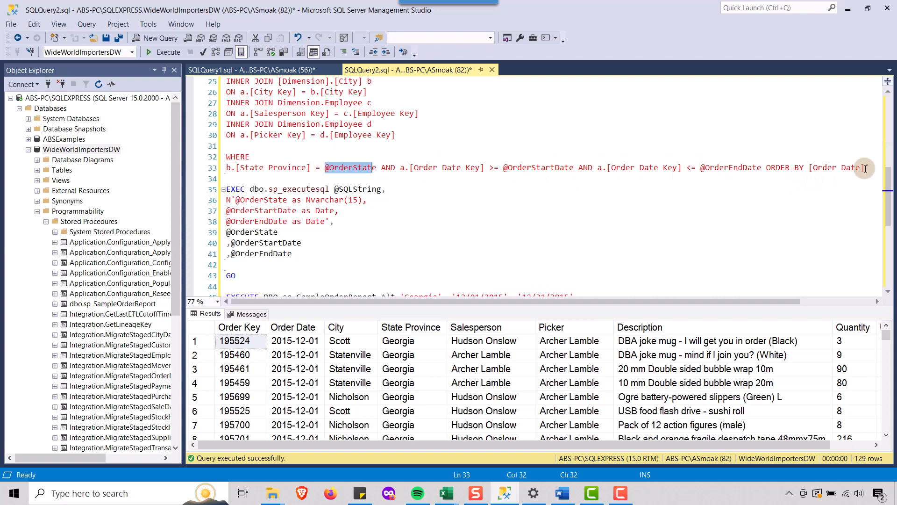
{"action": "left_click", "coordinate": [868, 167]}
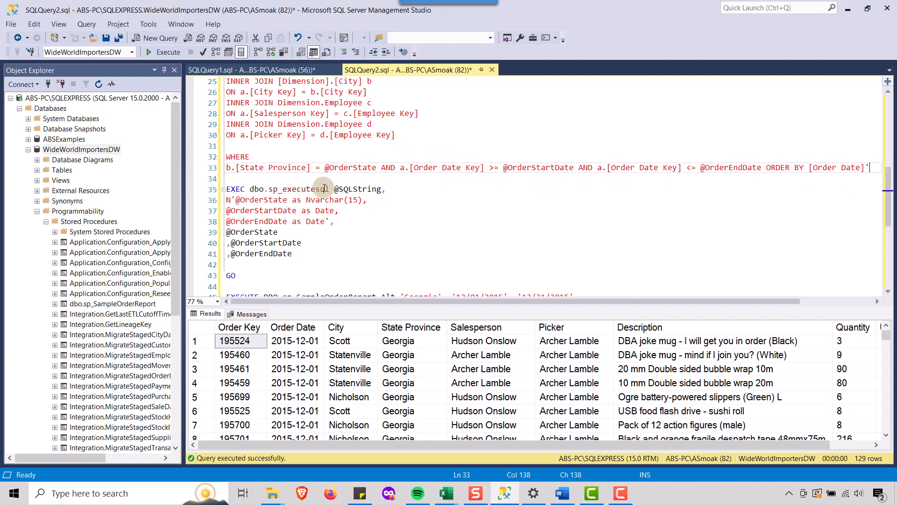
{"action": "mouse_move", "coordinate": [320, 189]}
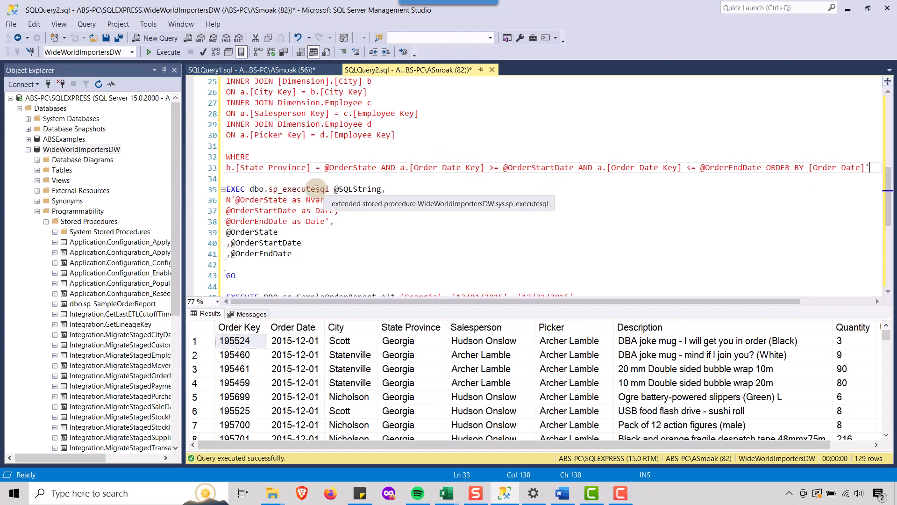
{"action": "left_click", "coordinate": [335, 222]}
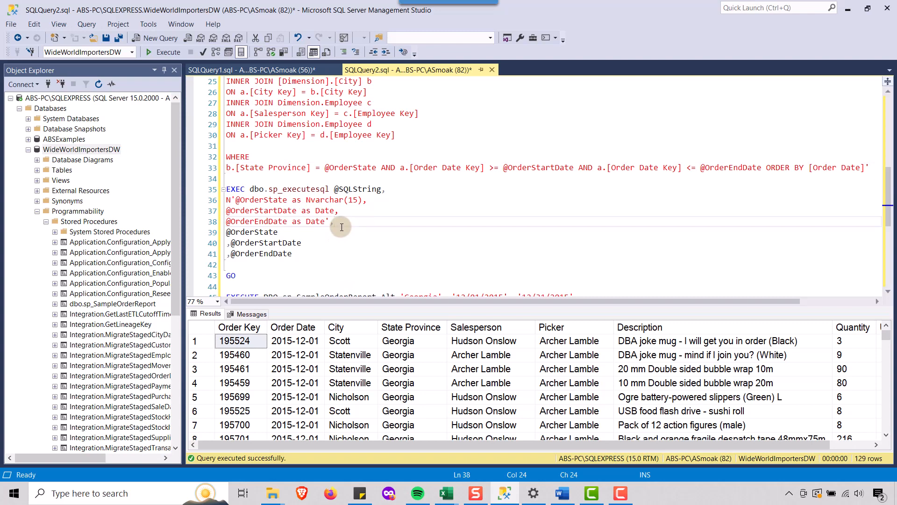
{"action": "mouse_move", "coordinate": [380, 188]}
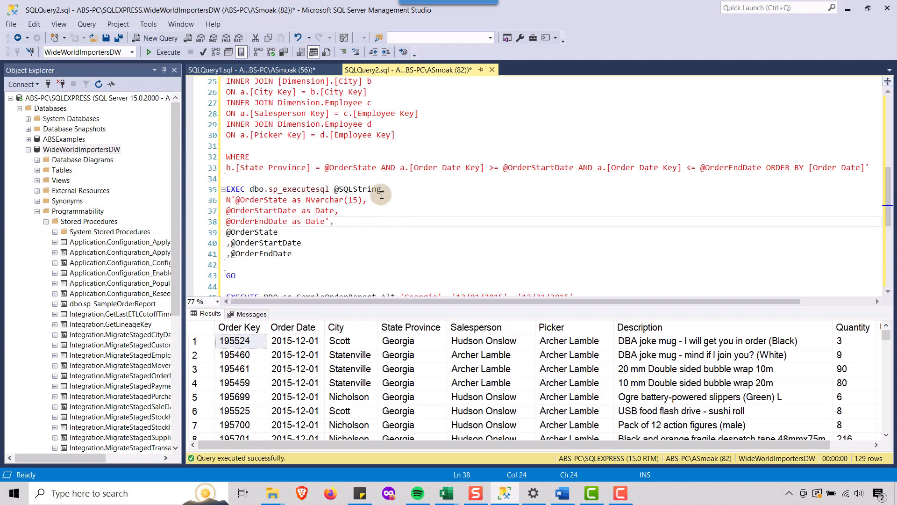
{"action": "double_click", "coordinate": [358, 189]}
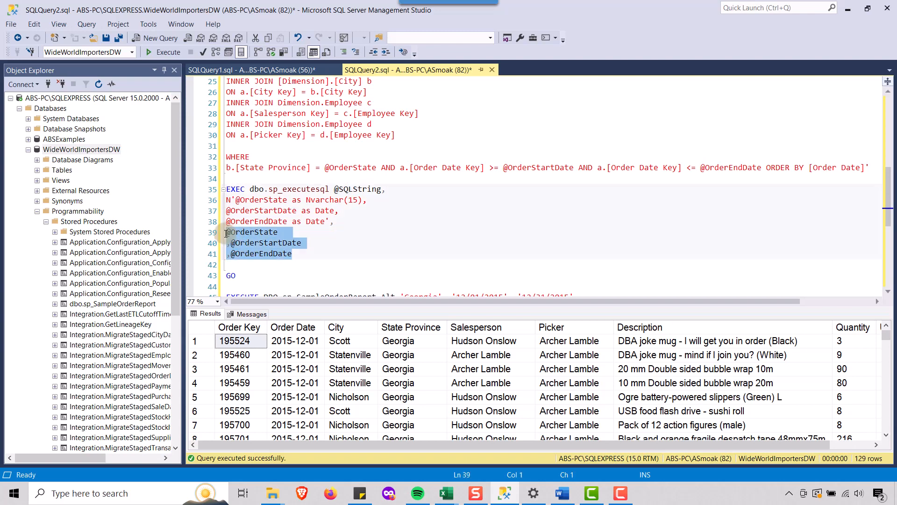
{"action": "left_click", "coordinate": [386, 188]}
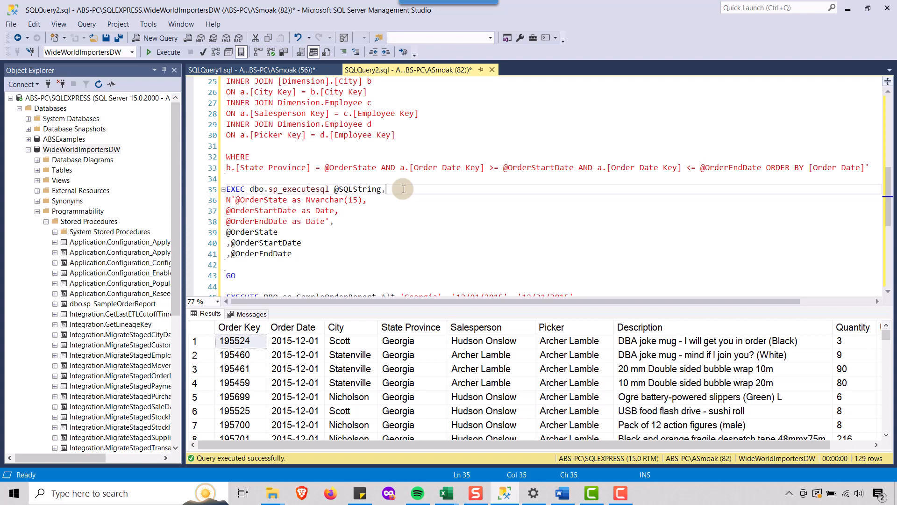
{"action": "mouse_move", "coordinate": [354, 202]}
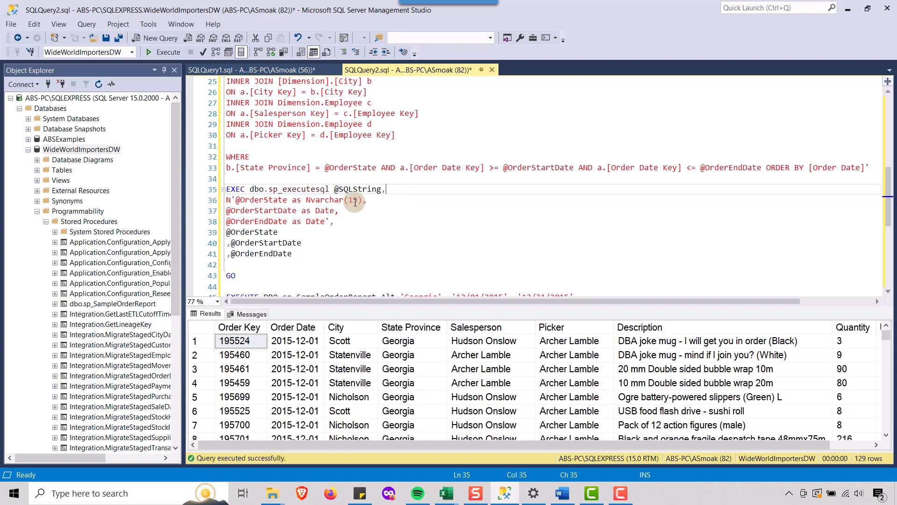
{"action": "mouse_move", "coordinate": [274, 189]}
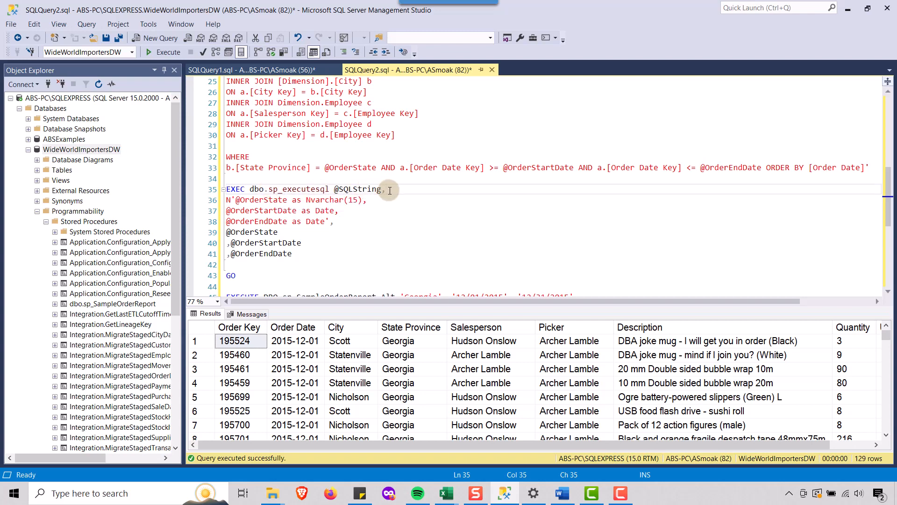
{"action": "scroll", "scroll_direction": "down", "scroll_amount": 3}
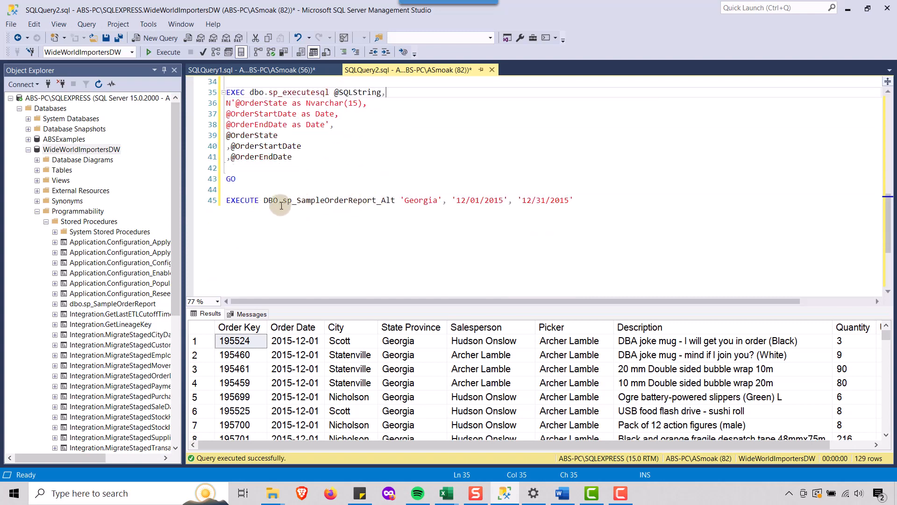
{"action": "mouse_move", "coordinate": [380, 200]}
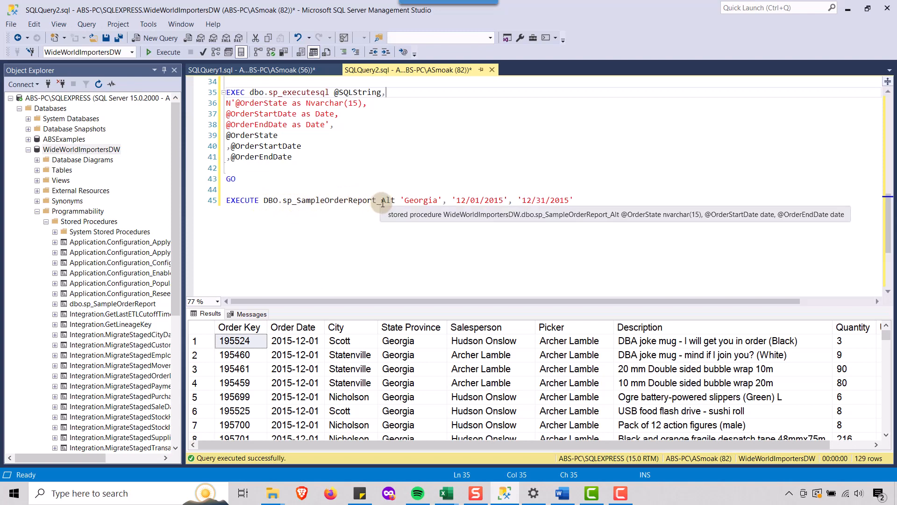
{"action": "mouse_move", "coordinate": [577, 200]}
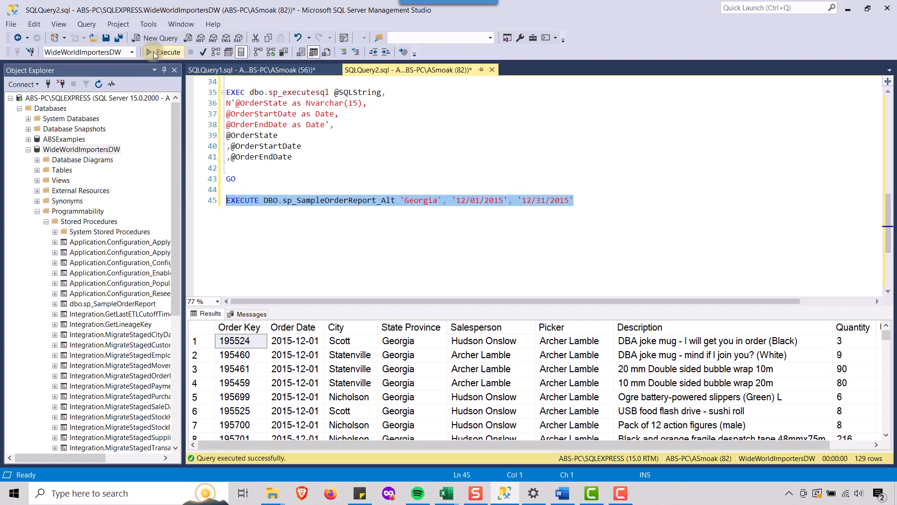
- Review the sp_SampleOrderReport_Alt code after the 129-row run, then switch to the Excel workbook
{"action": "scroll", "scroll_direction": "right", "scroll_amount": 3}
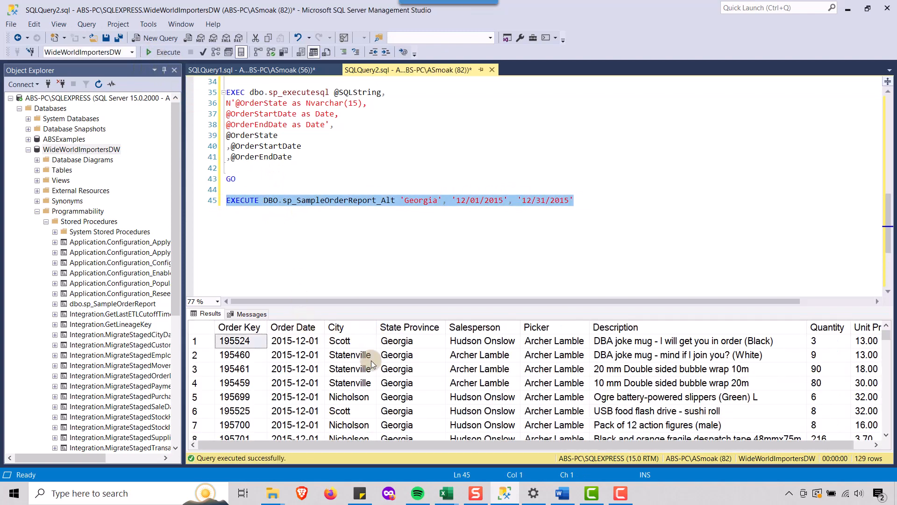
{"action": "mouse_move", "coordinate": [372, 221]}
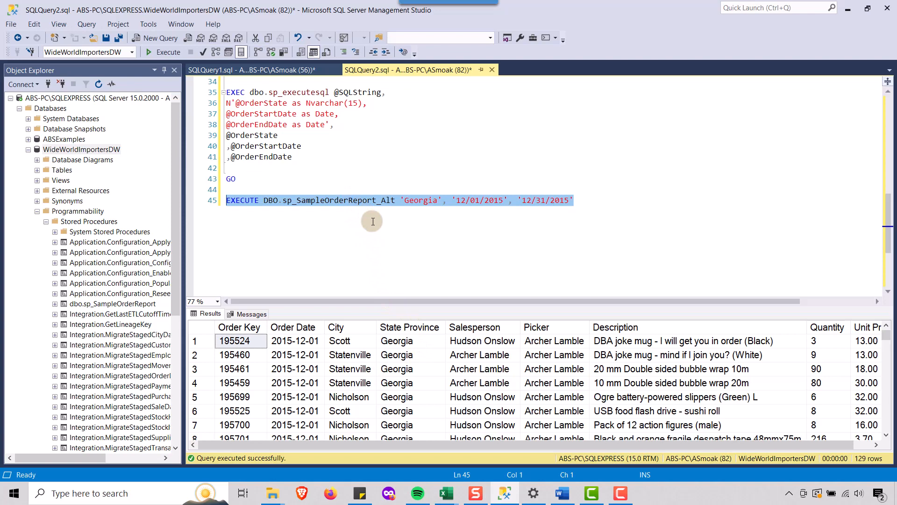
{"action": "left_click", "coordinate": [304, 132]}
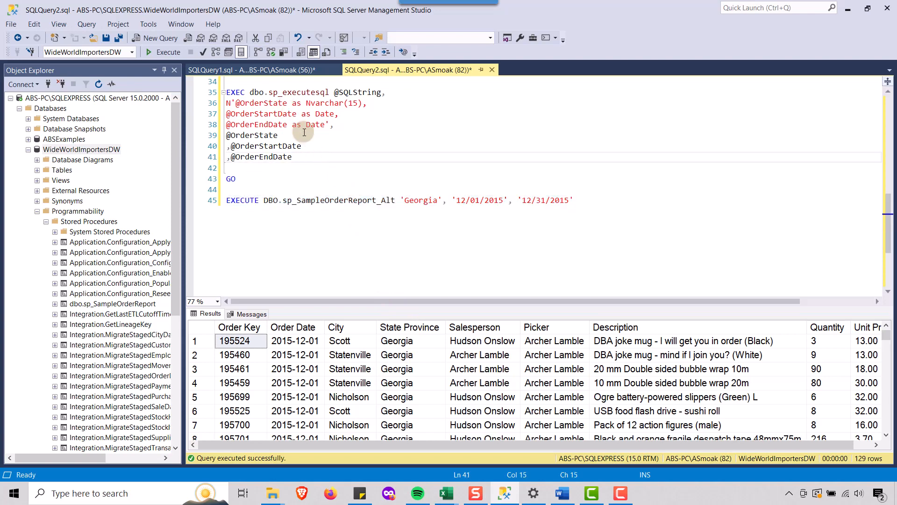
{"action": "scroll", "scroll_direction": "up", "scroll_amount": 3}
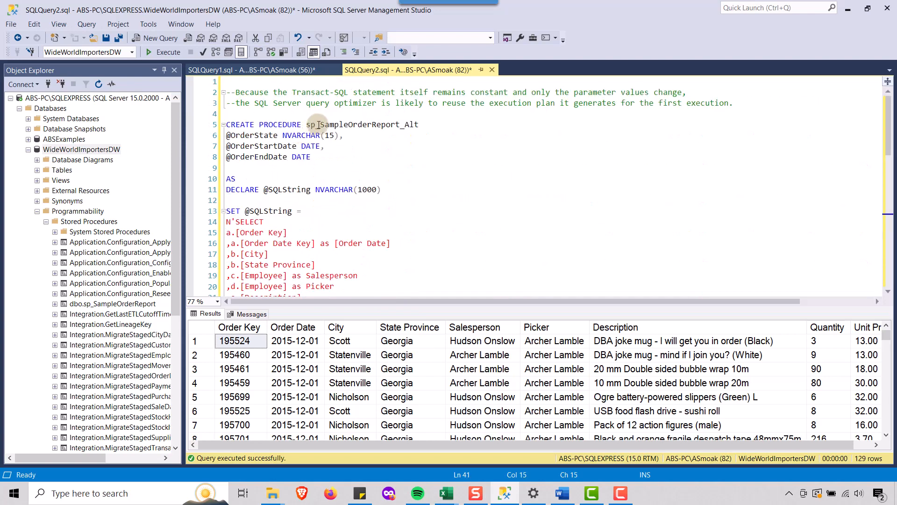
{"action": "mouse_move", "coordinate": [353, 234]}
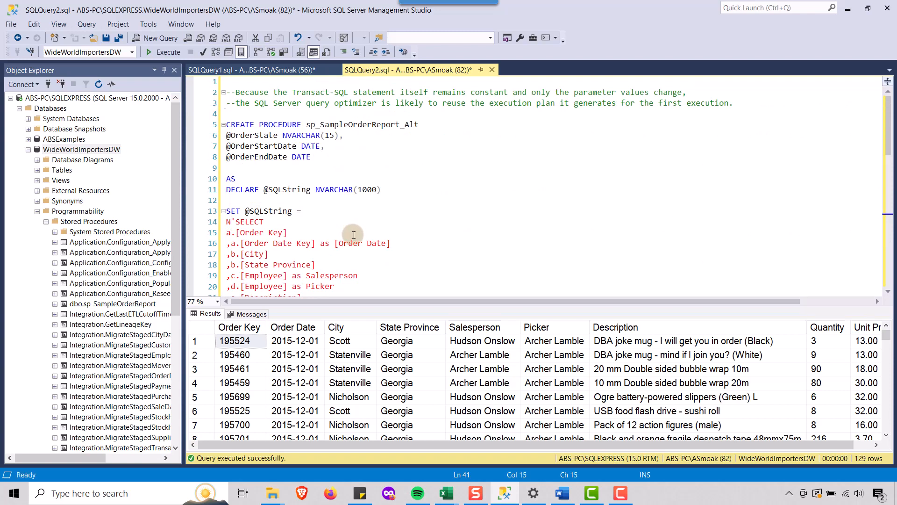
{"action": "mouse_move", "coordinate": [353, 234]}
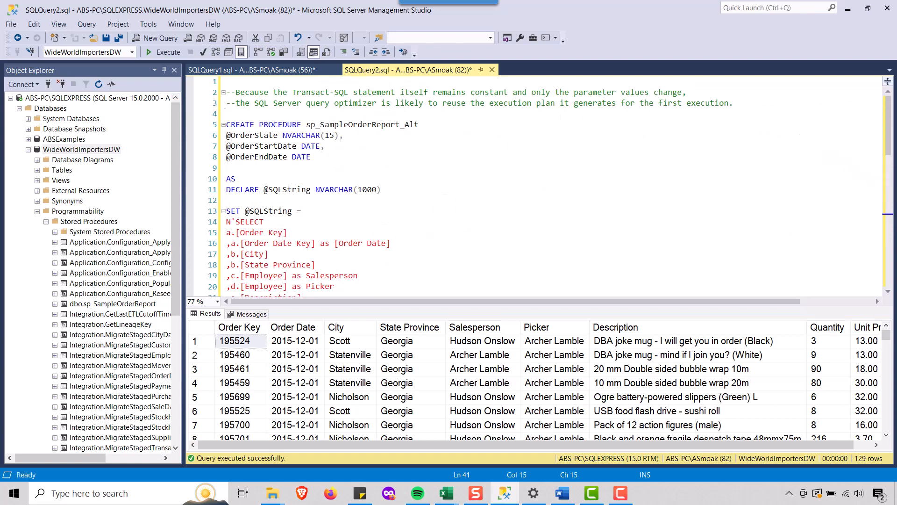
{"action": "mouse_move", "coordinate": [404, 192]}
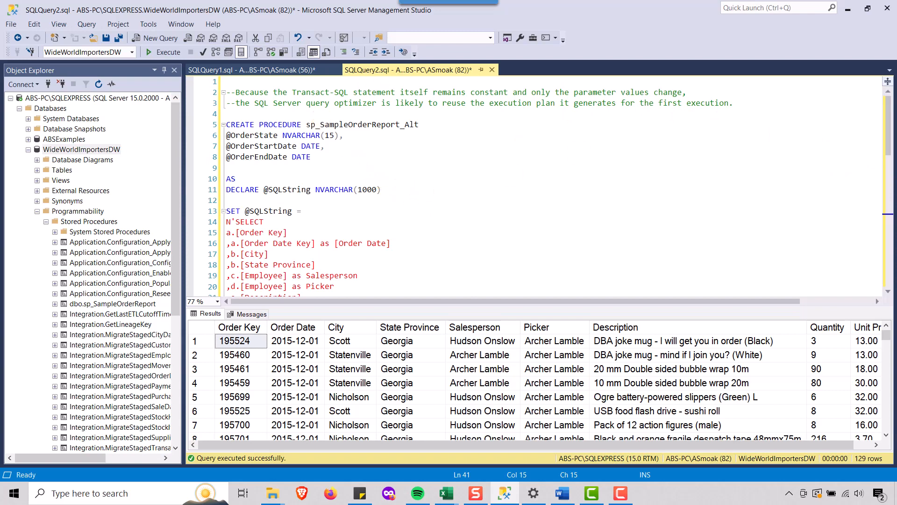
{"action": "left_click", "coordinate": [446, 492]}
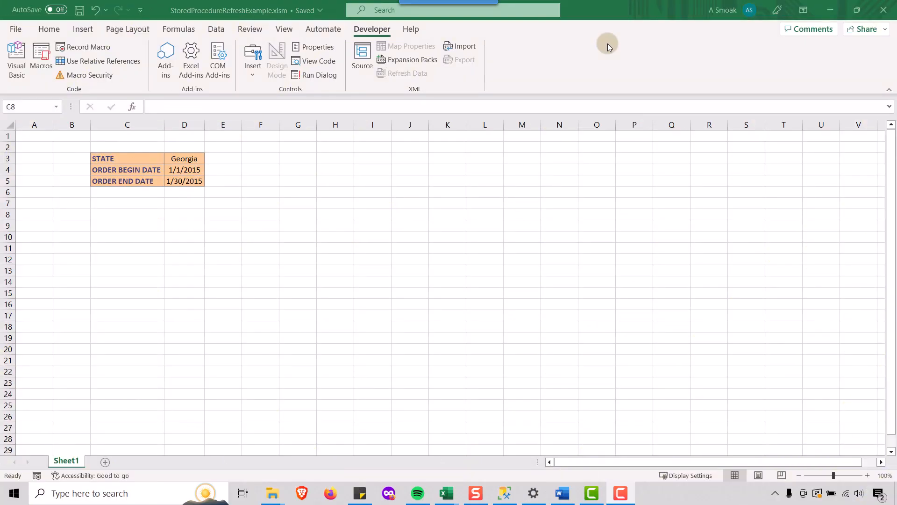
{"action": "mouse_move", "coordinate": [426, 44]}
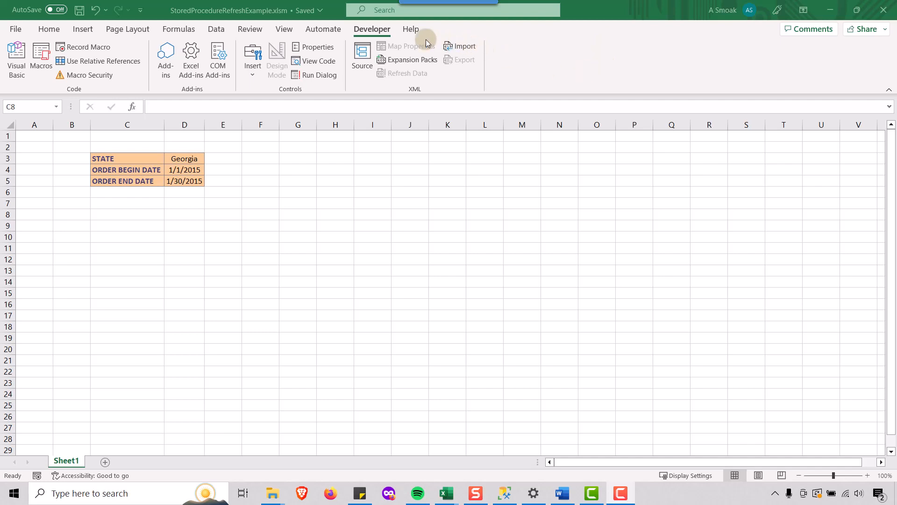
- Select empty cell C8 below the parameters and start Record Macro from the Developer tab
{"action": "left_click", "coordinate": [127, 214]}
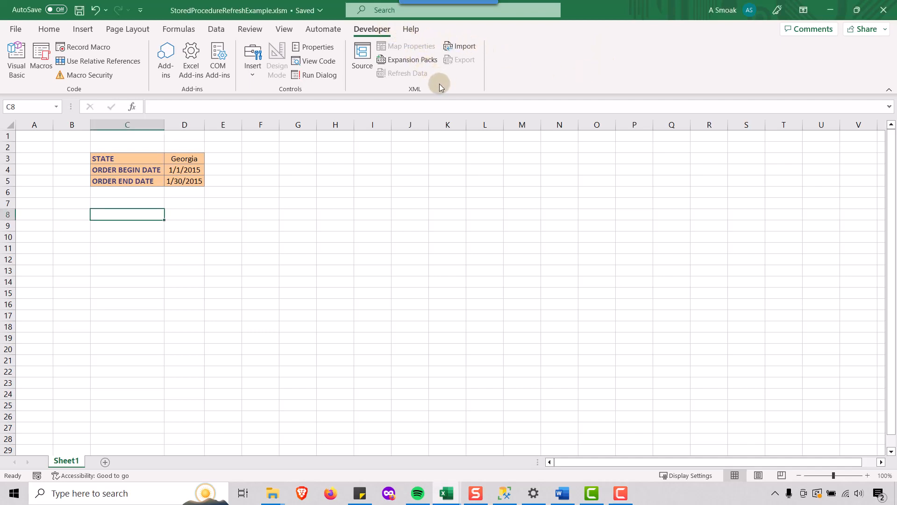
{"action": "right_click", "coordinate": [440, 88]}
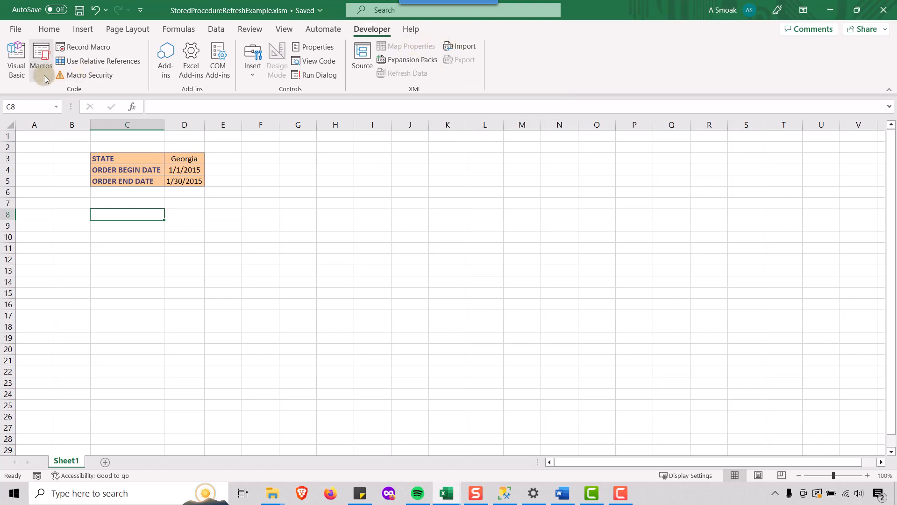
{"action": "mouse_move", "coordinate": [40, 65]}
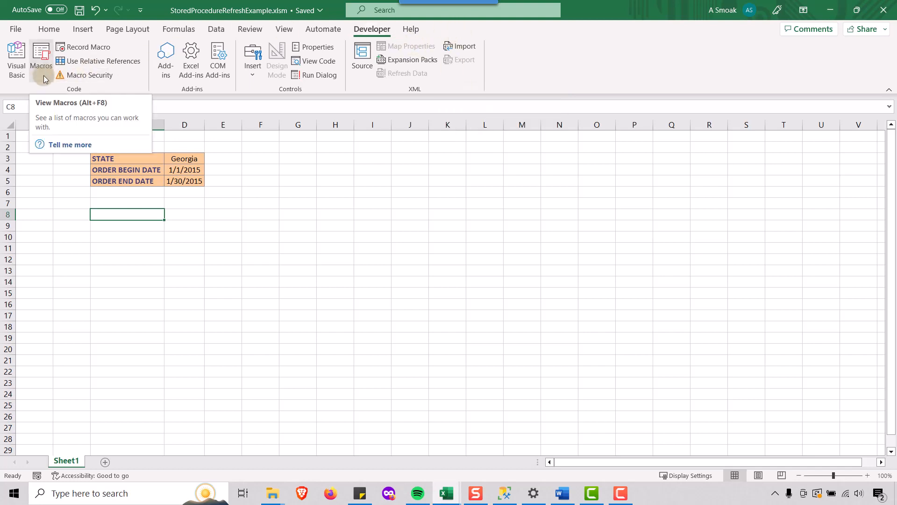
{"action": "mouse_move", "coordinate": [89, 46]}
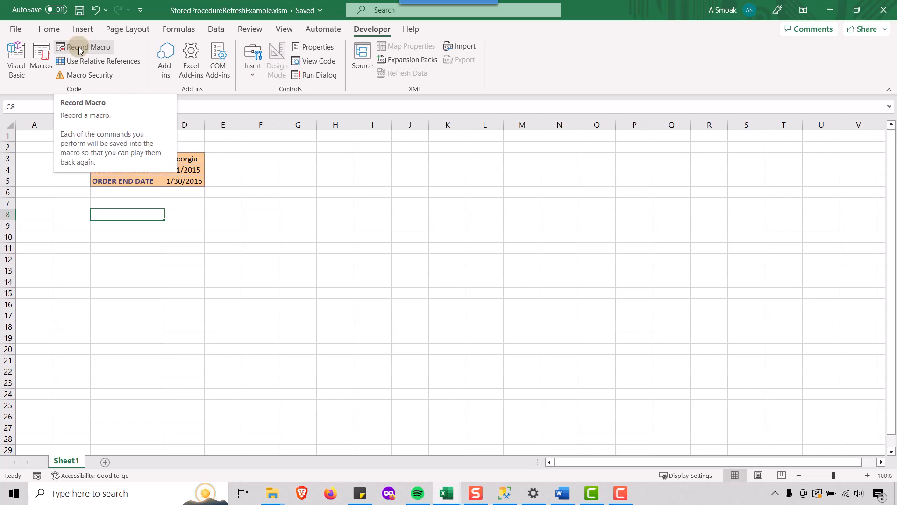
{"action": "left_click", "coordinate": [88, 46]}
{"action": "type", "text": "MacroSP"}
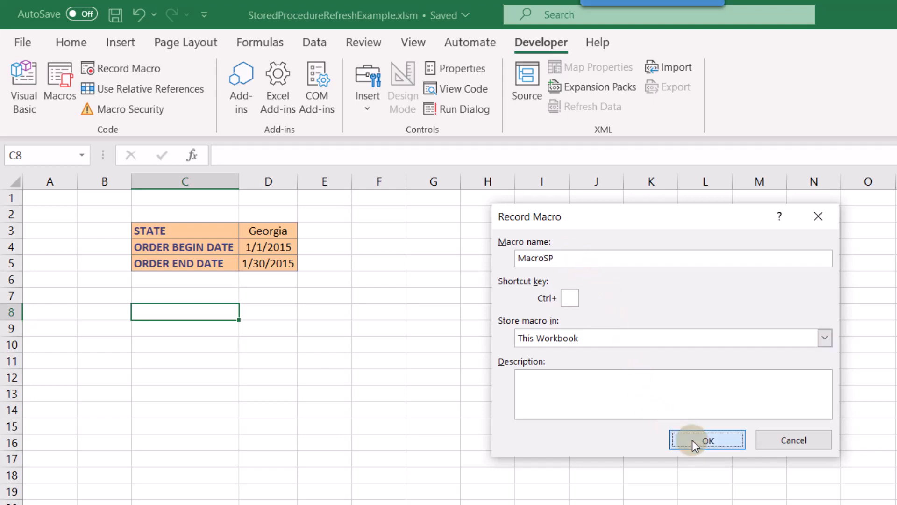
- Begin recording MacroSP and start a Get Data import from a SQL Server database
{"action": "left_click", "coordinate": [707, 439]}
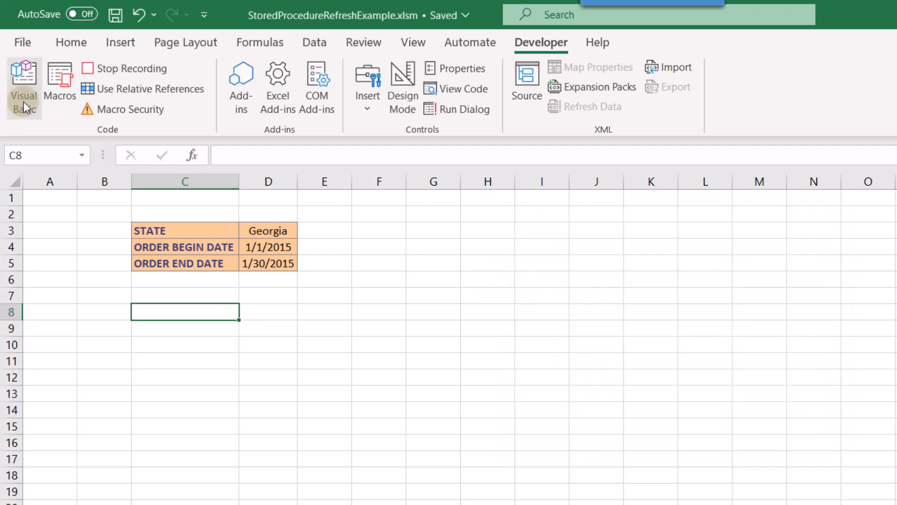
{"action": "mouse_move", "coordinate": [24, 86]}
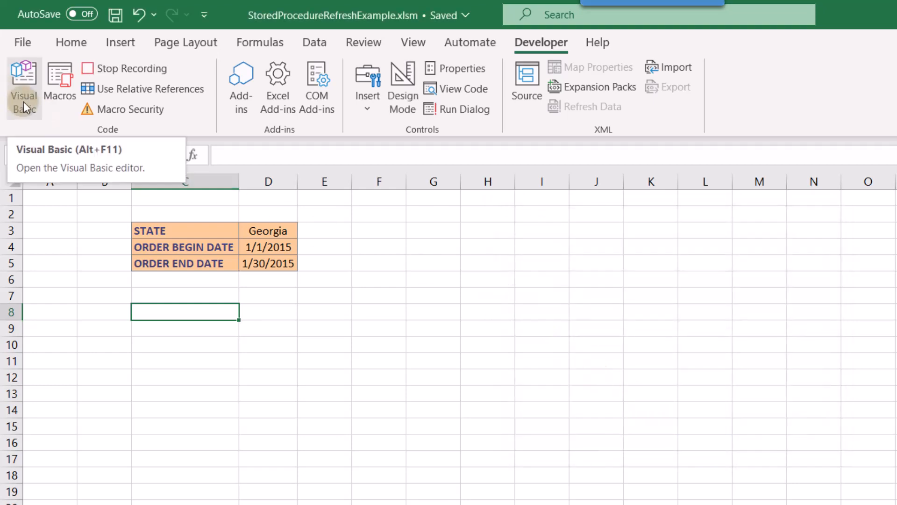
{"action": "left_click", "coordinate": [314, 42]}
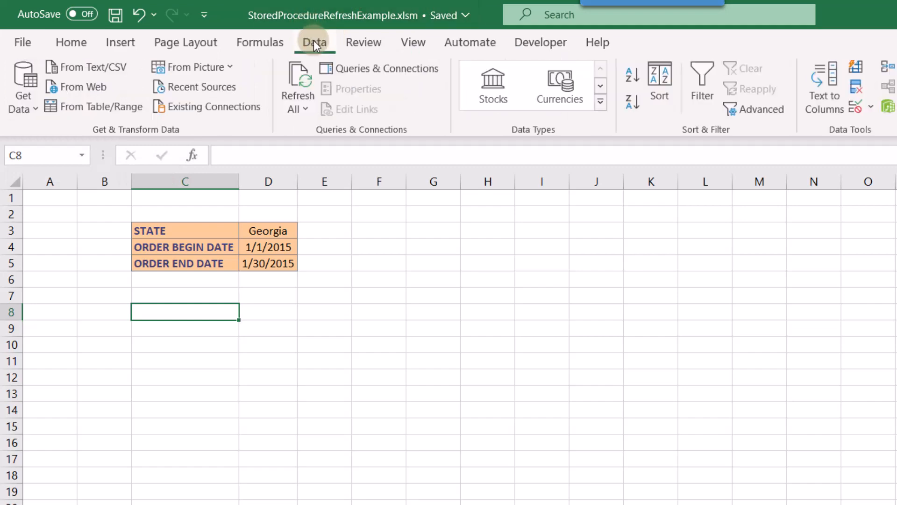
{"action": "left_click", "coordinate": [22, 86]}
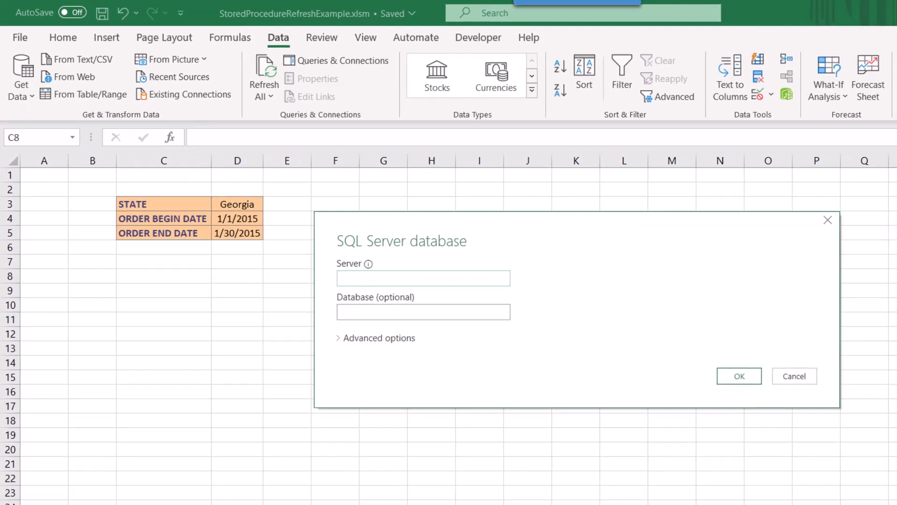
- Set server ABS-PC\SQLEXPRESS, database WideWorldImportersDW and SQL statement EXECUTE DBO.sp_SampleOrderReport_Alt 'Georgia', '12/01/2015', '12/31/2015'
{"action": "type", "text": "ABS-PC\\SQLEXPRESS"}
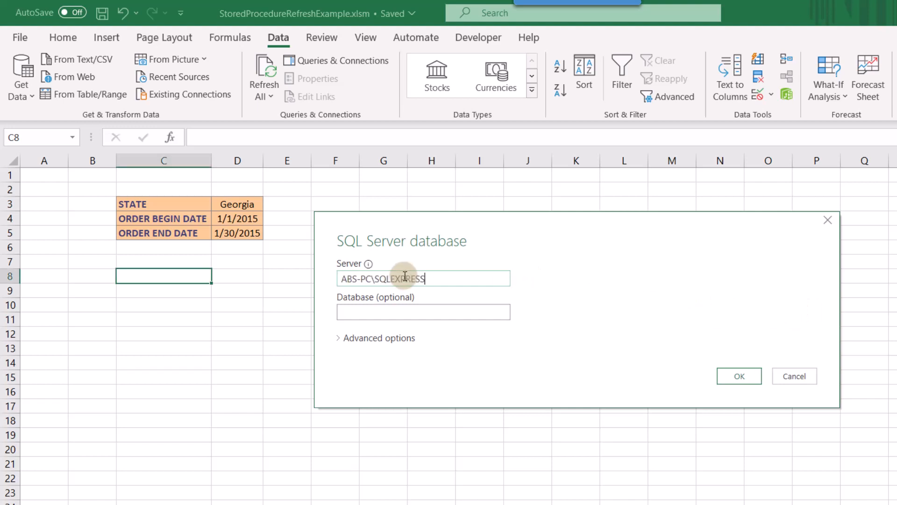
{"action": "left_click", "coordinate": [422, 311]}
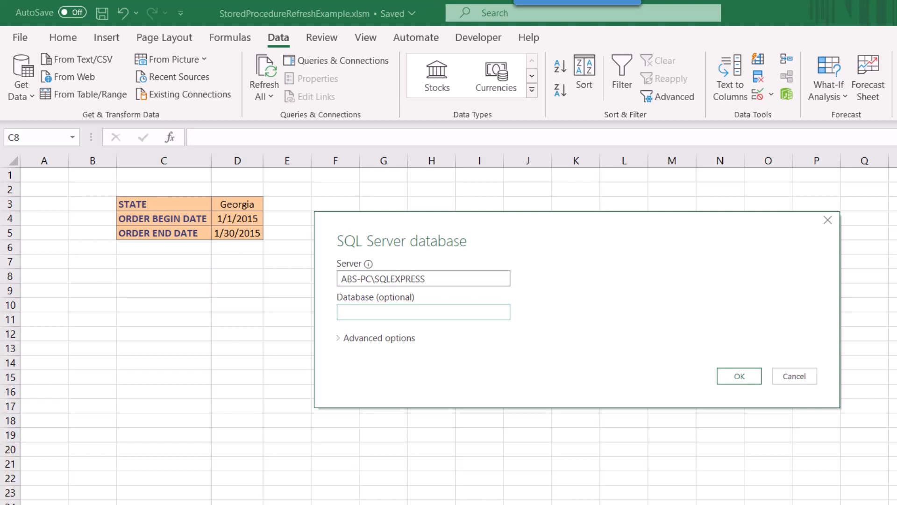
{"action": "left_click", "coordinate": [423, 311]}
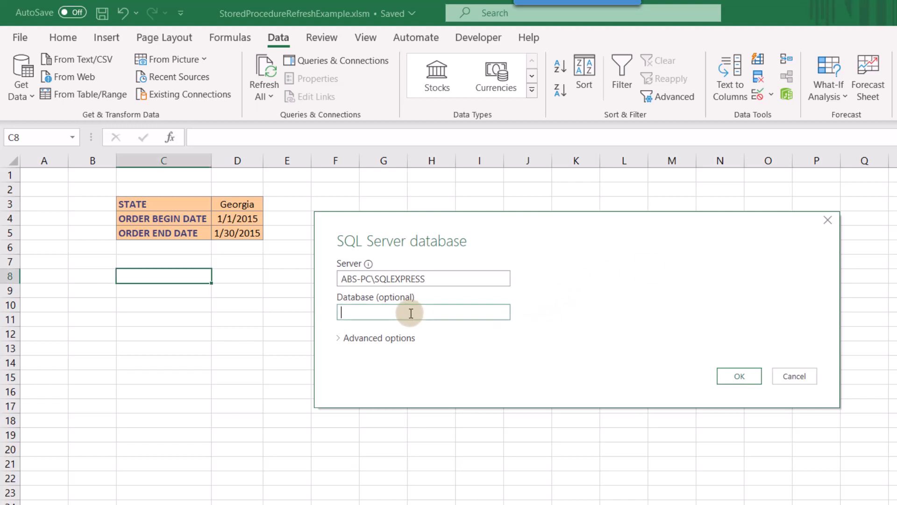
{"action": "type", "text": "WideWorldImportersDW"}
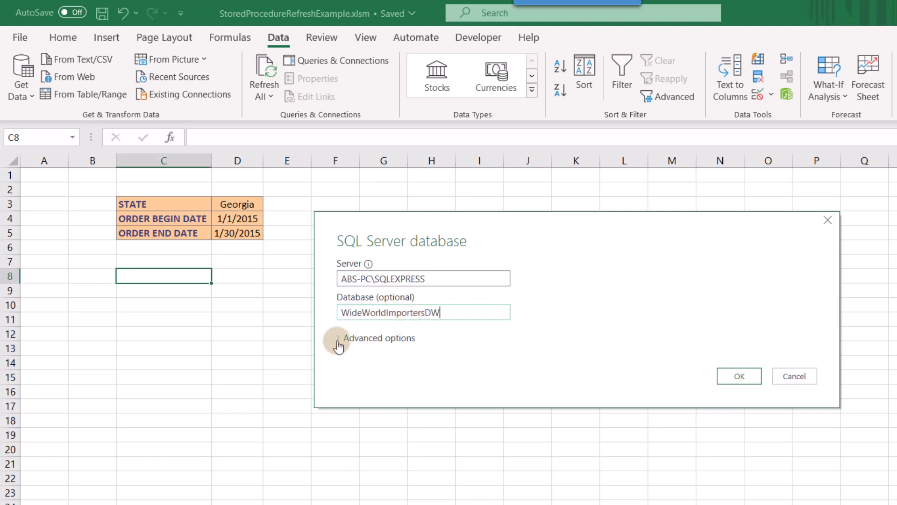
{"action": "left_click", "coordinate": [337, 337]}
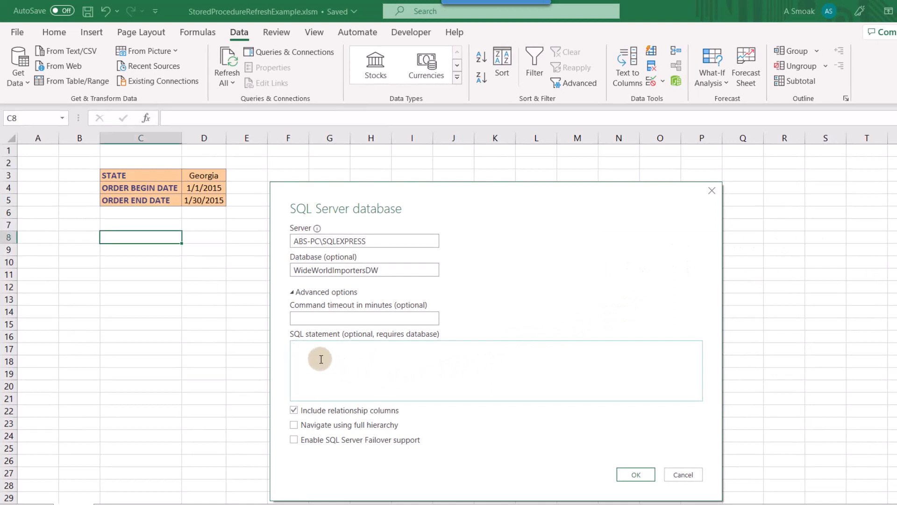
{"action": "type", "text": "EXECUTE DBO.sp_SampleOrderReport_Alt 'Georgia', '12/01/2015', '12/31/2015'"}
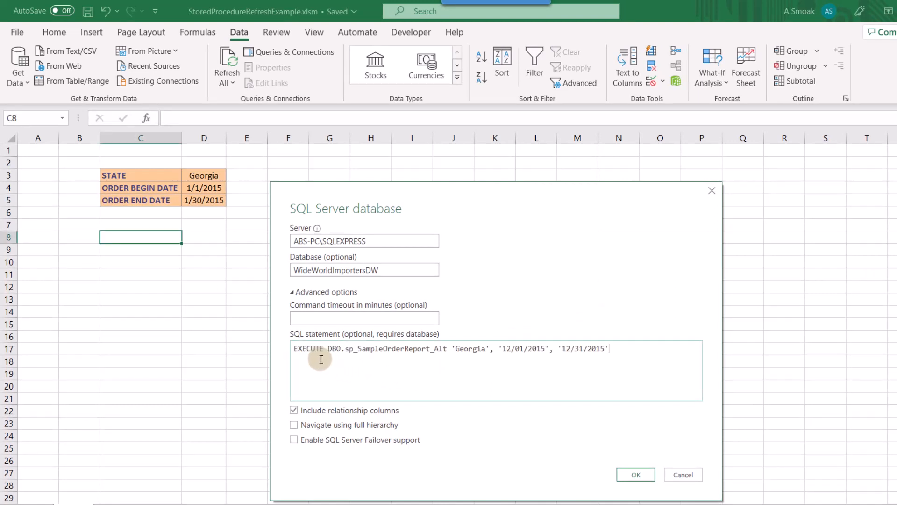
{"action": "mouse_move", "coordinate": [356, 368]}
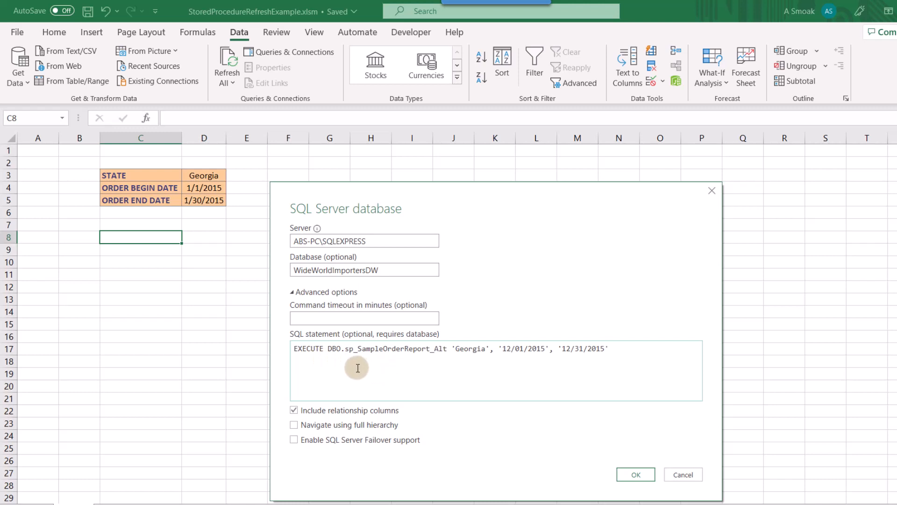
{"action": "mouse_move", "coordinate": [329, 356]}
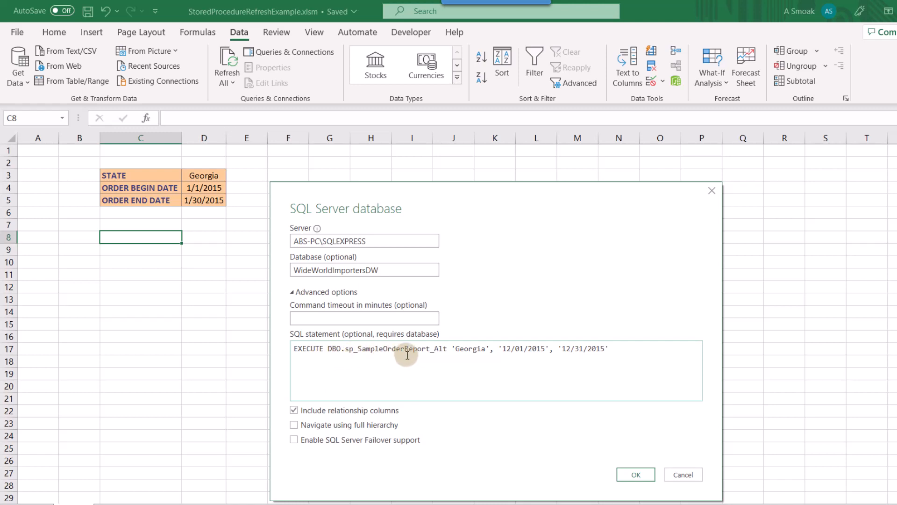
{"action": "mouse_move", "coordinate": [349, 368]}
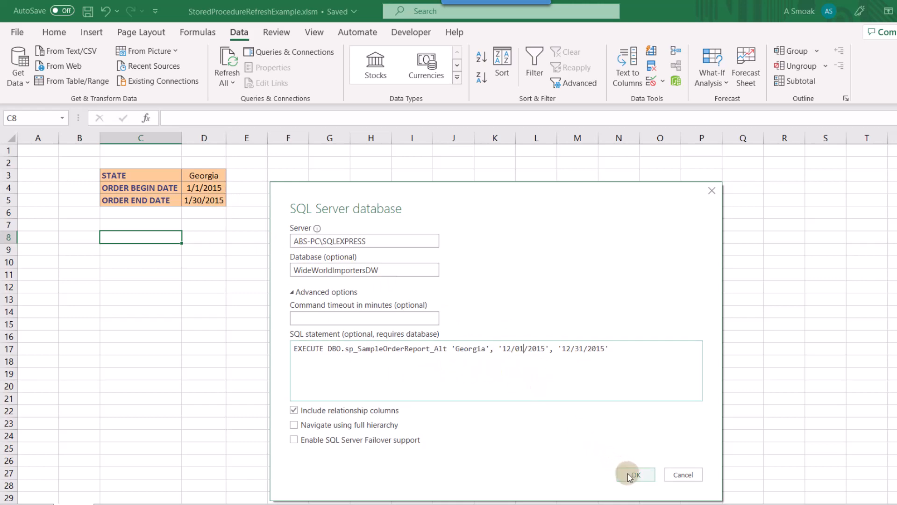
- Load the query results as a table on the existing worksheet at $C$8, giving 129 Georgia December 2015 rows
{"action": "left_click", "coordinate": [634, 473]}
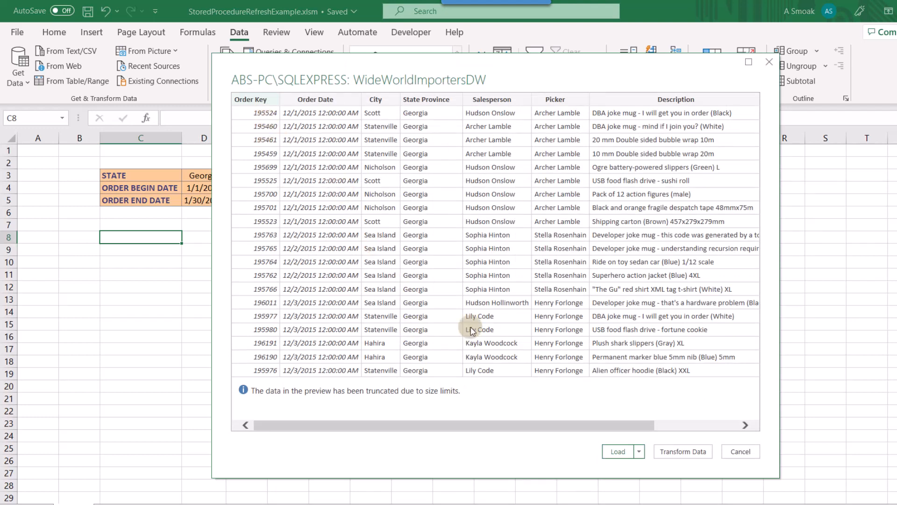
{"action": "left_click", "coordinate": [639, 451]}
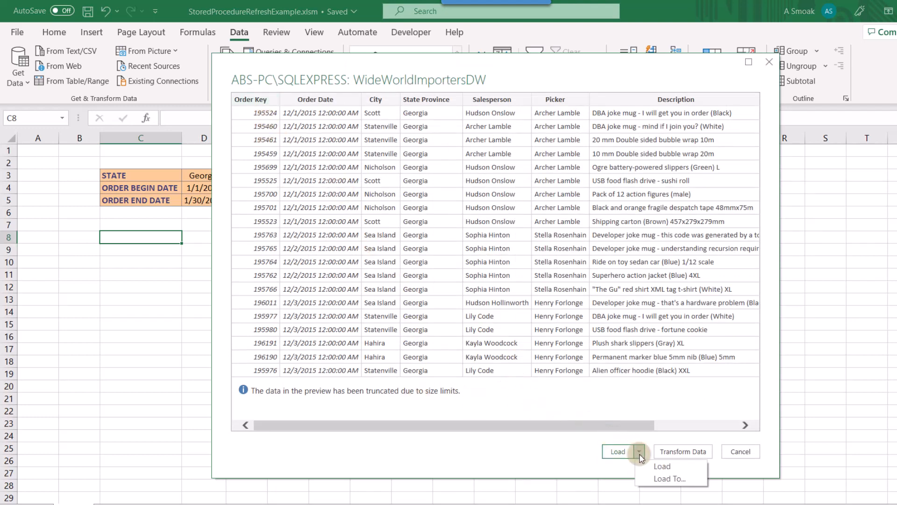
{"action": "left_click", "coordinate": [668, 478]}
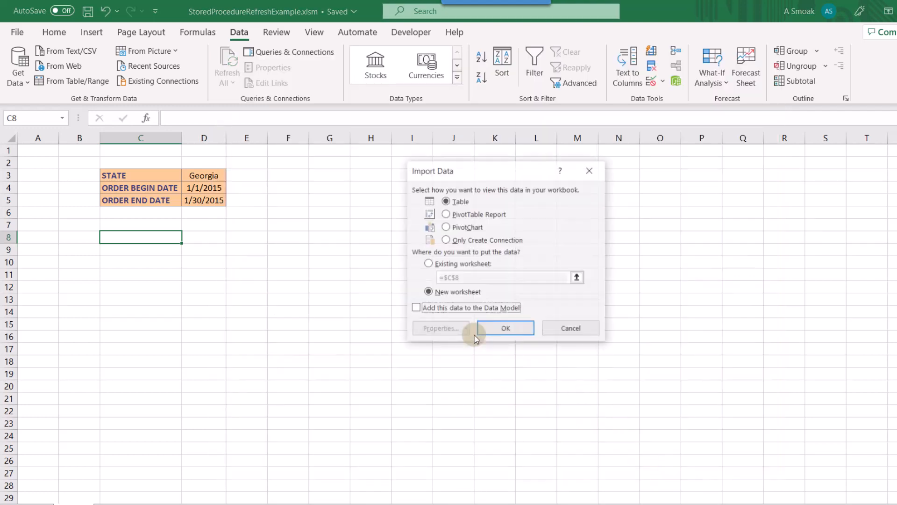
{"action": "left_click", "coordinate": [428, 264]}
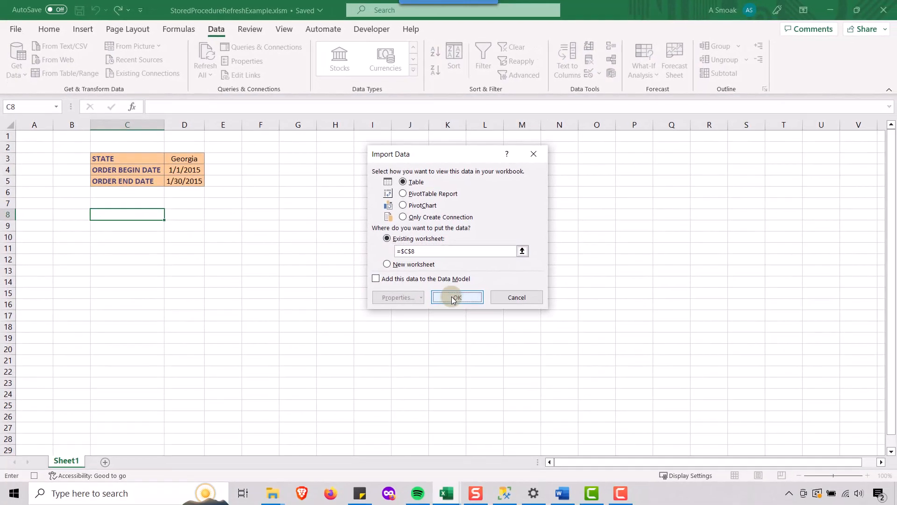
{"action": "left_click", "coordinate": [457, 297]}
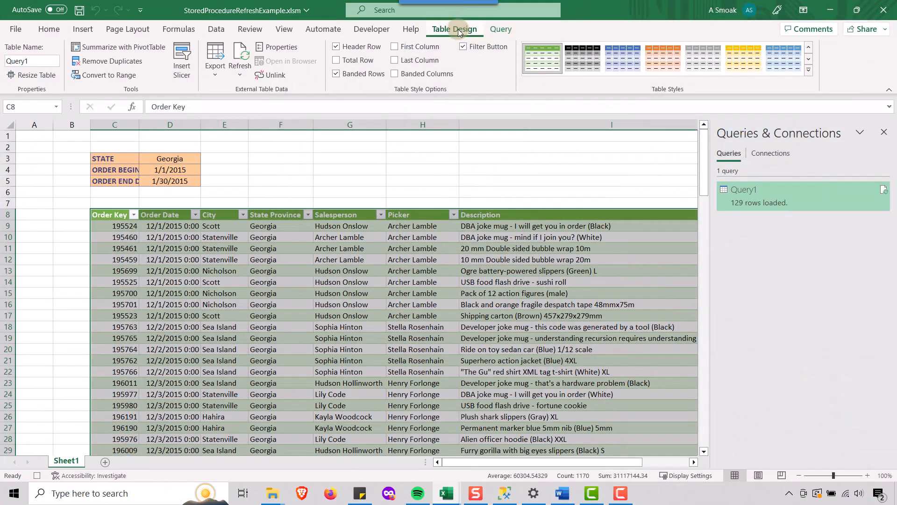
- Stop recording the macro from the Developer ribbon
{"action": "left_click", "coordinate": [371, 29]}
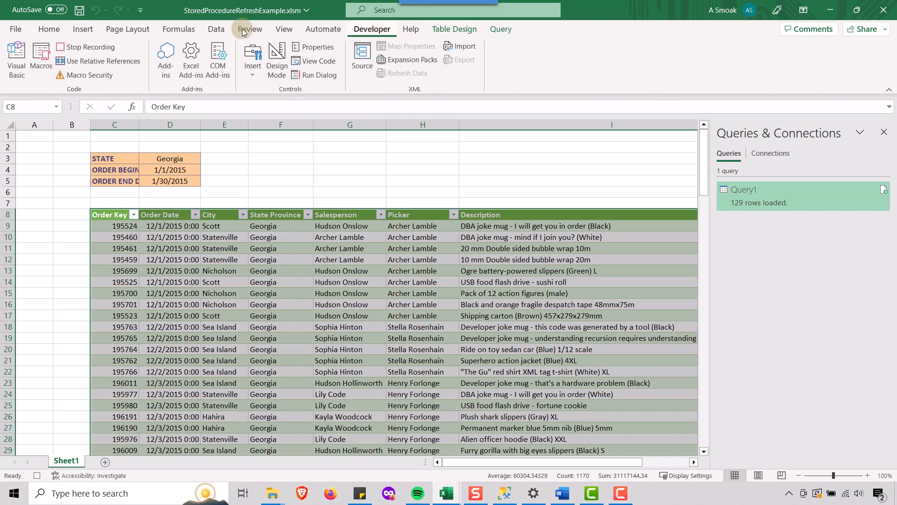
{"action": "mouse_move", "coordinate": [89, 47]}
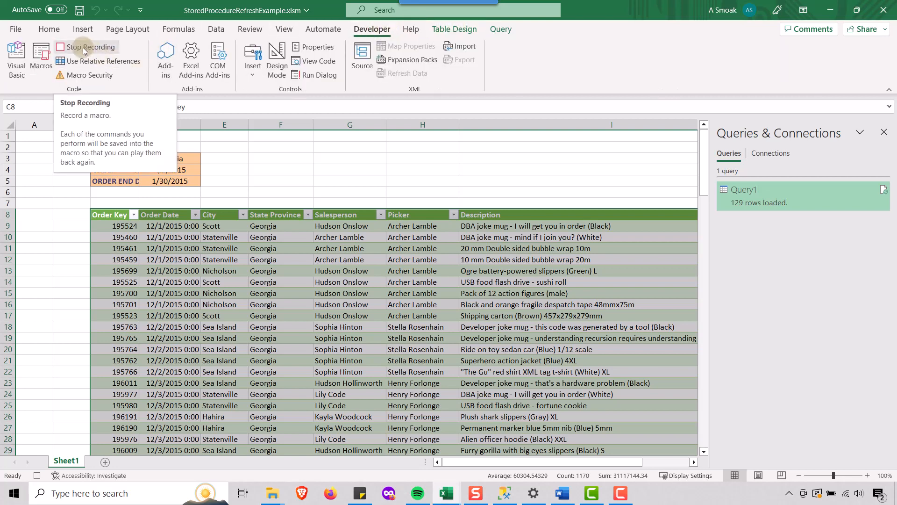
{"action": "left_click", "coordinate": [89, 47]}
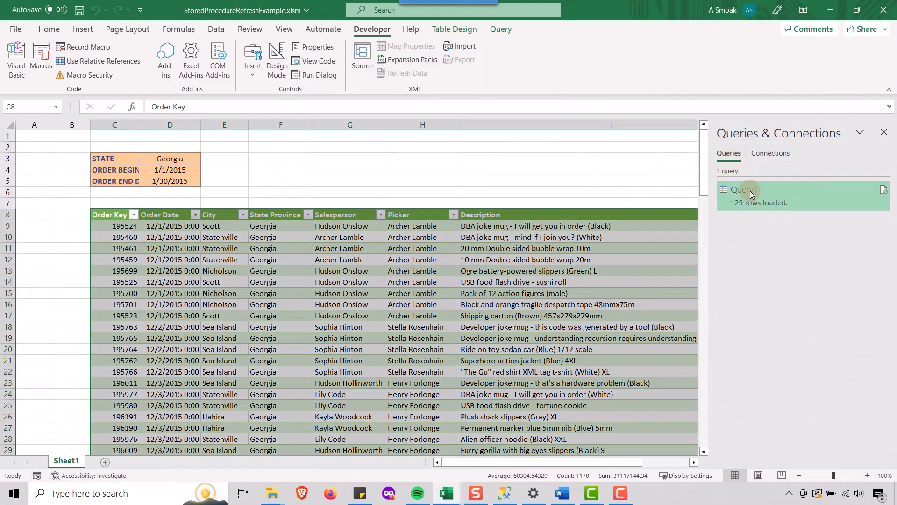
- Rename the Query1 query to SalesOrderQuery in Queries & Connections
{"action": "right_click", "coordinate": [744, 190]}
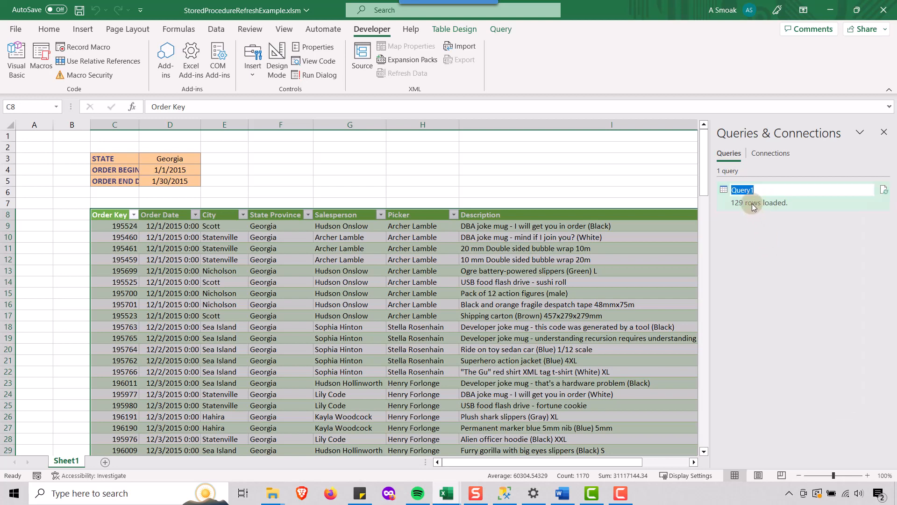
{"action": "type", "text": "SalesOr"}
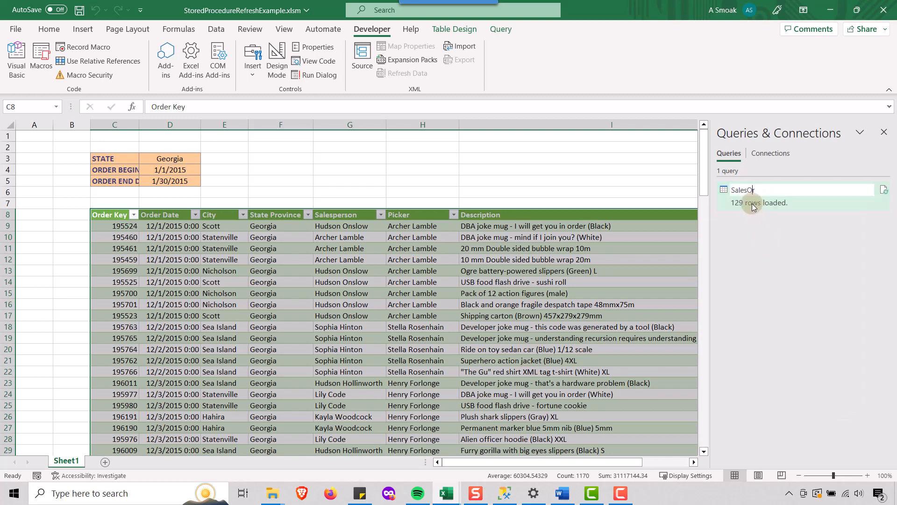
{"action": "type", "text": "derQuery"}
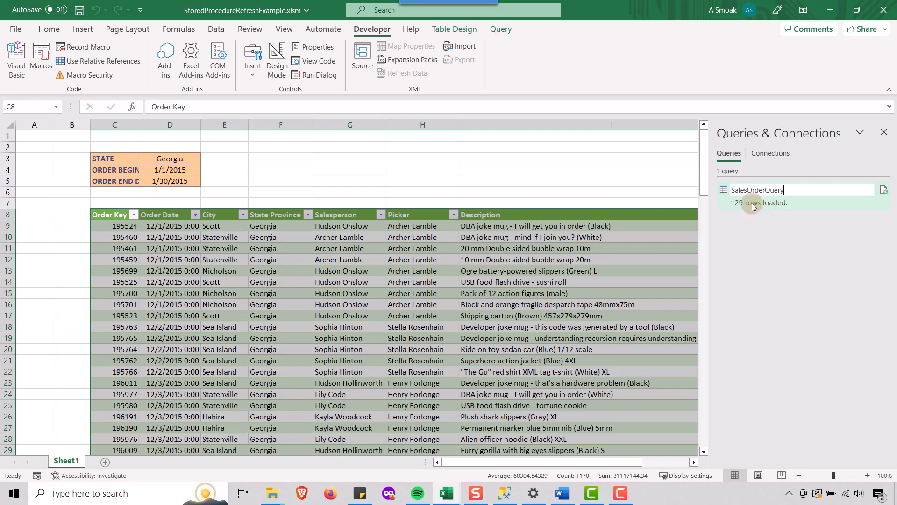
{"action": "left_click", "coordinate": [800, 194]}
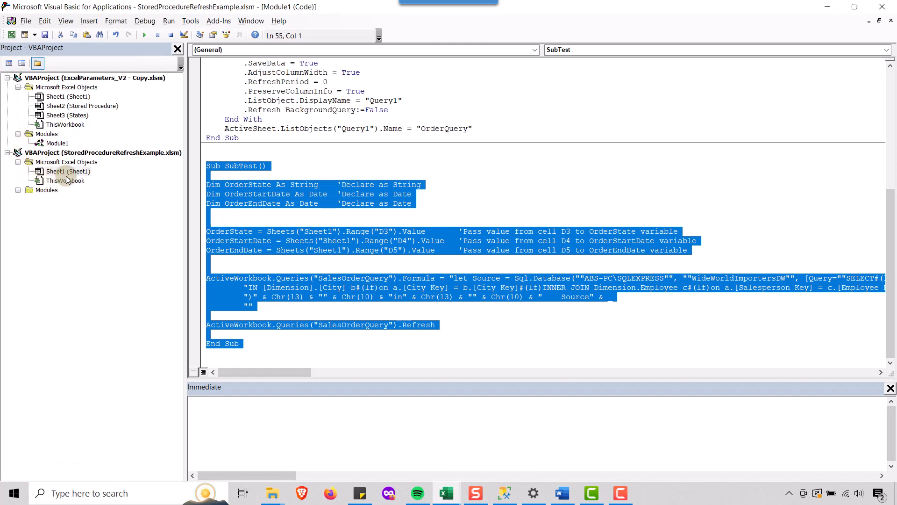
{"action": "mouse_move", "coordinate": [105, 158]}
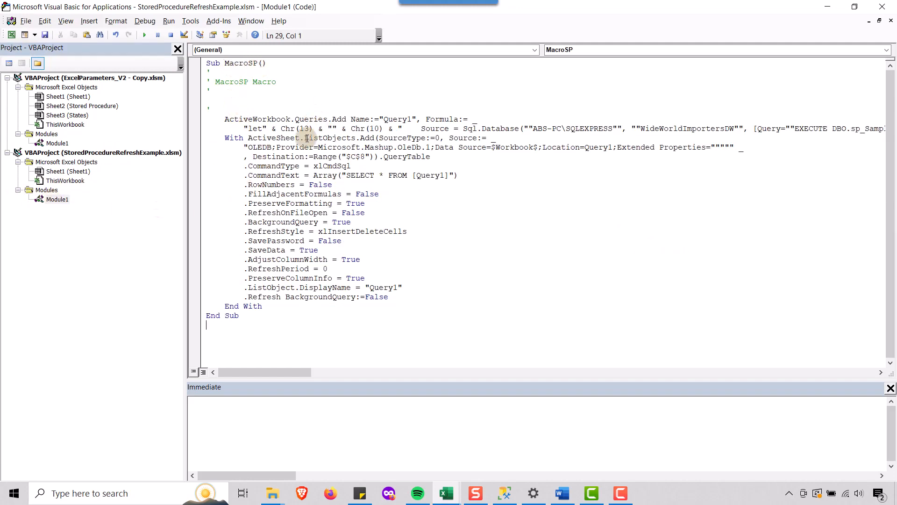
- Show the recorded MacroSP code in Module1 and select its Formula source line
{"action": "left_click", "coordinate": [231, 110]}
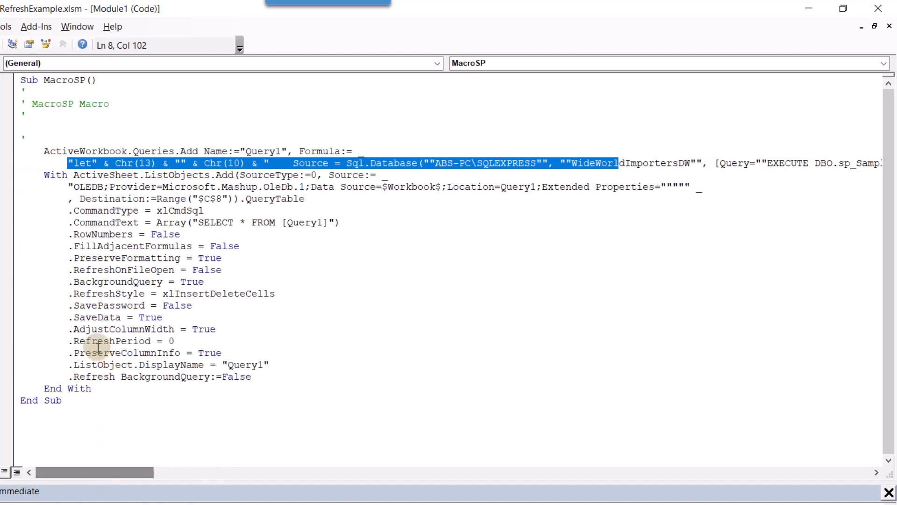
{"action": "left_click", "coordinate": [35, 435]}
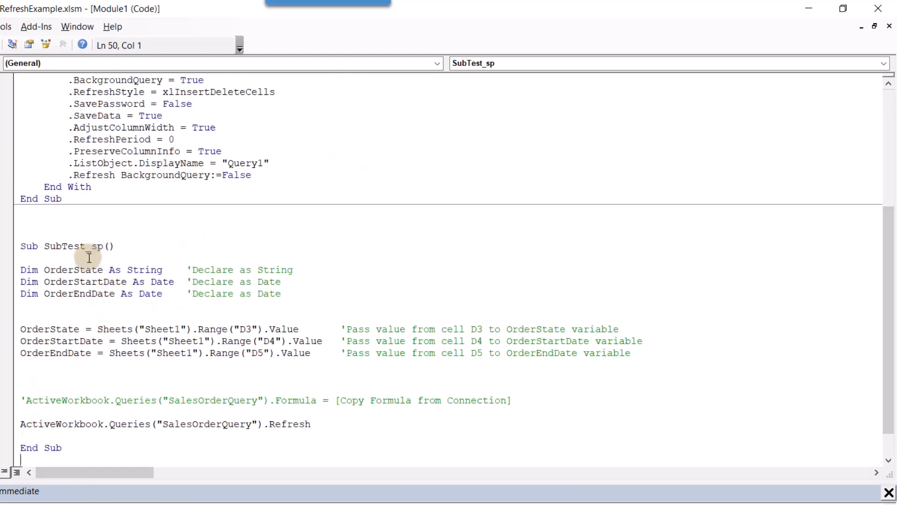
{"action": "mouse_move", "coordinate": [83, 254]}
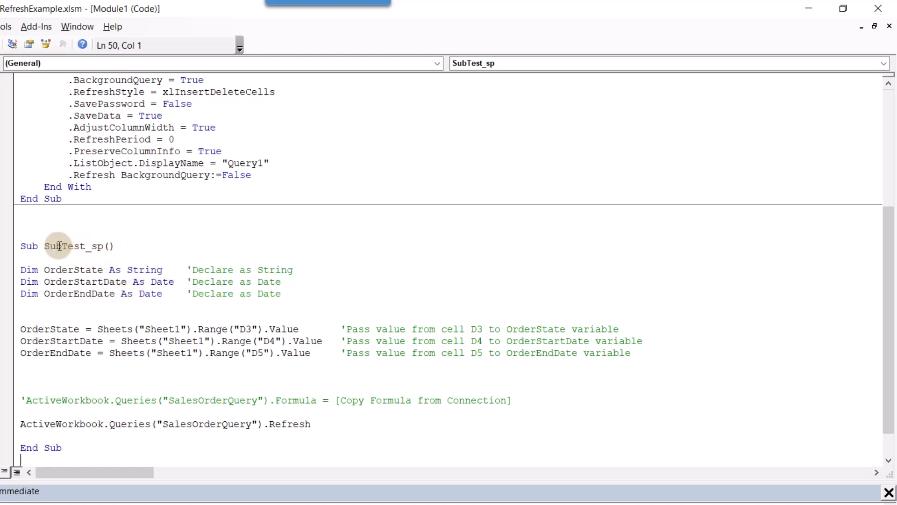
{"action": "mouse_move", "coordinate": [105, 329]}
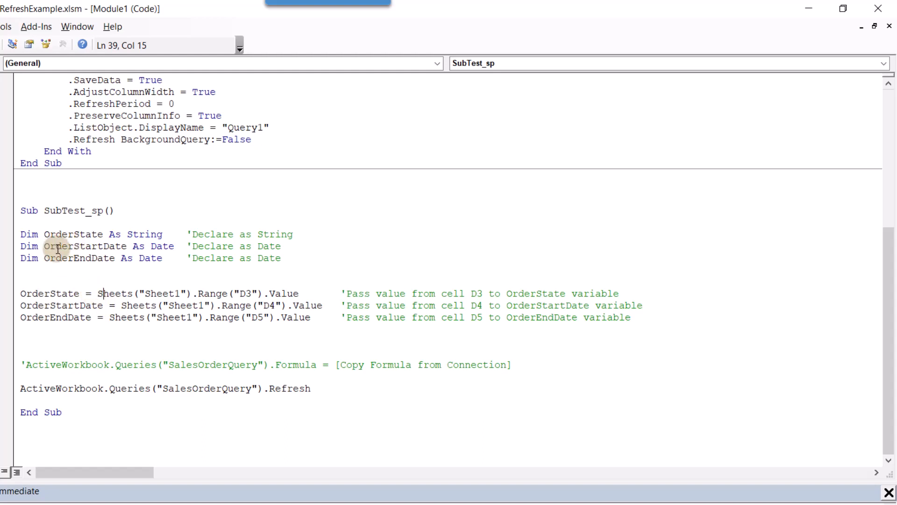
{"action": "mouse_move", "coordinate": [78, 295]}
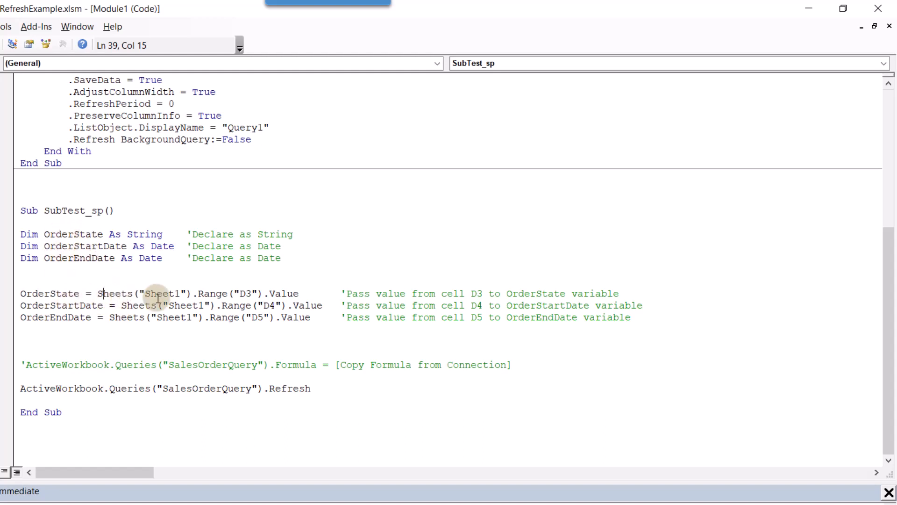
{"action": "mouse_move", "coordinate": [41, 299]}
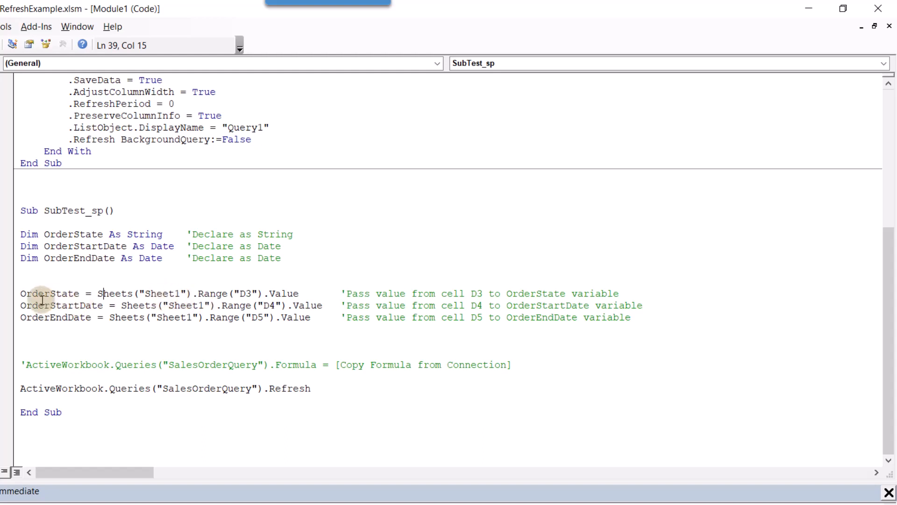
{"action": "mouse_move", "coordinate": [169, 295]}
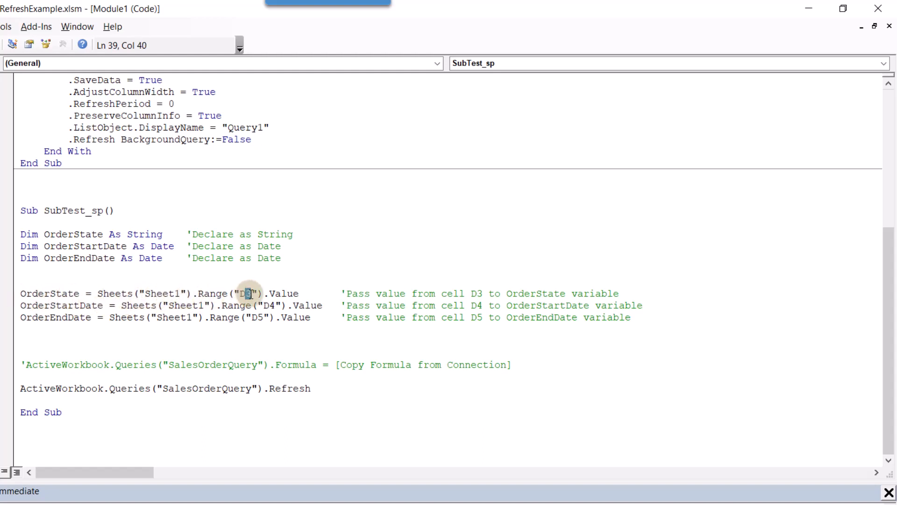
- Move to the commented SalesOrderQuery Formula line in SubTest_sp to edit its placeholder
{"action": "left_click", "coordinate": [262, 317]}
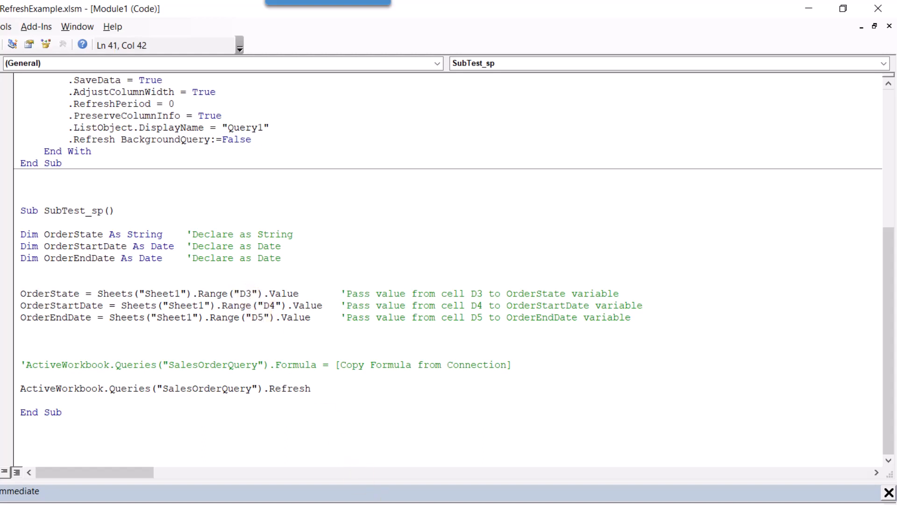
{"action": "left_click", "coordinate": [26, 365]}
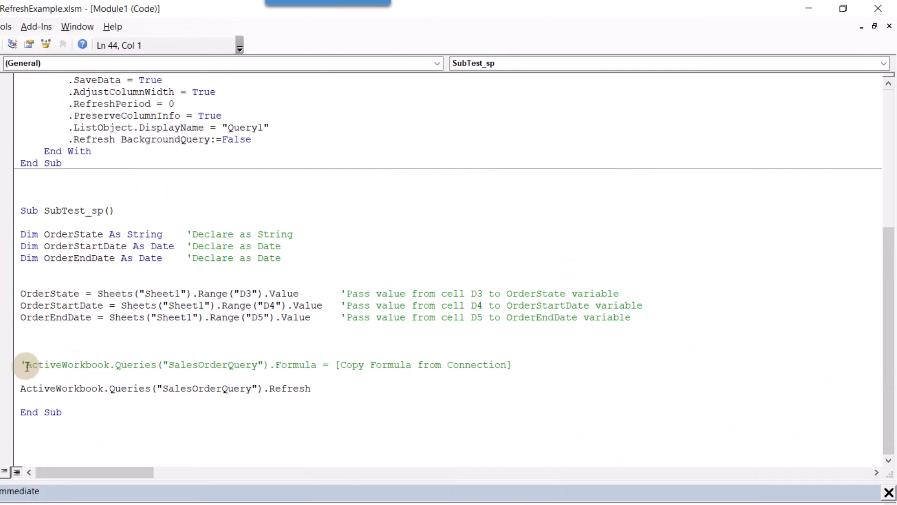
{"action": "left_click", "coordinate": [288, 365]}
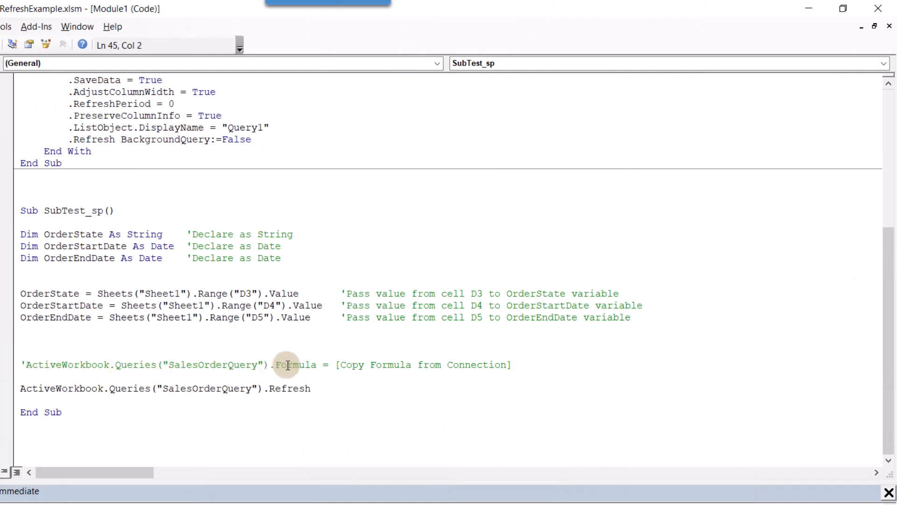
{"action": "mouse_move", "coordinate": [514, 366]}
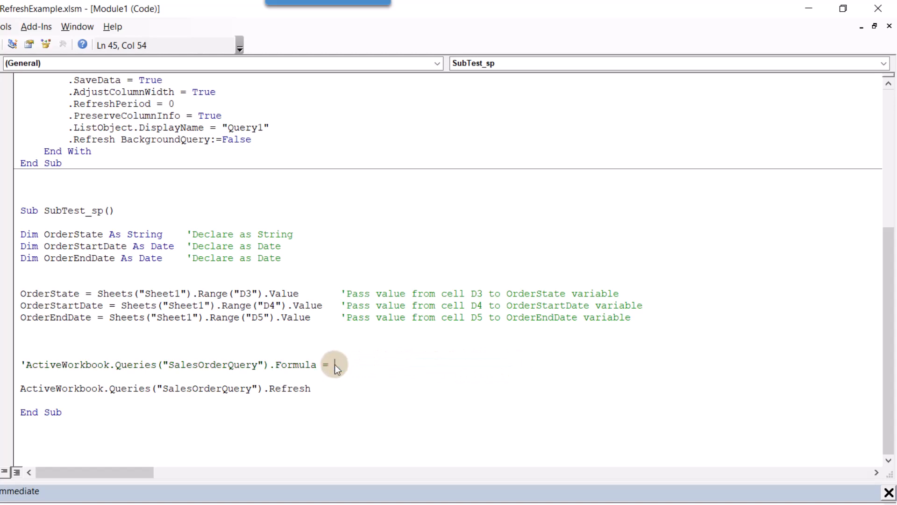
- Concatenate OrderState and OrderStartDate variables into the sp_SampleOrderReport_Alt call in place of Georgia and the start date
{"action": "scroll", "scroll_direction": "up", "scroll_amount": 3}
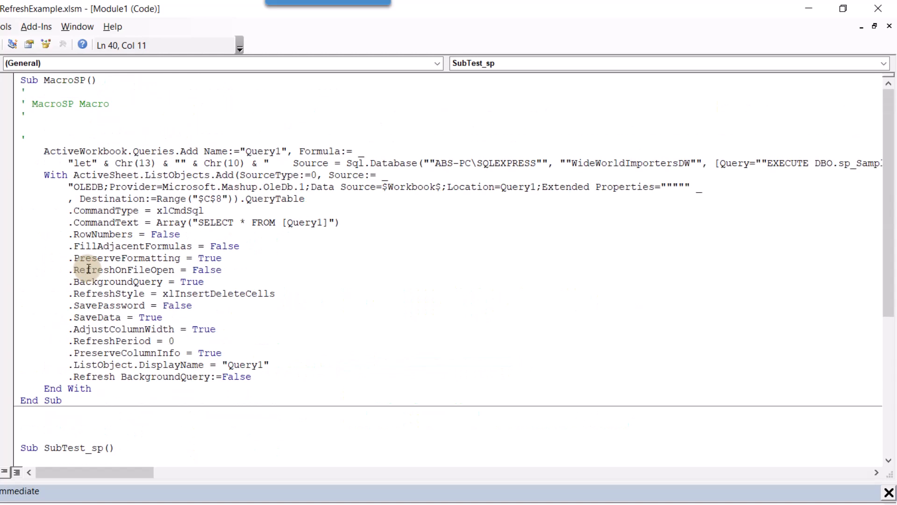
{"action": "mouse_move", "coordinate": [337, 152]}
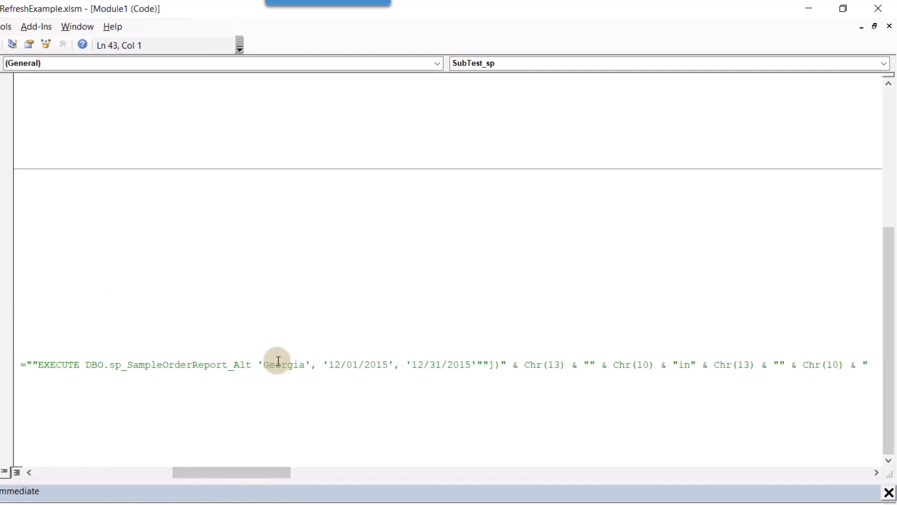
{"action": "mouse_move", "coordinate": [266, 367]}
{"action": "type", "text": "\""}
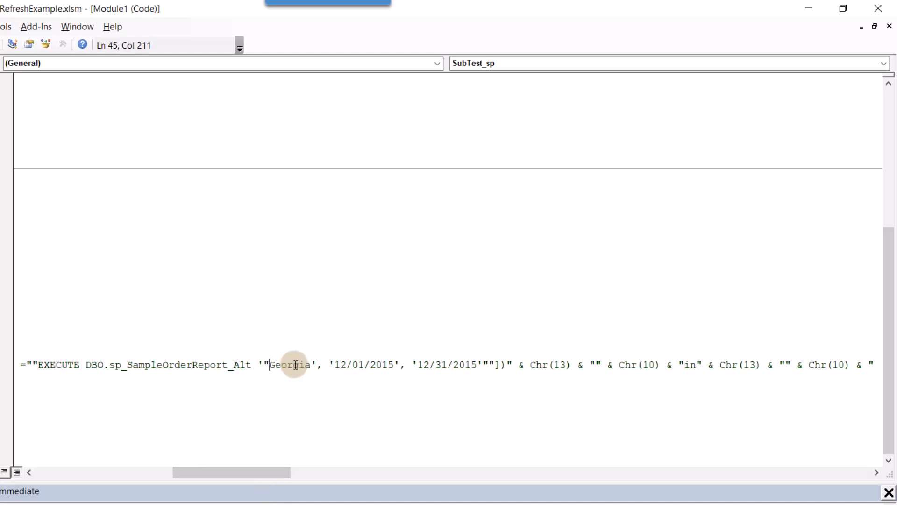
{"action": "type", "text": "&"}
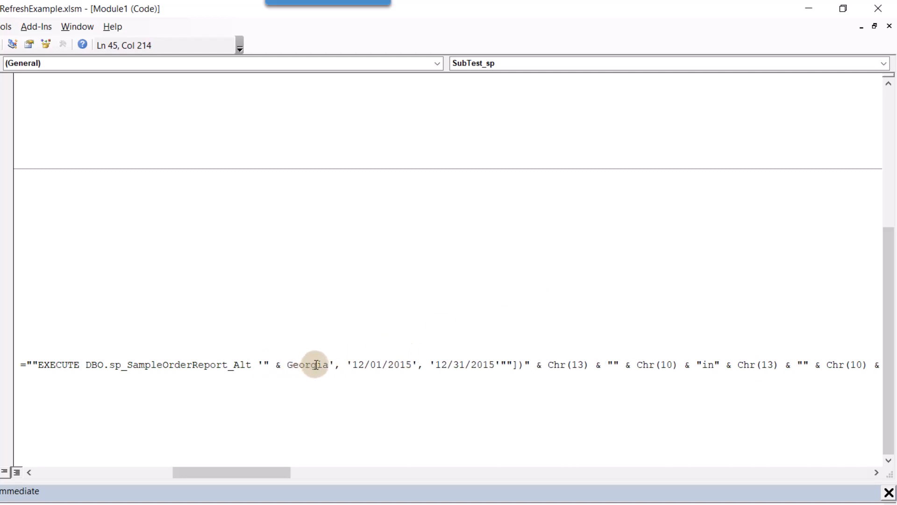
{"action": "type", "text": "Order"}
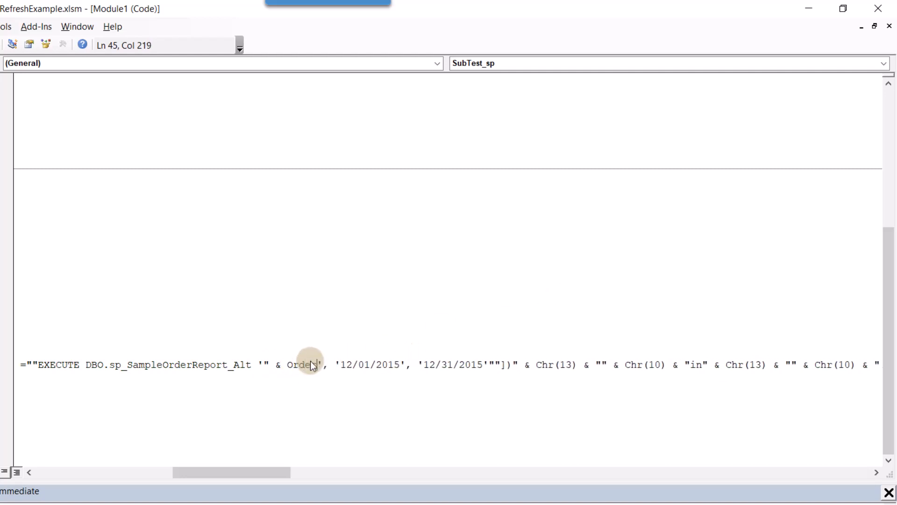
{"action": "type", "text": "Sate"}
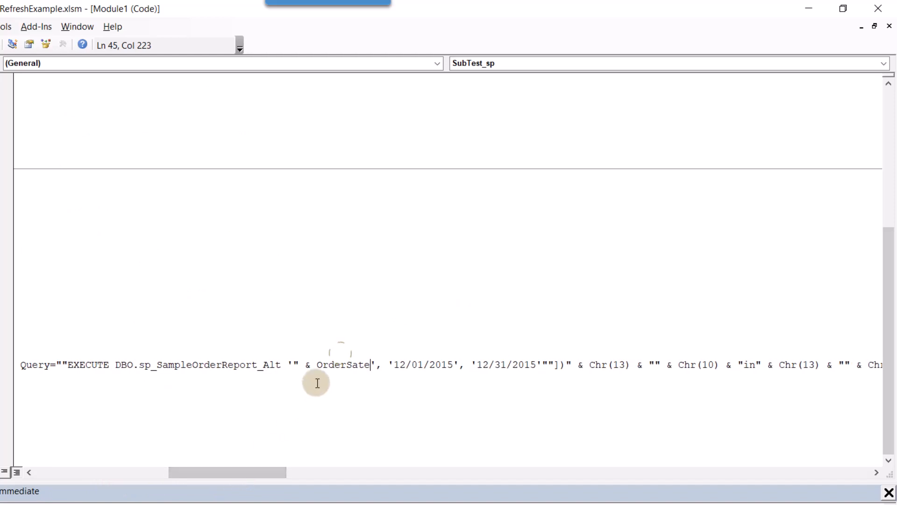
{"action": "type", "text": "&"}
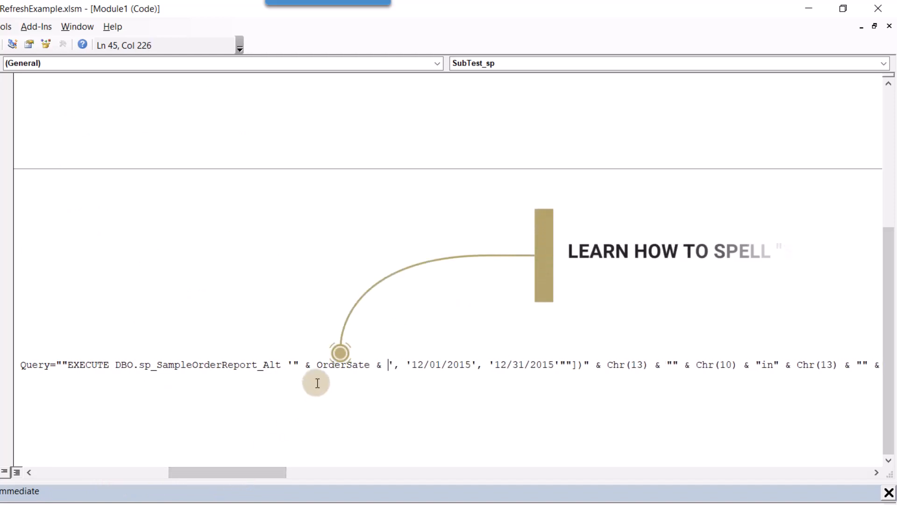
{"action": "type", "text": "\""}
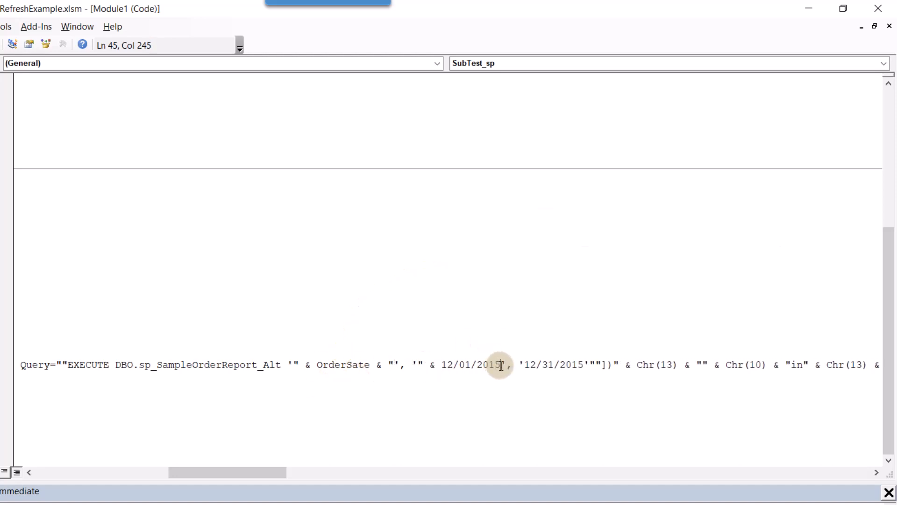
{"action": "type", "text": "OrderStartDate &"}
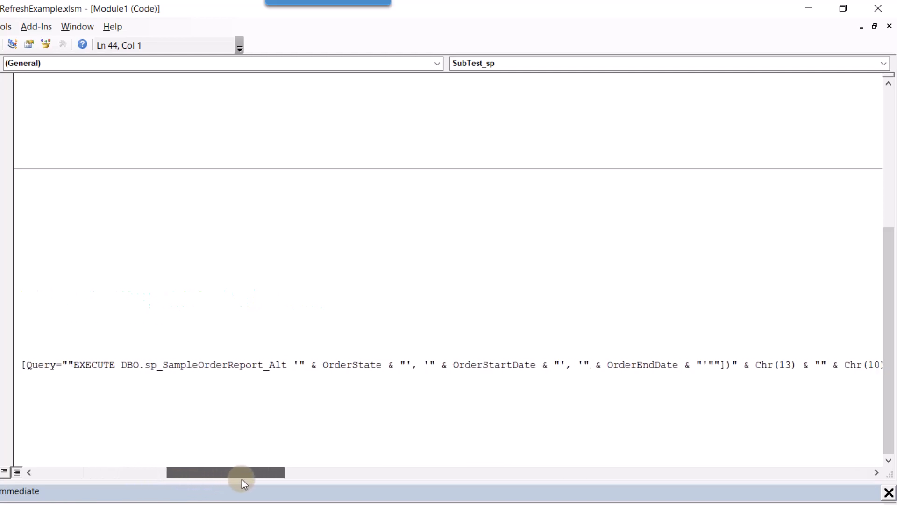
{"action": "mouse_move", "coordinate": [500, 372]}
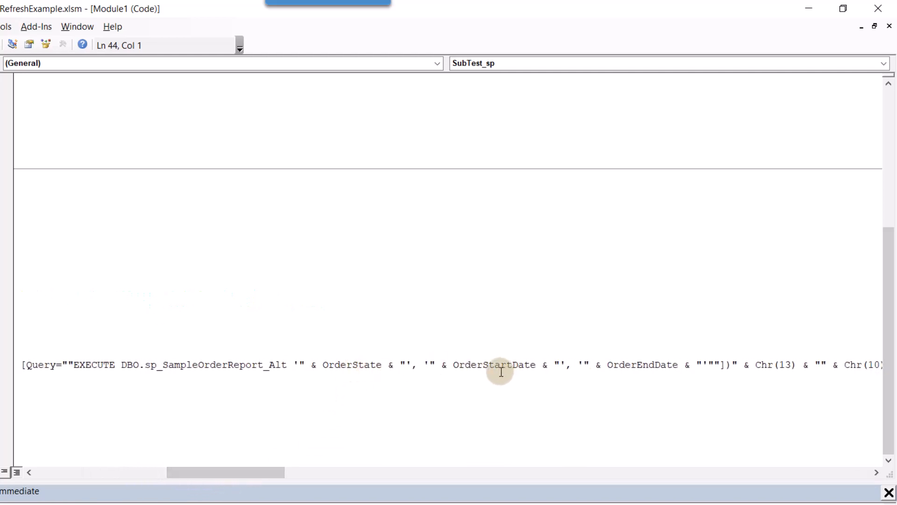
{"action": "mouse_move", "coordinate": [512, 366]}
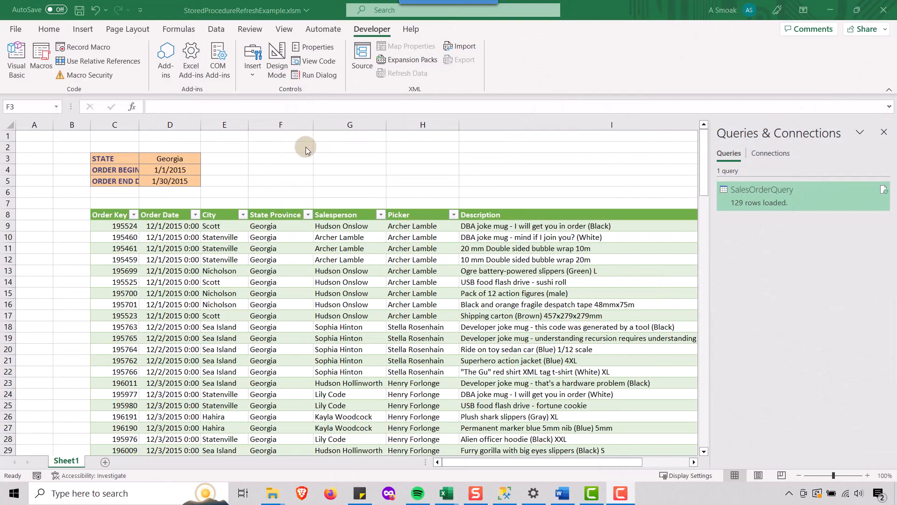
{"action": "mouse_move", "coordinate": [277, 62]}
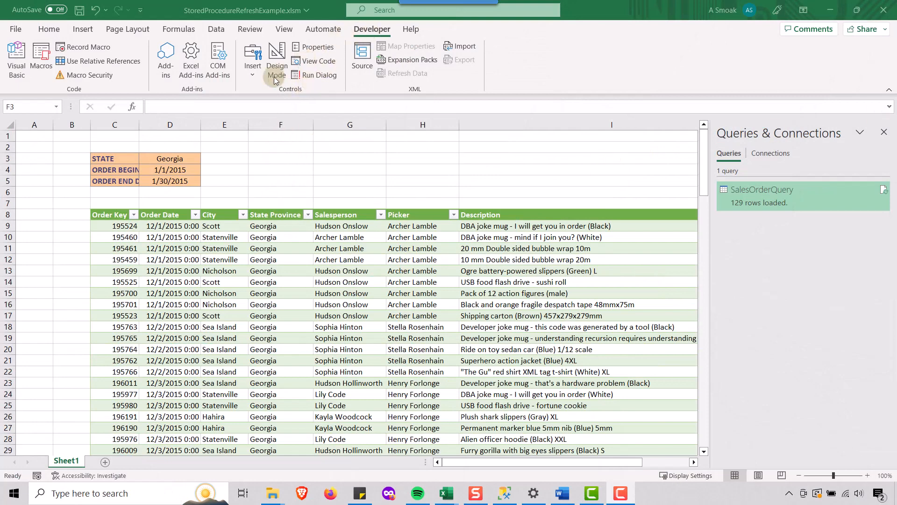
- Insert a Form Controls button near F3 assigned to the SubTest_sp macro
{"action": "left_click", "coordinate": [253, 60]}
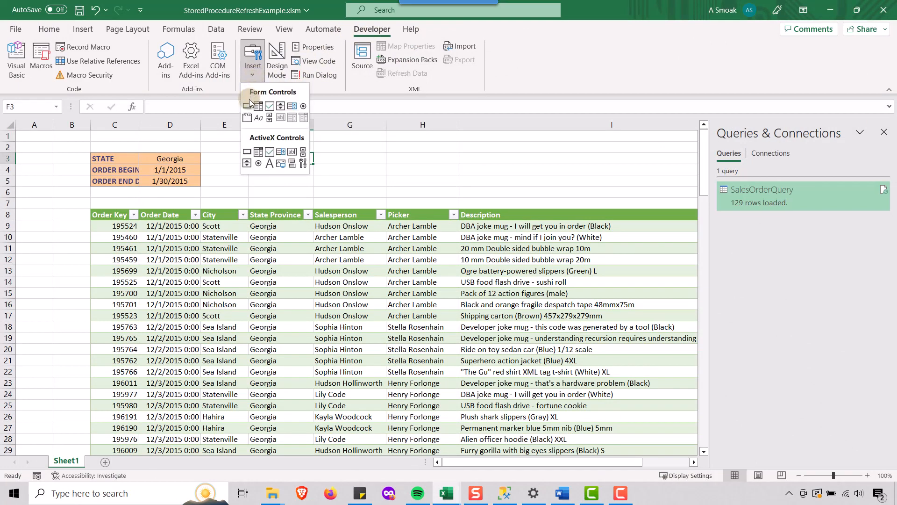
{"action": "left_click", "coordinate": [247, 106]}
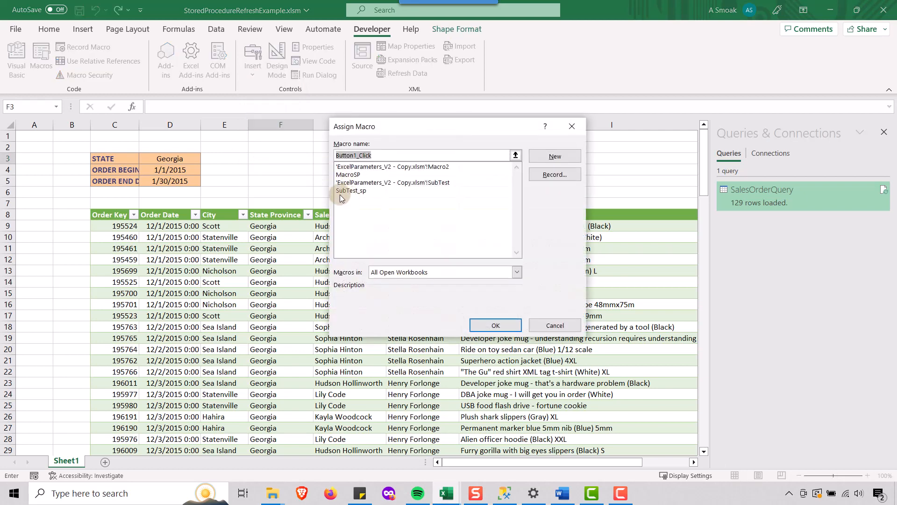
{"action": "left_click", "coordinate": [351, 189]}
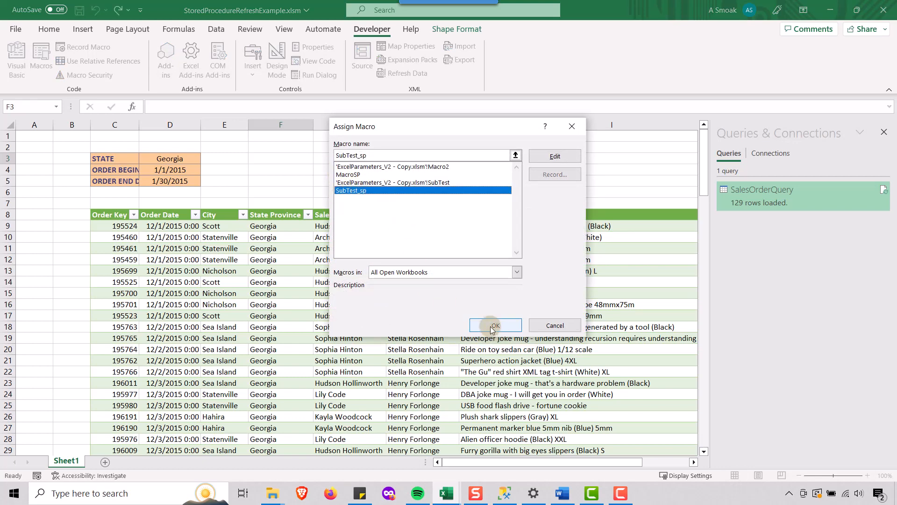
{"action": "left_click", "coordinate": [494, 325]}
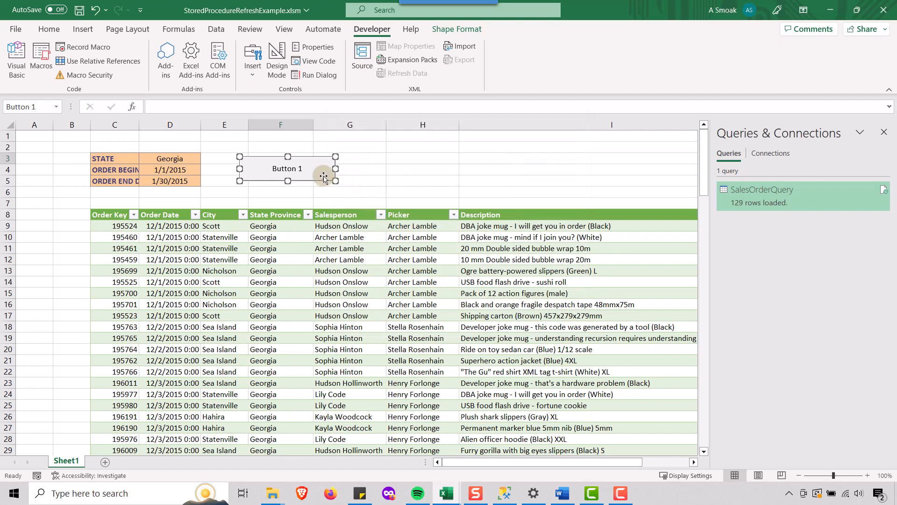
- Change the new button's caption to Refresh Report
{"action": "double_click", "coordinate": [287, 168]}
{"action": "type", "text": "Refresh Report"}
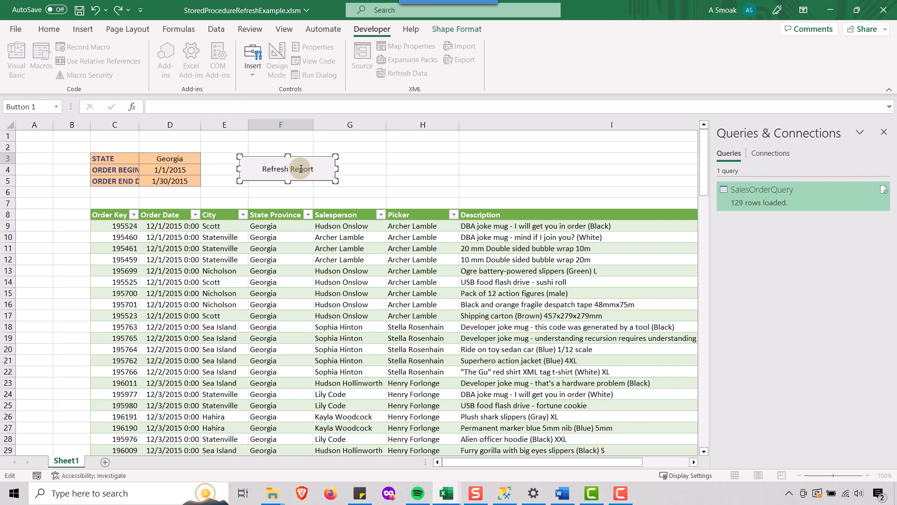
{"action": "left_click", "coordinate": [422, 170]}
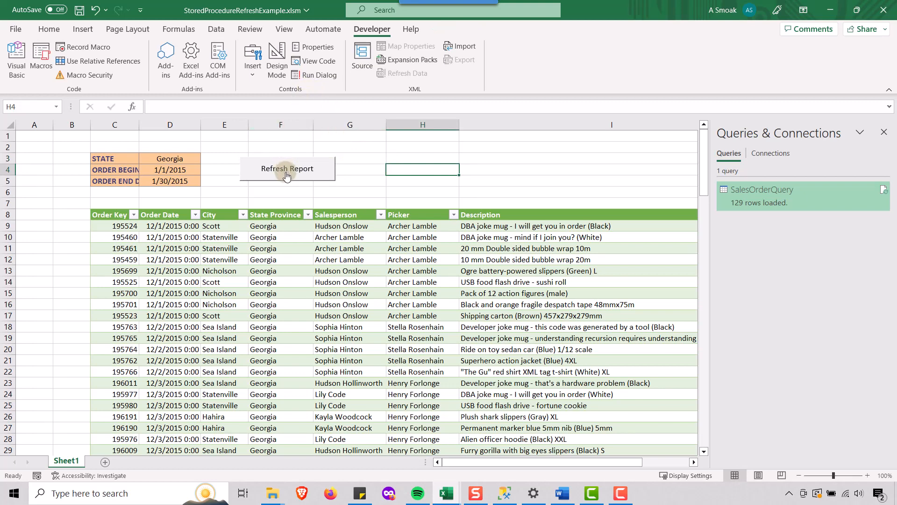
- Run Refresh Report and approve the Native Database Query to reload the Georgia orders
{"action": "left_click", "coordinate": [287, 169]}
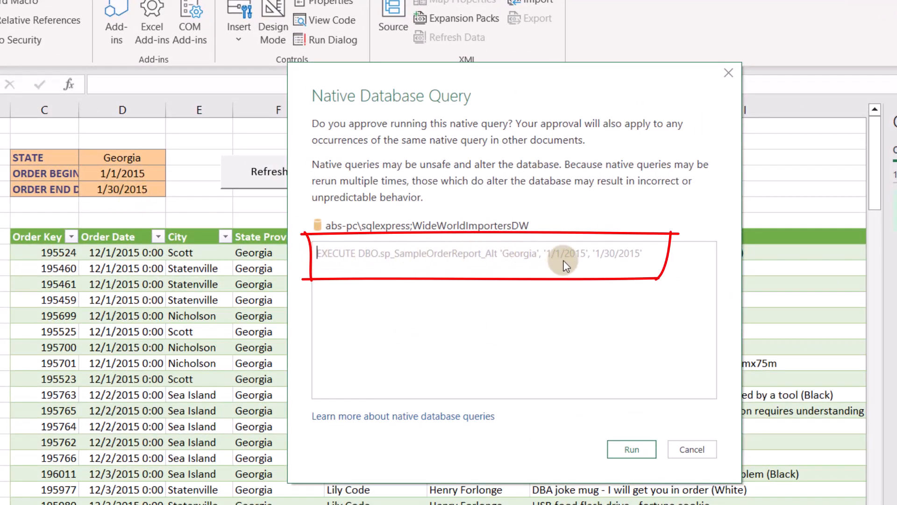
{"action": "left_click", "coordinate": [529, 365]}
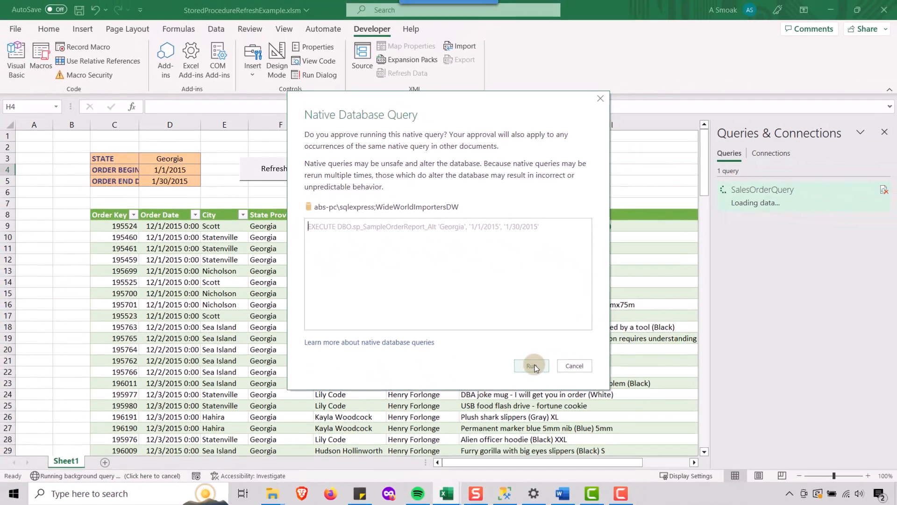
{"action": "left_click", "coordinate": [531, 365]}
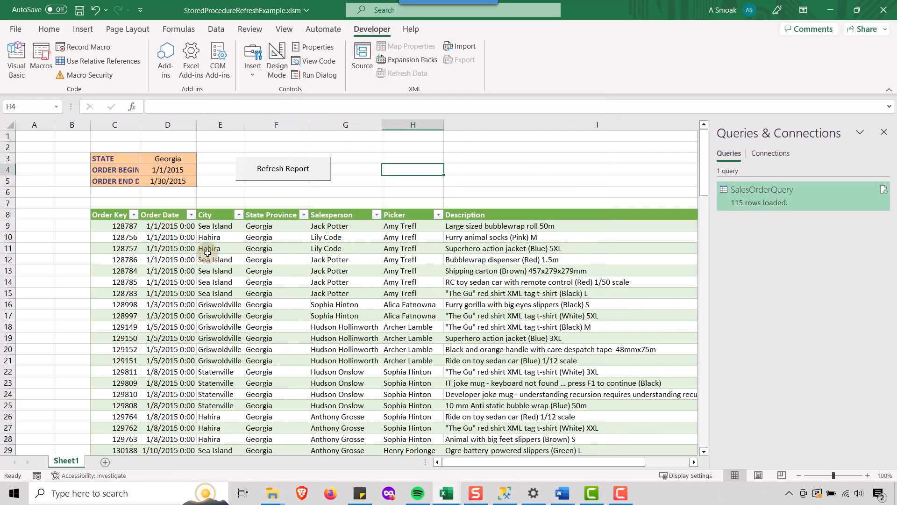
- Set the state in D3 to Nevada and refresh so the table lists only Nevada orders
{"action": "left_click", "coordinate": [167, 159]}
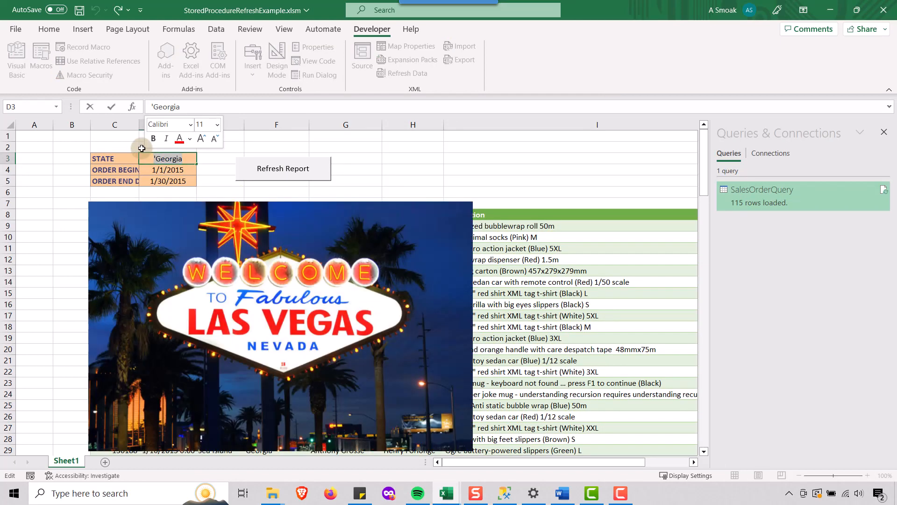
{"action": "type", "text": "Nevada"}
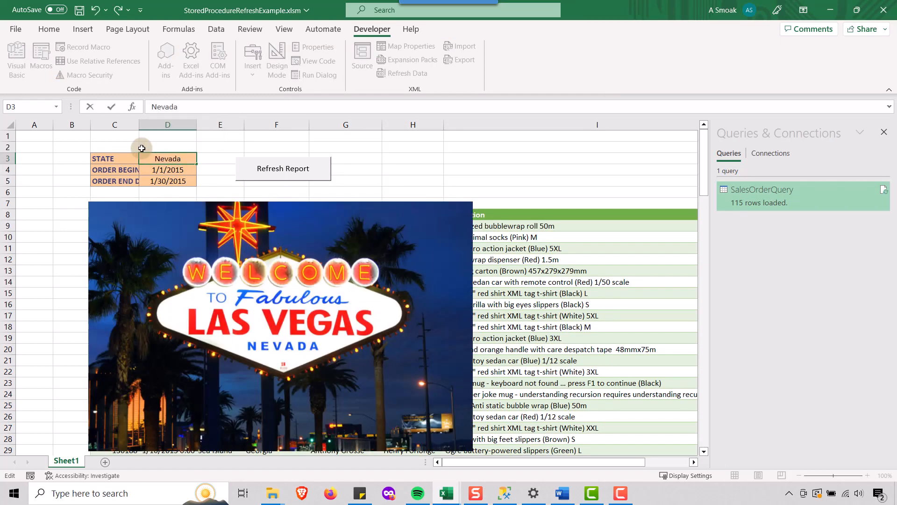
{"action": "left_click", "coordinate": [219, 159]}
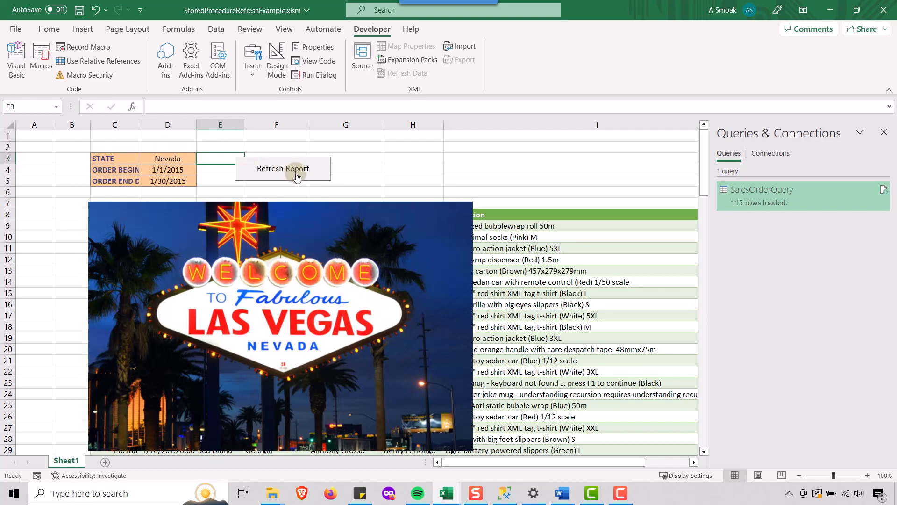
{"action": "left_click", "coordinate": [282, 168]}
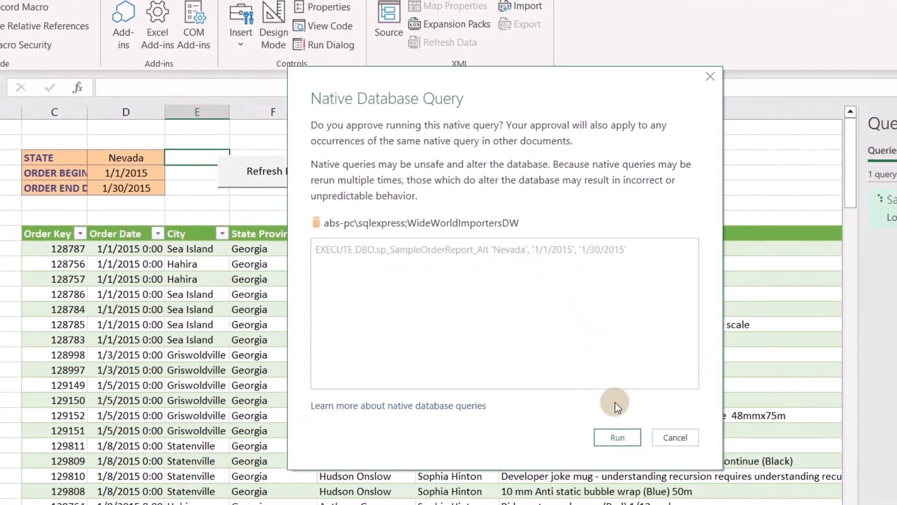
{"action": "left_click", "coordinate": [617, 437]}
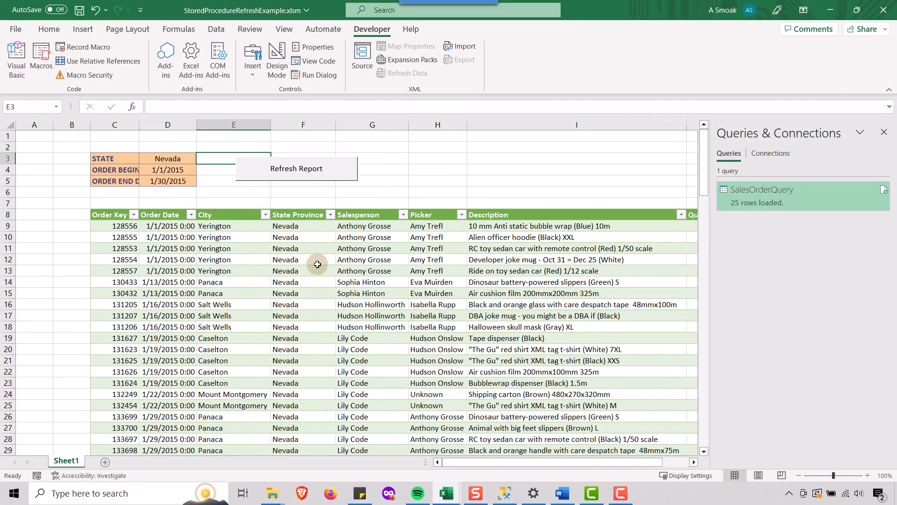
{"action": "mouse_move", "coordinate": [119, 154]}
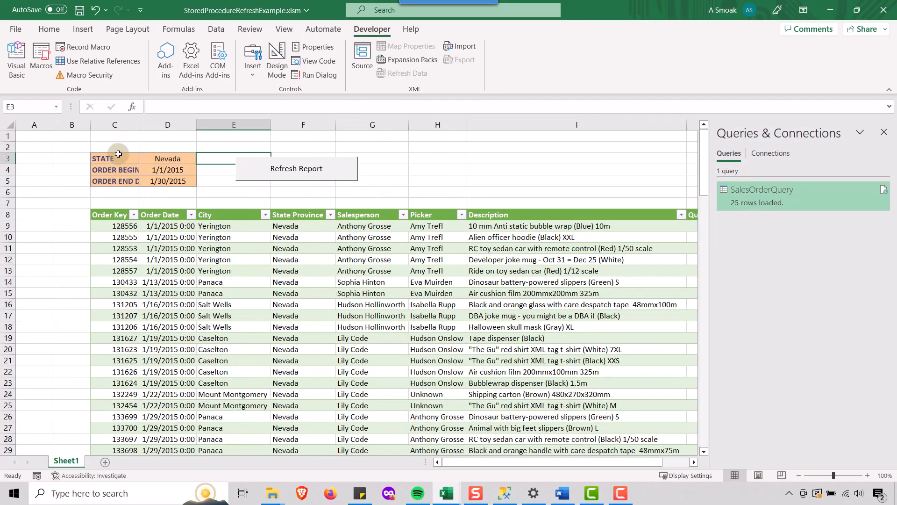
{"action": "mouse_move", "coordinate": [314, 47]}
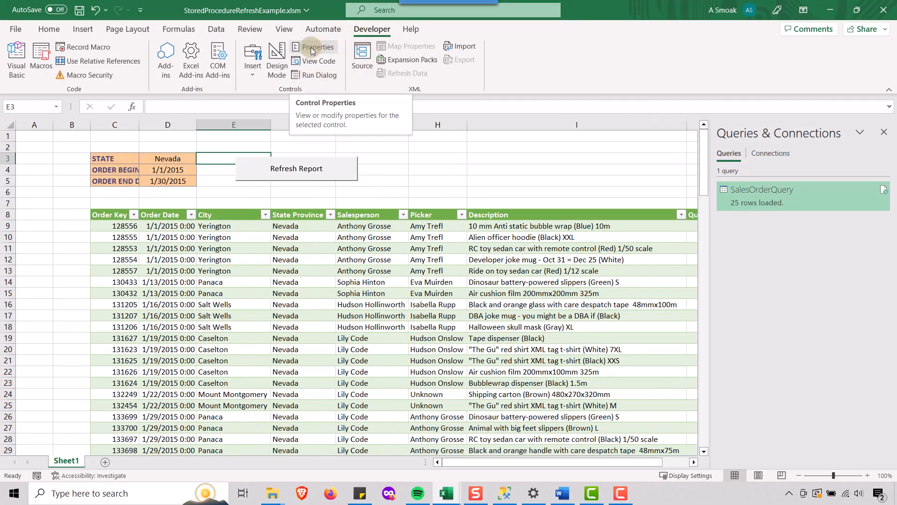
- Check the worksheet Properties window, select a cell in the query table, and close it
{"action": "left_click", "coordinate": [317, 46]}
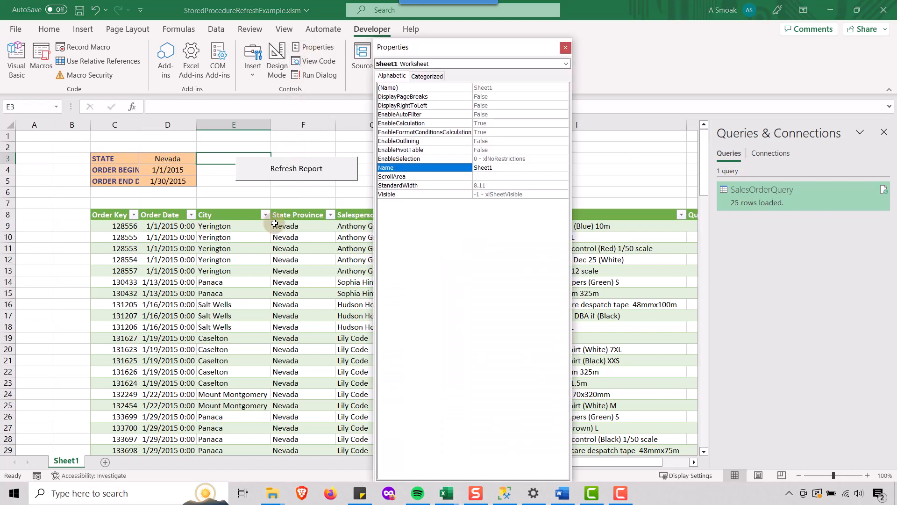
{"action": "left_click", "coordinate": [303, 271]}
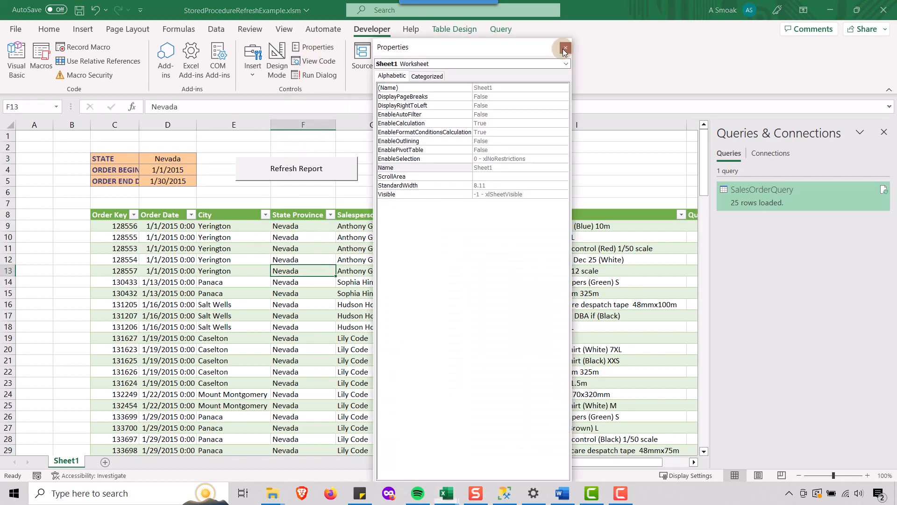
{"action": "left_click", "coordinate": [564, 48]}
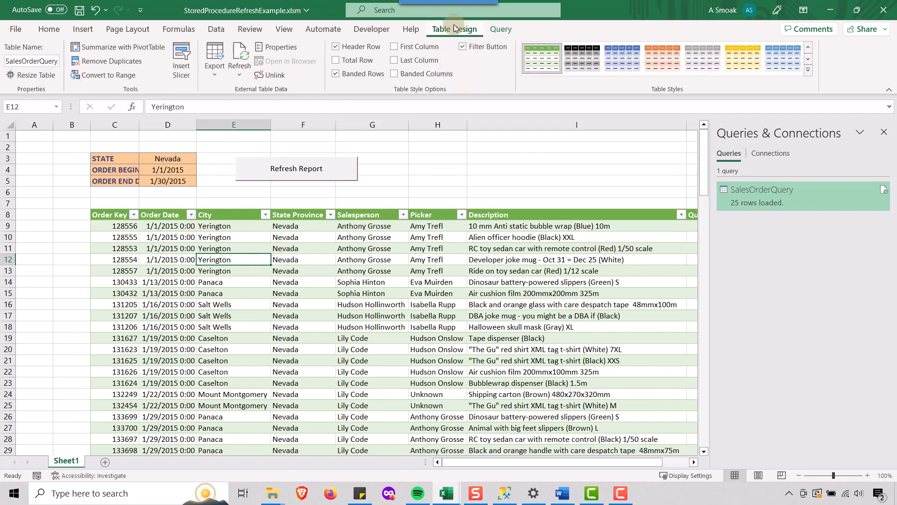
- Turn off Adjust column width in the table's external data properties
{"action": "left_click", "coordinate": [281, 47]}
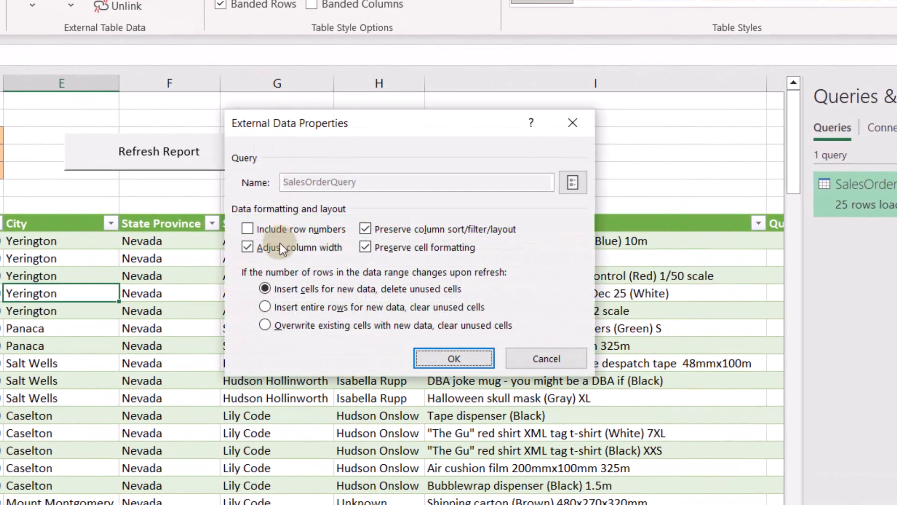
{"action": "left_click", "coordinate": [247, 246]}
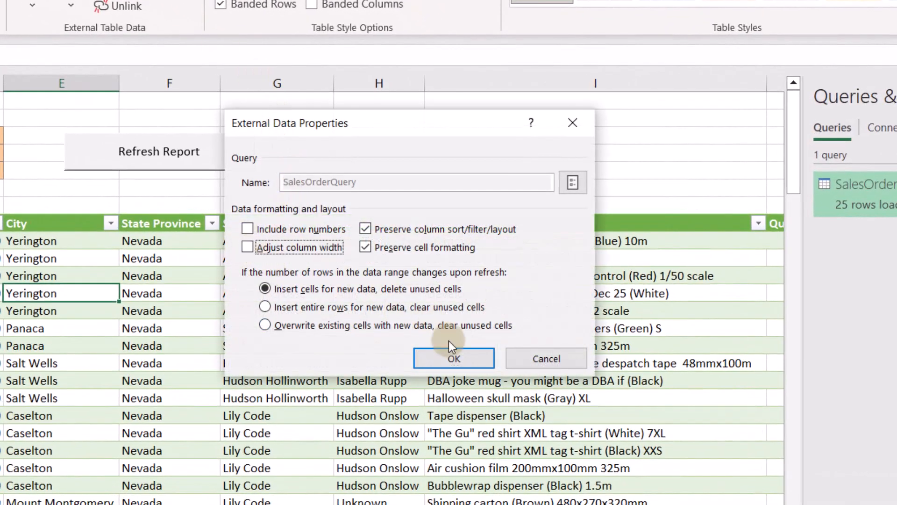
{"action": "left_click", "coordinate": [454, 358]}
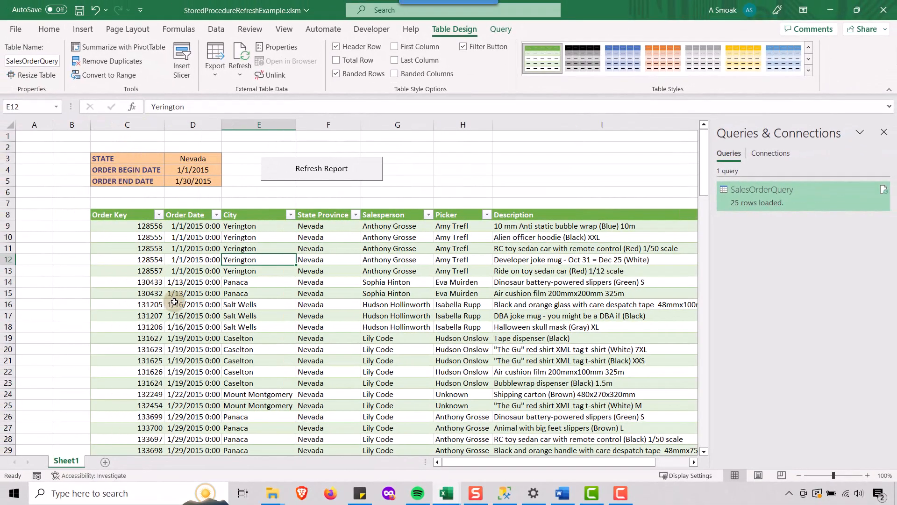
- Set the state in D3 to New Jersey and refresh to load the New Jersey orders
{"action": "double_click", "coordinate": [192, 157]}
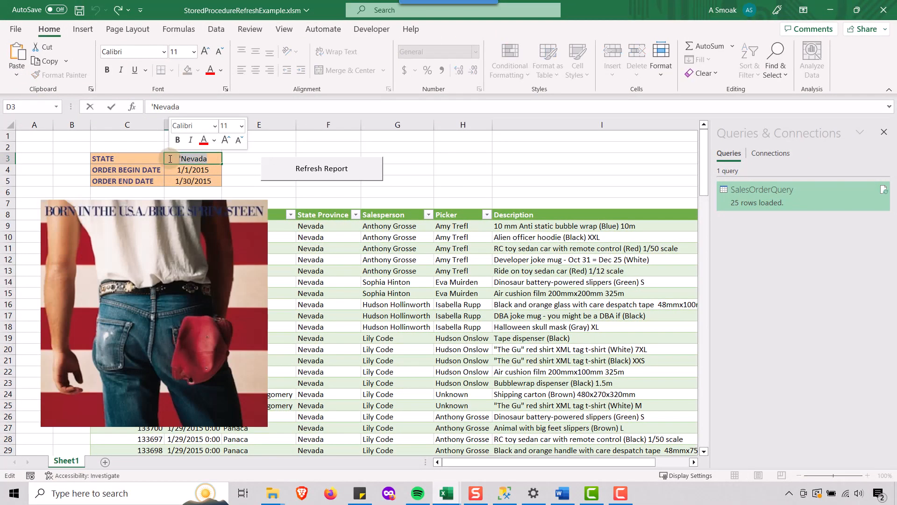
{"action": "type", "text": "New Jersey"}
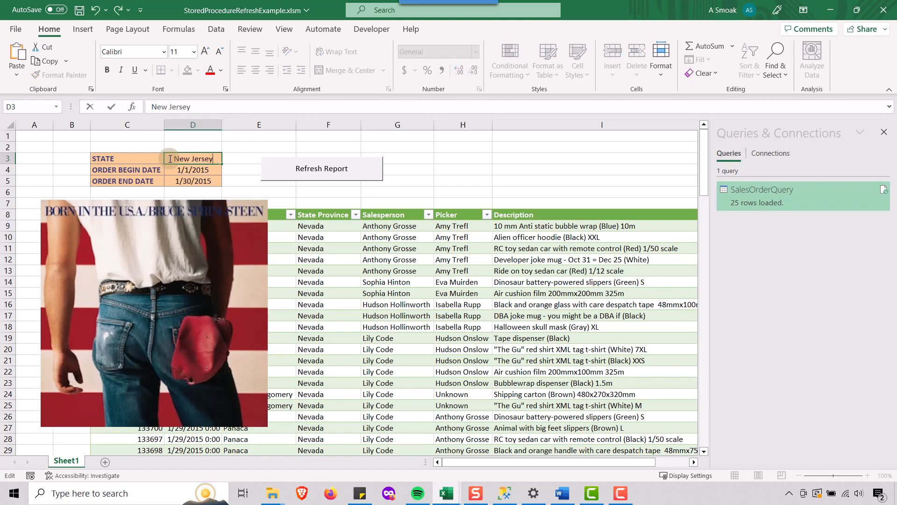
{"action": "left_click", "coordinate": [258, 146]}
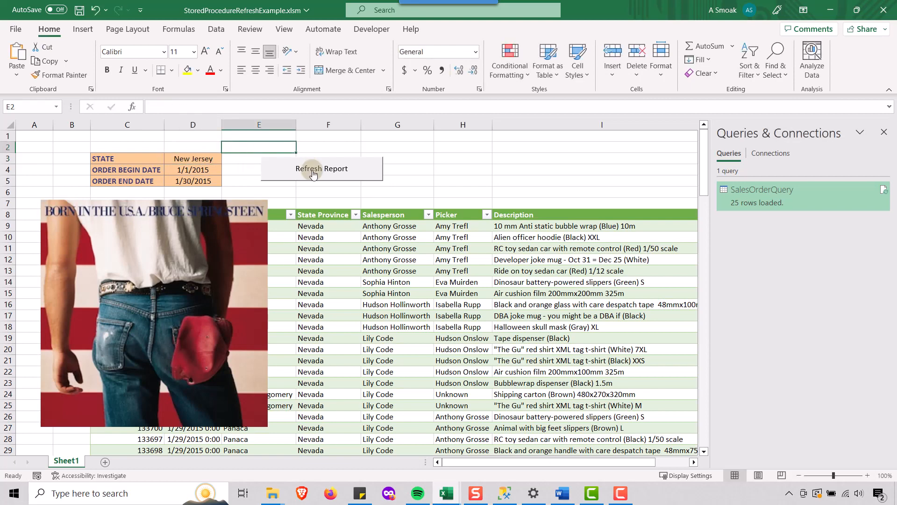
{"action": "left_click", "coordinate": [322, 168]}
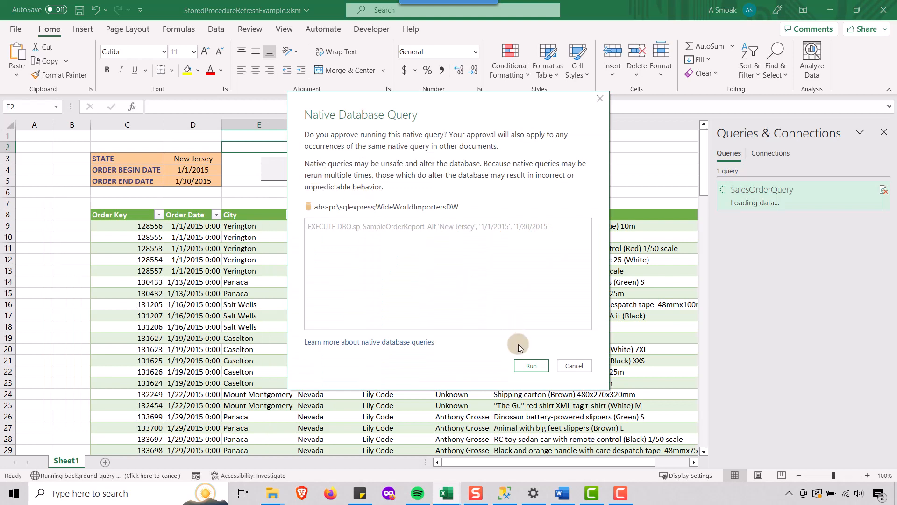
{"action": "left_click", "coordinate": [530, 366]}
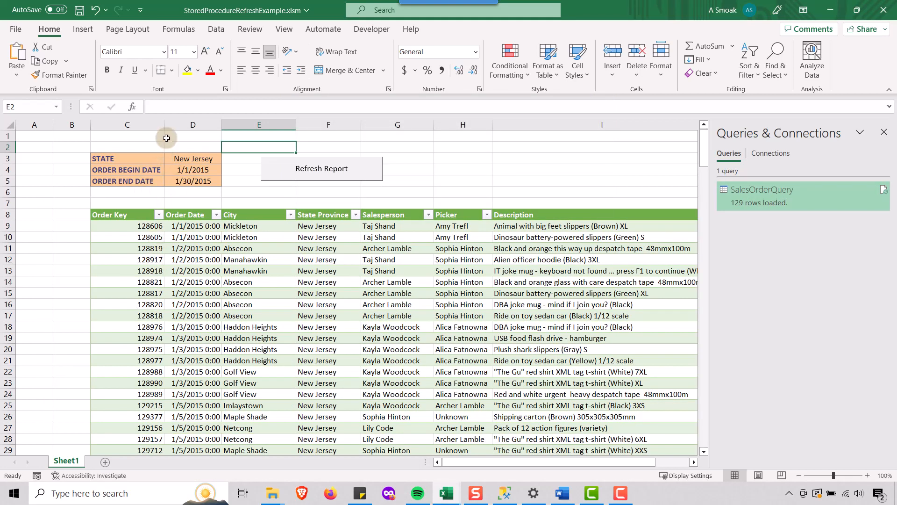
{"action": "mouse_move", "coordinate": [319, 236]}
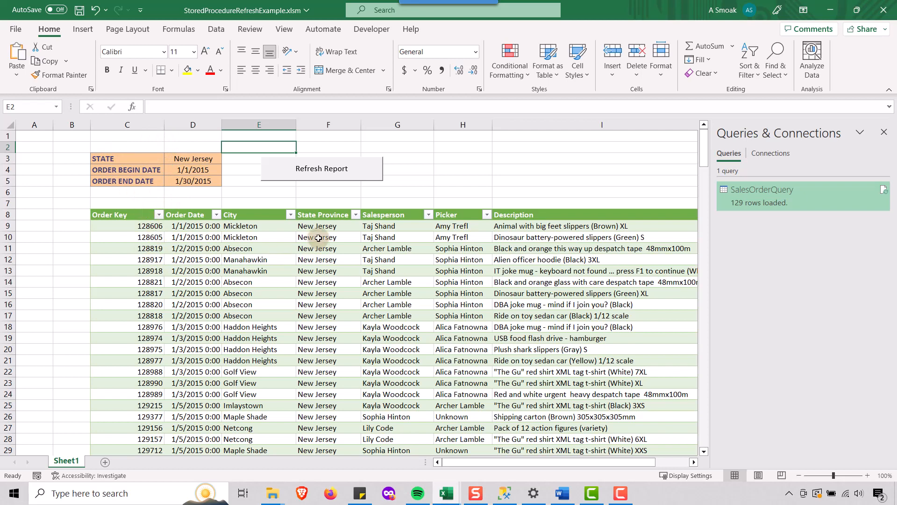